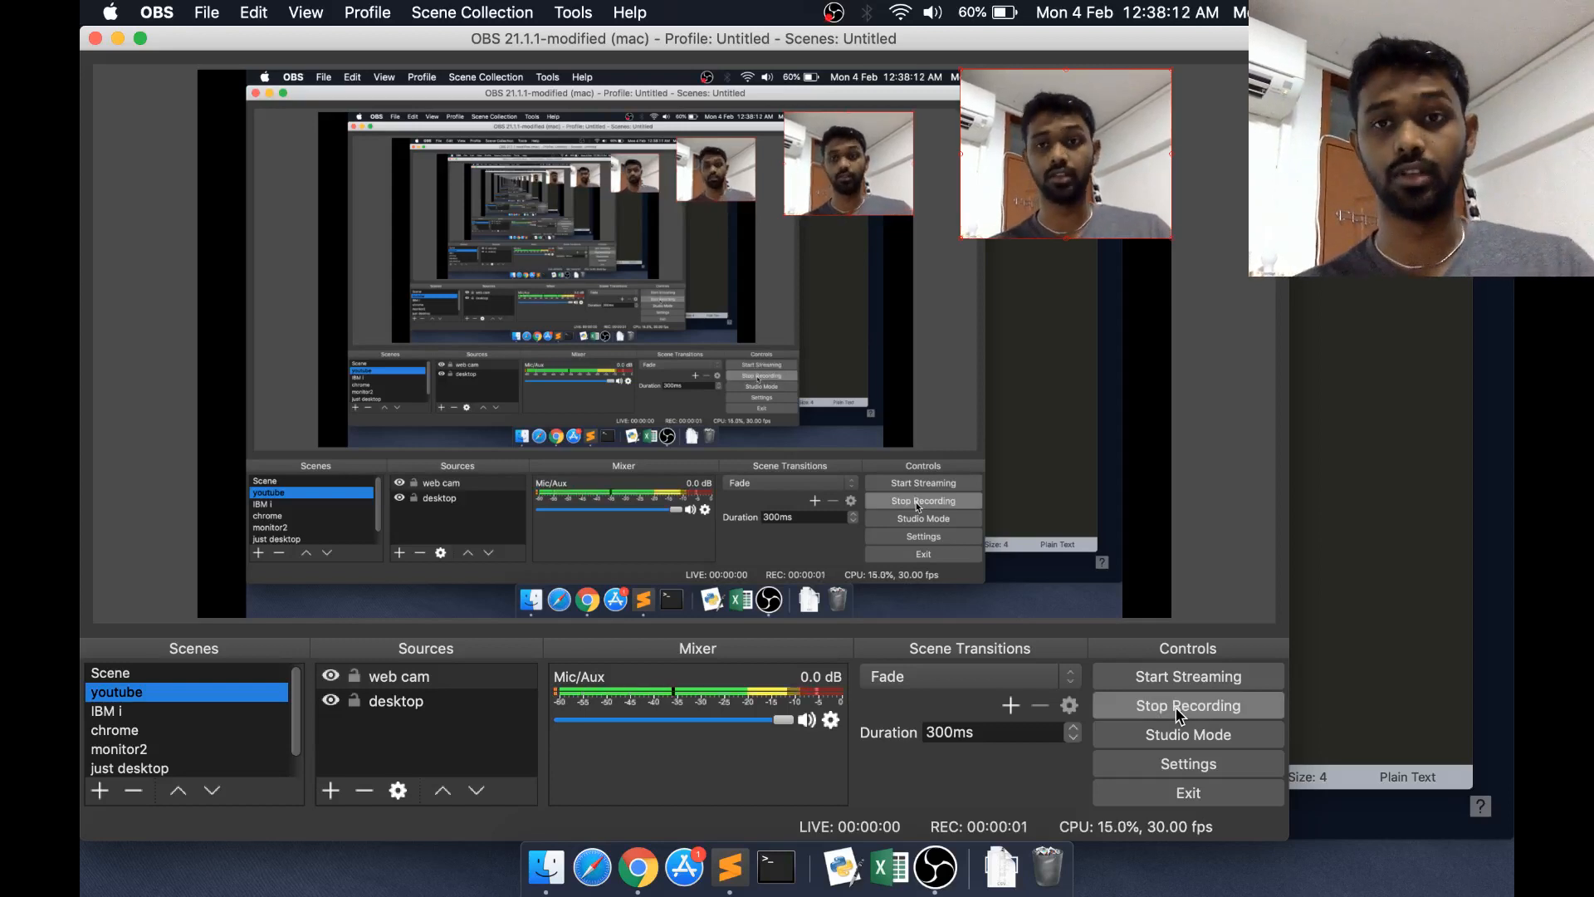
Switch from OBS to the Sublime Text window showing the Flatfile student records
{"action": "left_click", "coordinate": [727, 867]}
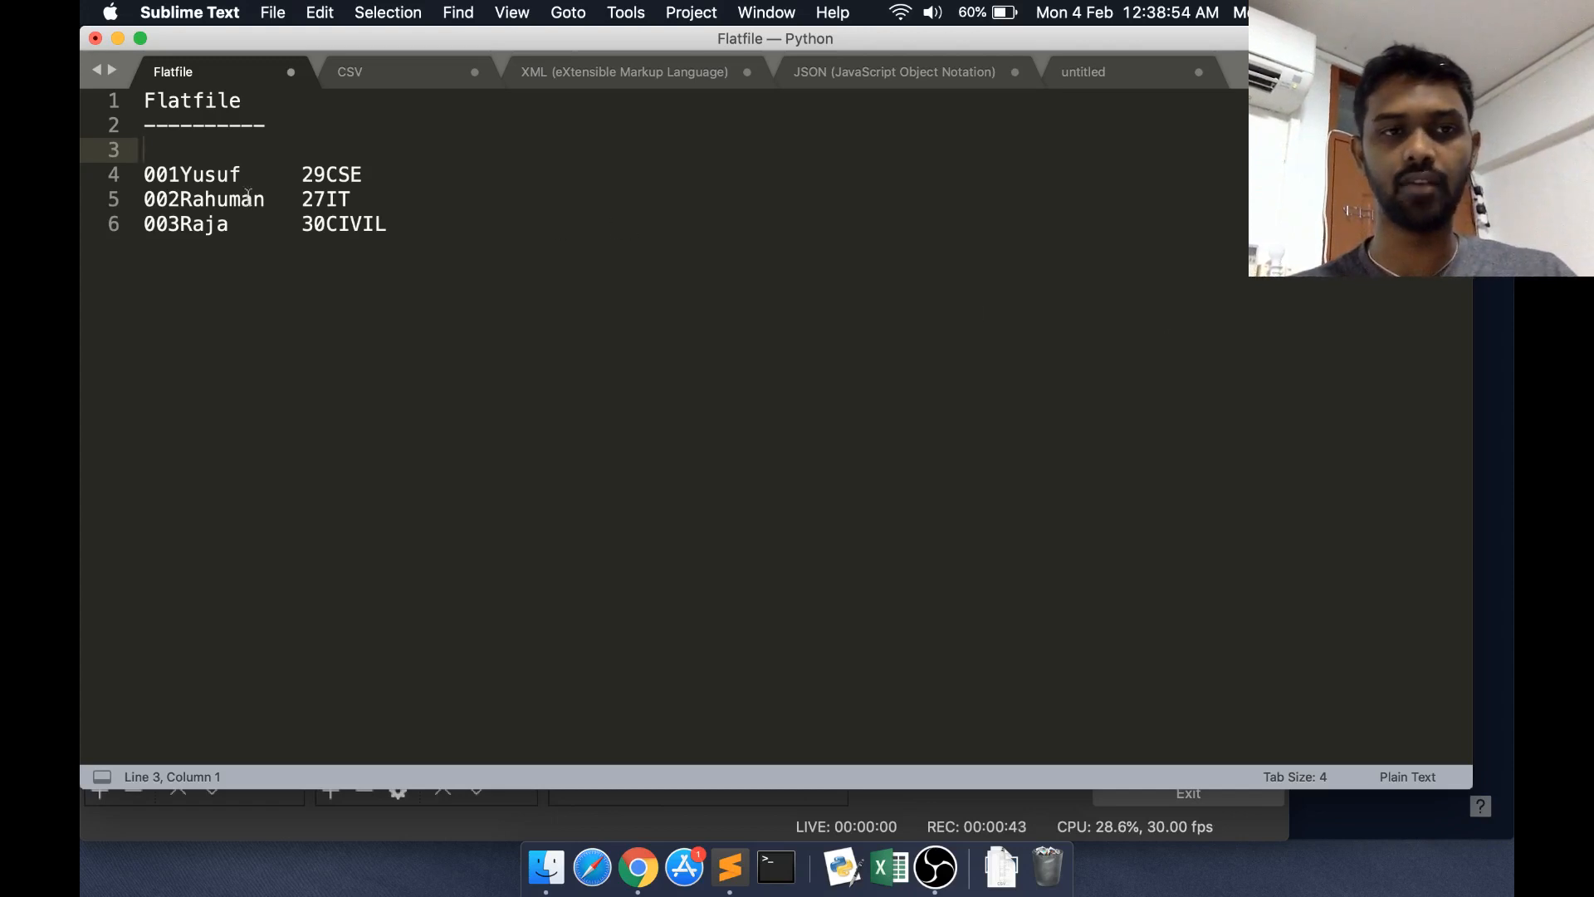
{"action": "left_click_drag", "start_coordinate": [145, 174], "coordinate": [341, 174]}
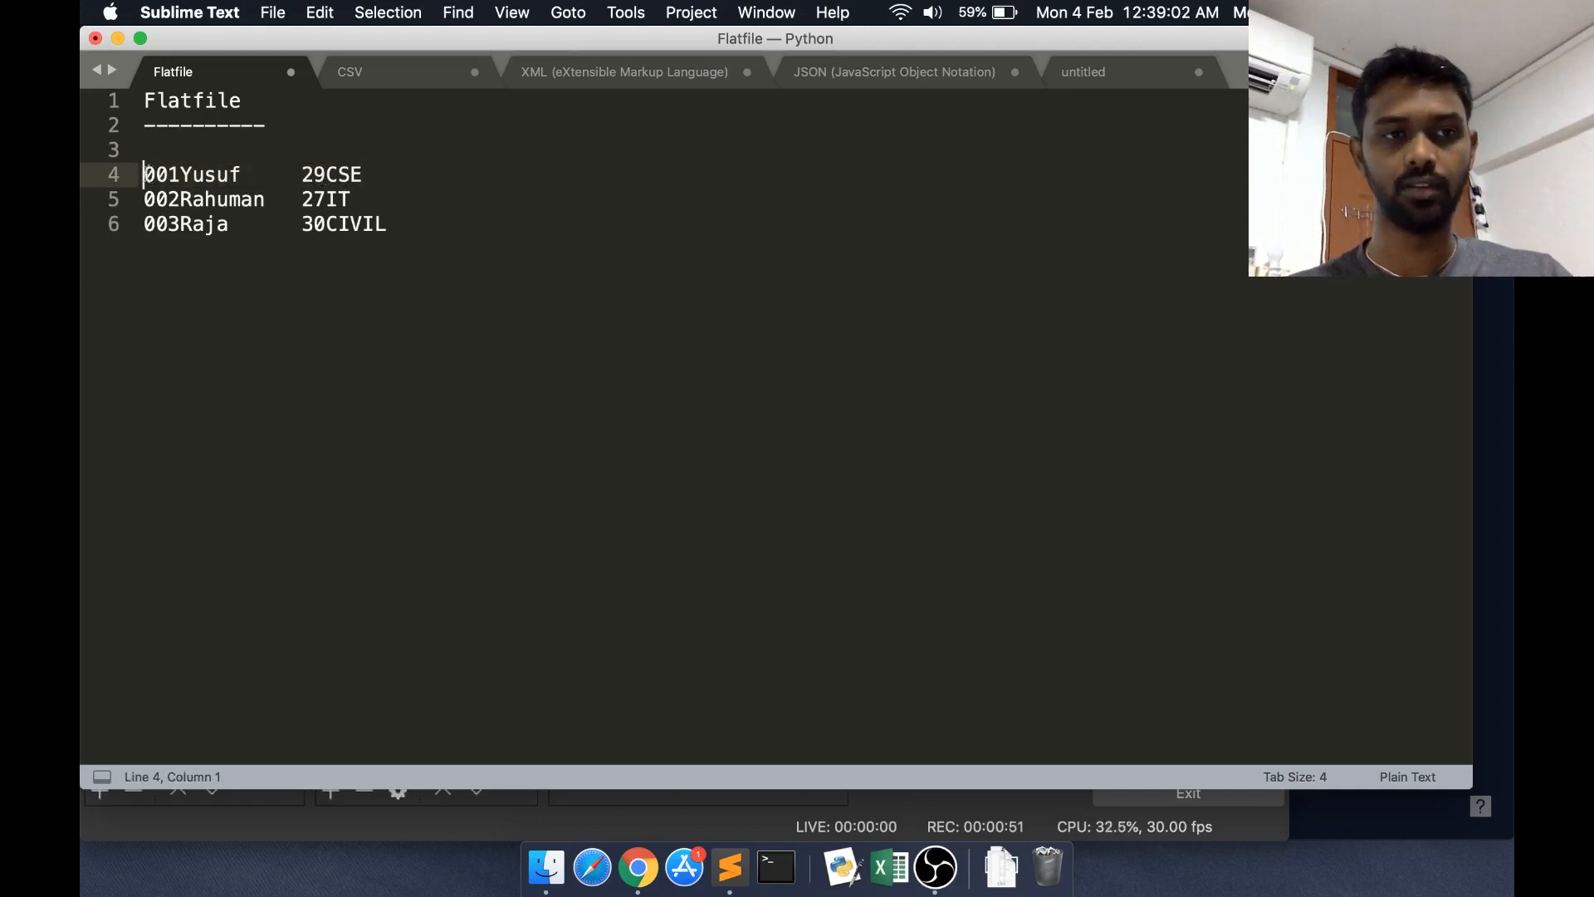
{"action": "left_click_drag", "start_coordinate": [143, 175], "coordinate": [179, 174]}
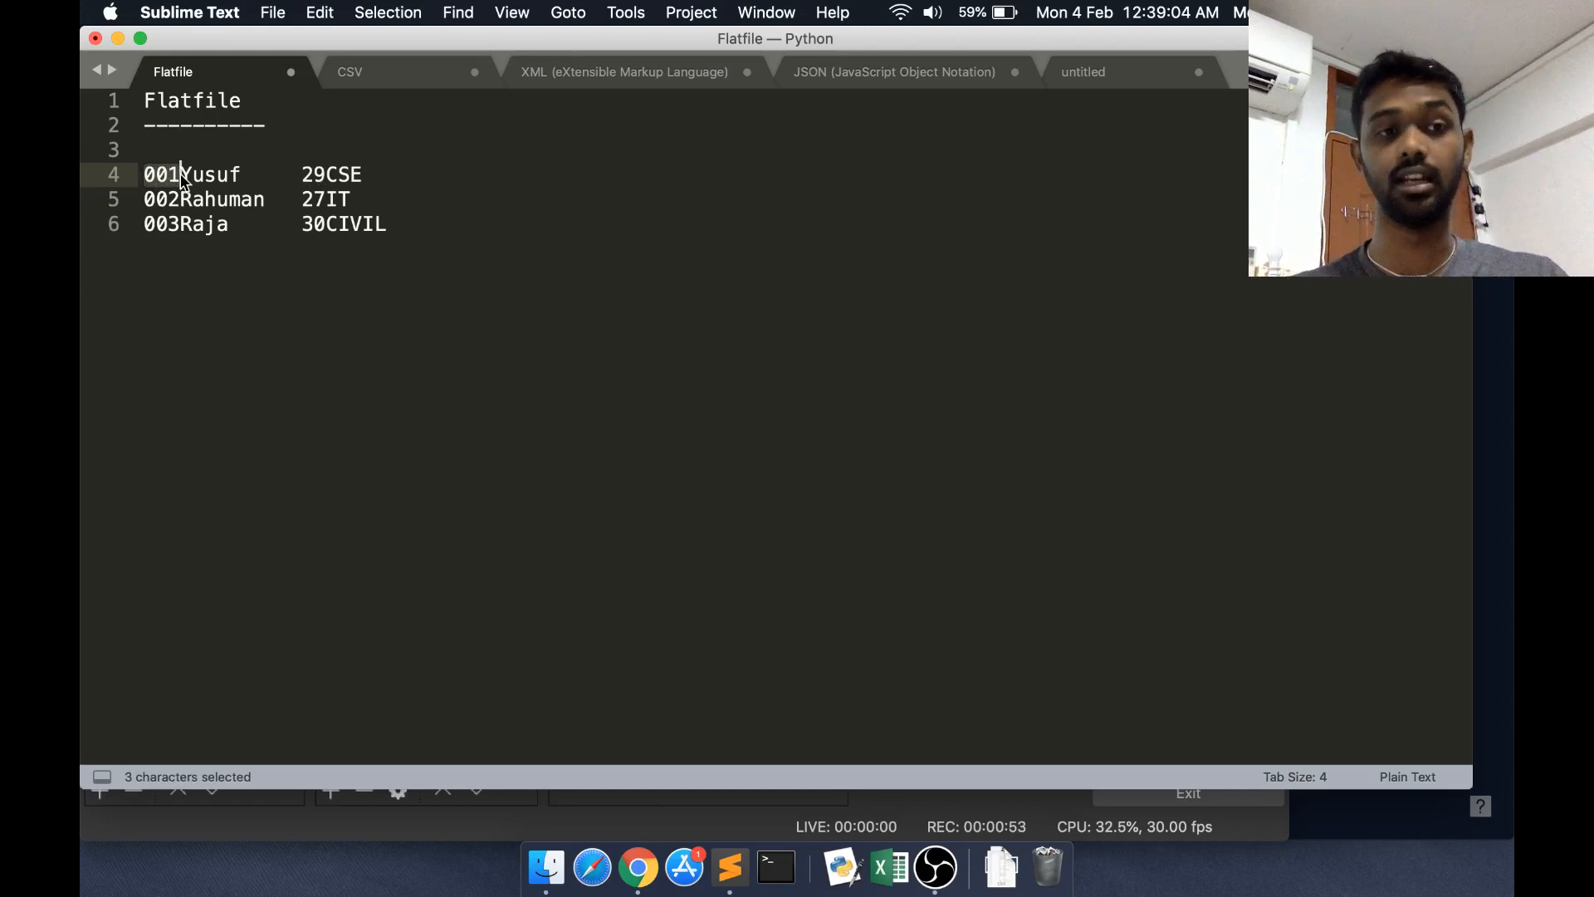
{"action": "left_click_drag", "start_coordinate": [168, 174], "coordinate": [288, 175]}
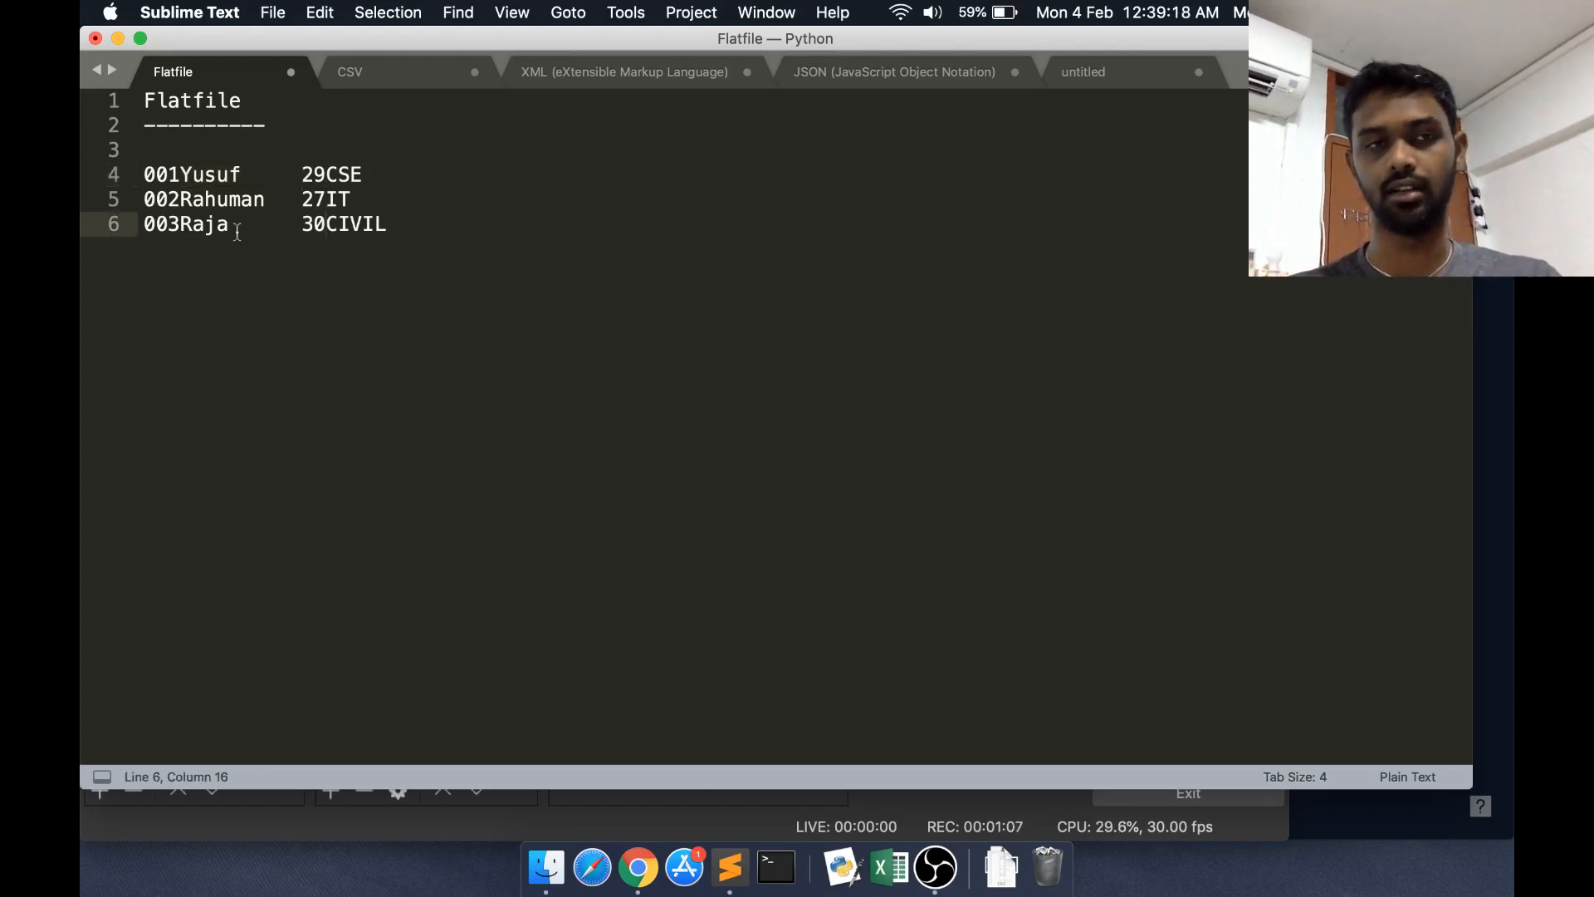
{"action": "double_click", "coordinate": [186, 224]}
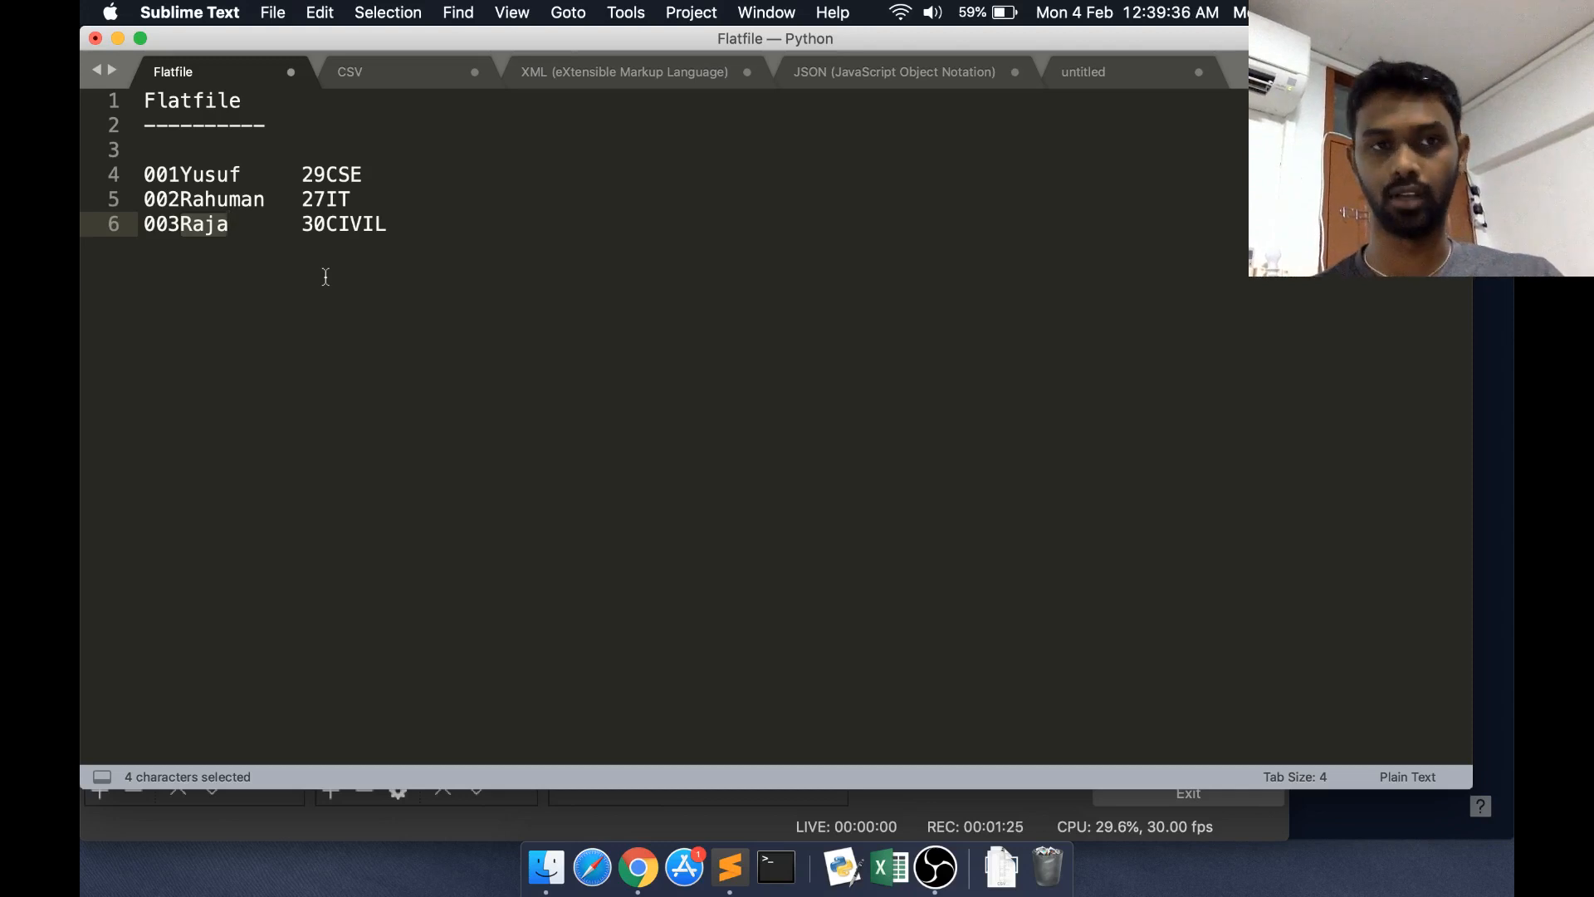
{"action": "mouse_move", "coordinate": [306, 287]}
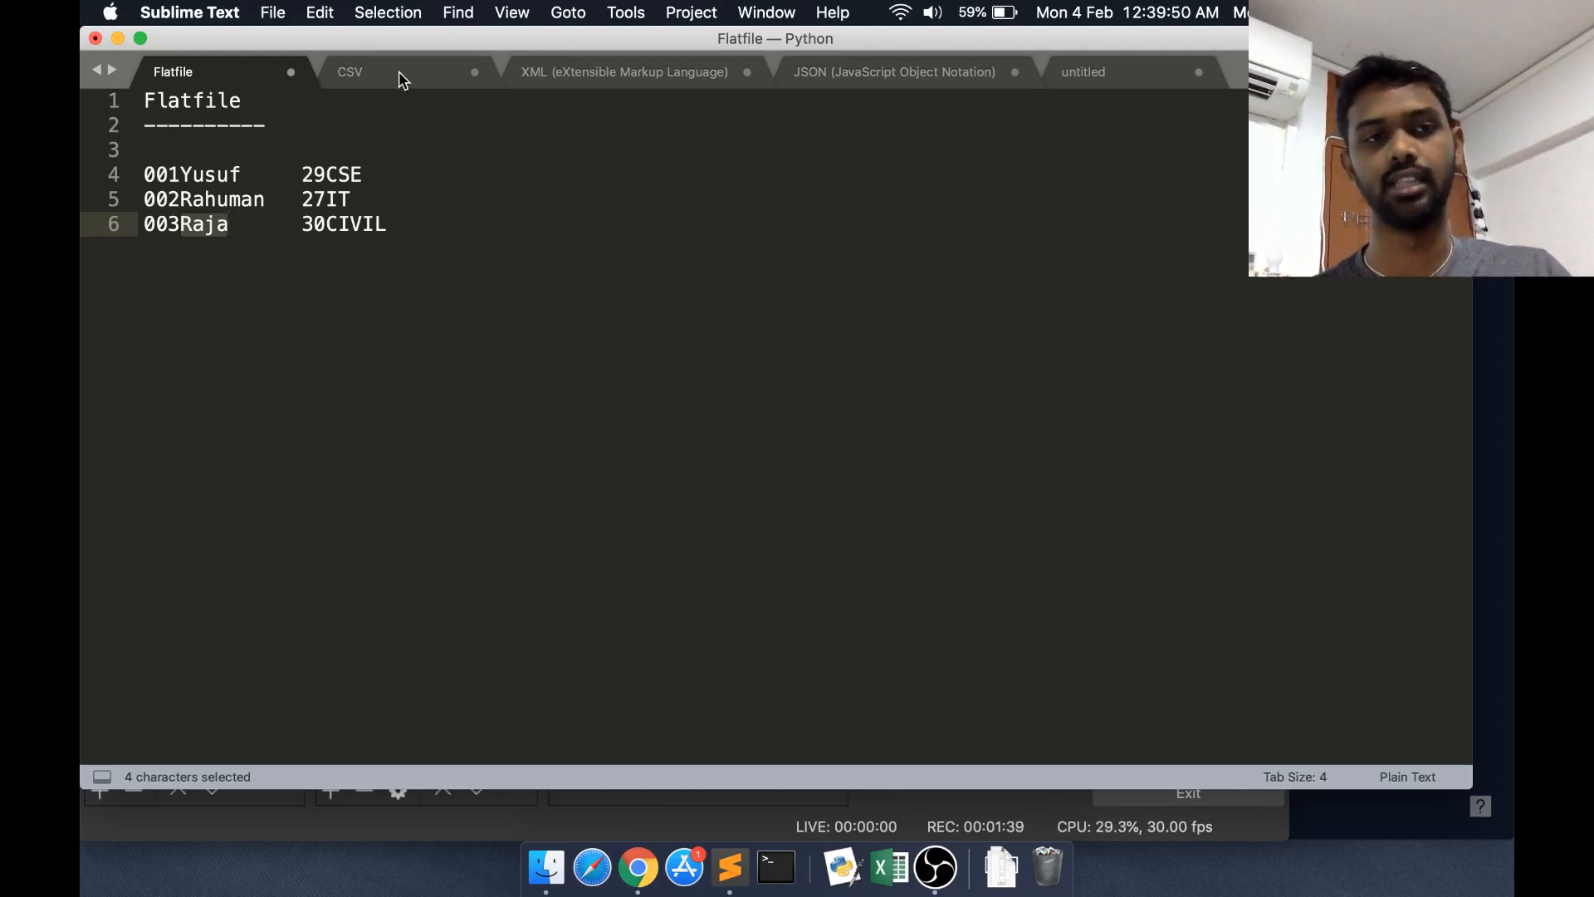
Review the CSV version of the records, highlighting the name Yusuf, then move to the XML version
{"action": "left_click", "coordinate": [349, 71]}
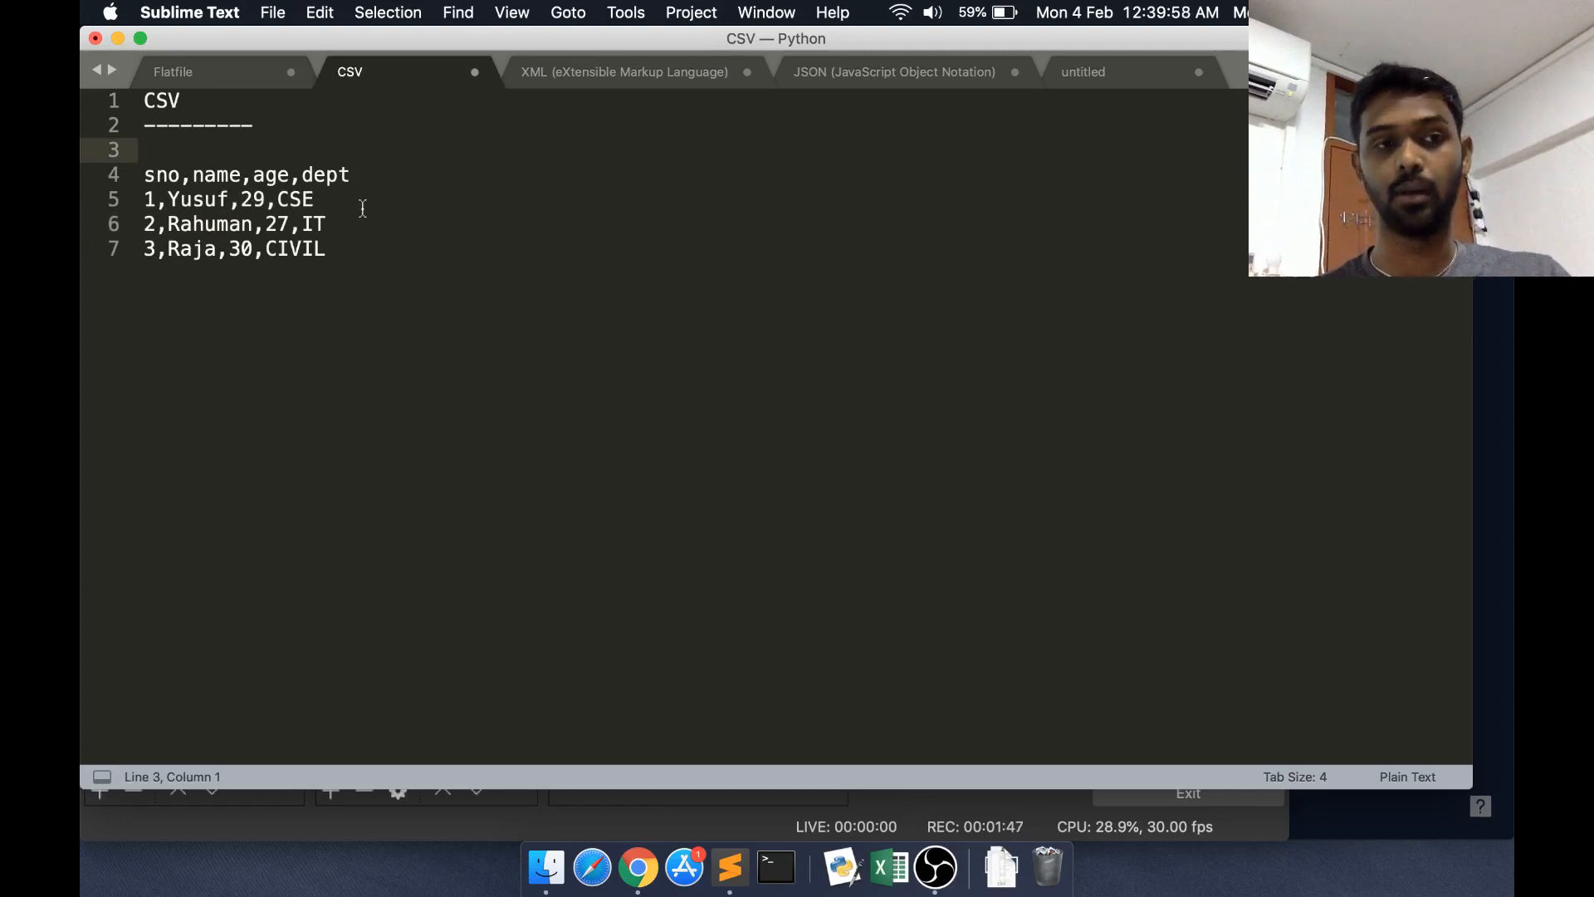
{"action": "double_click", "coordinate": [193, 199]}
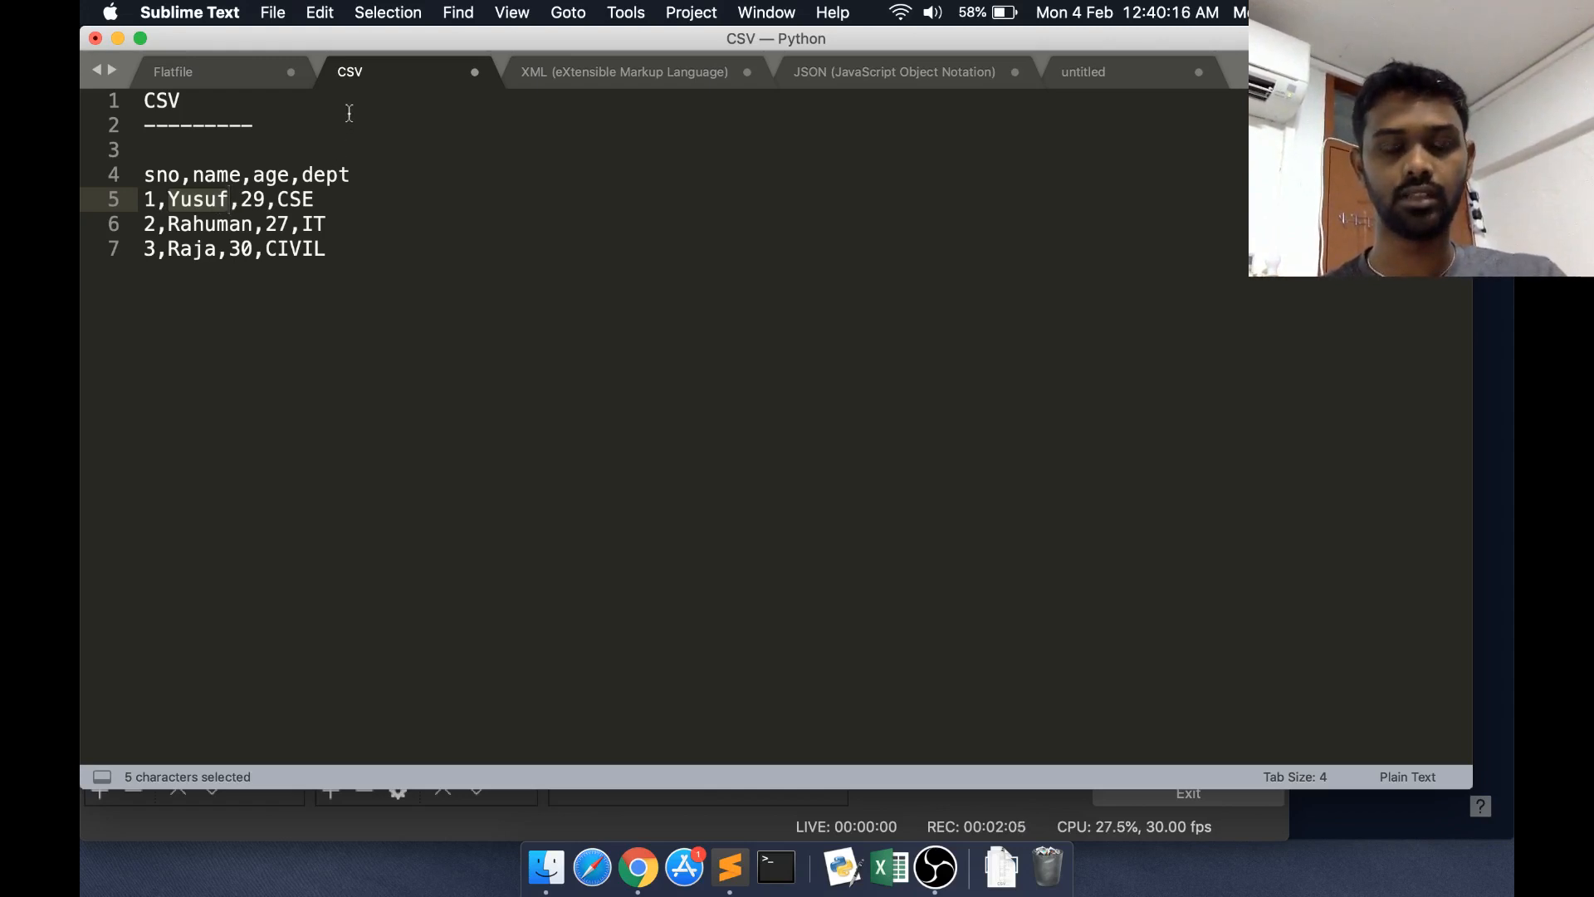
{"action": "left_click", "coordinate": [173, 71]}
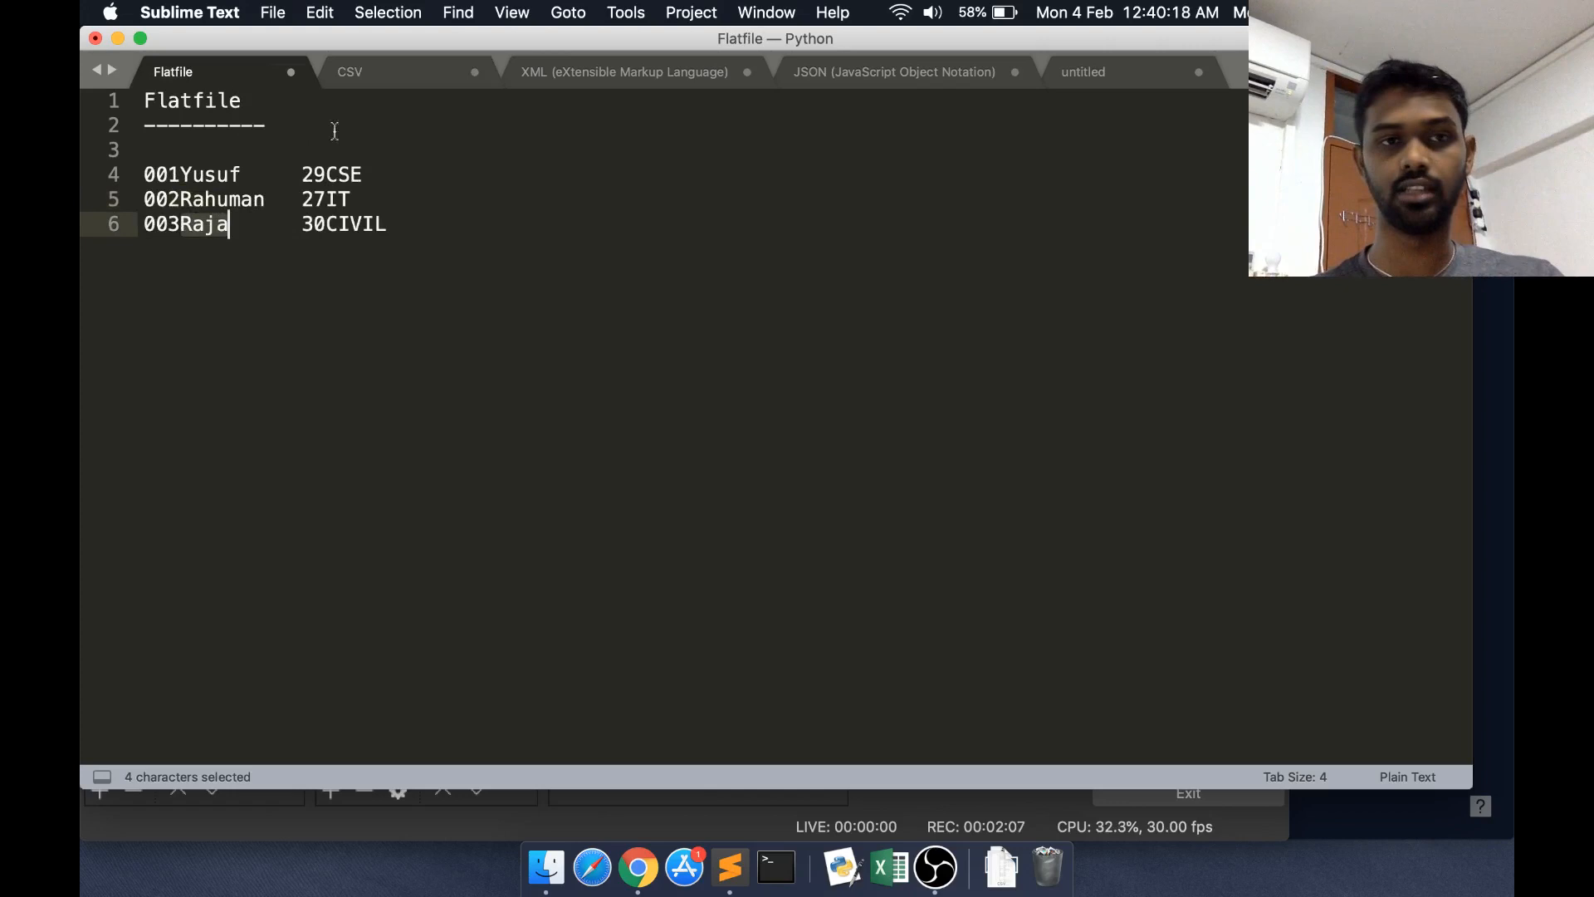
{"action": "left_click", "coordinate": [348, 71]}
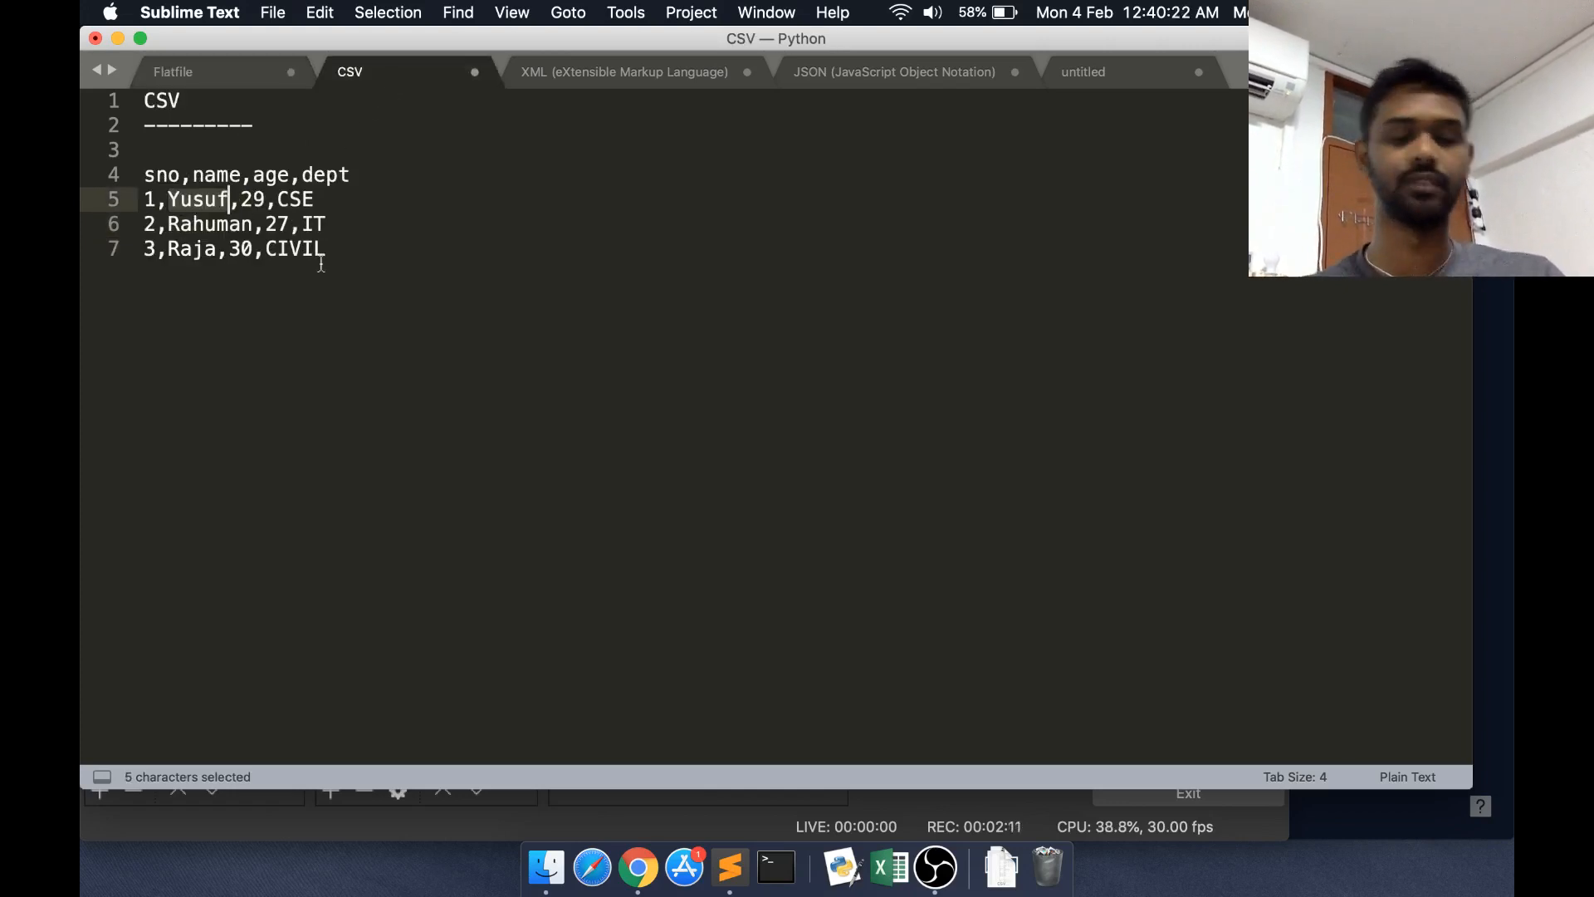
{"action": "left_click", "coordinate": [327, 249]}
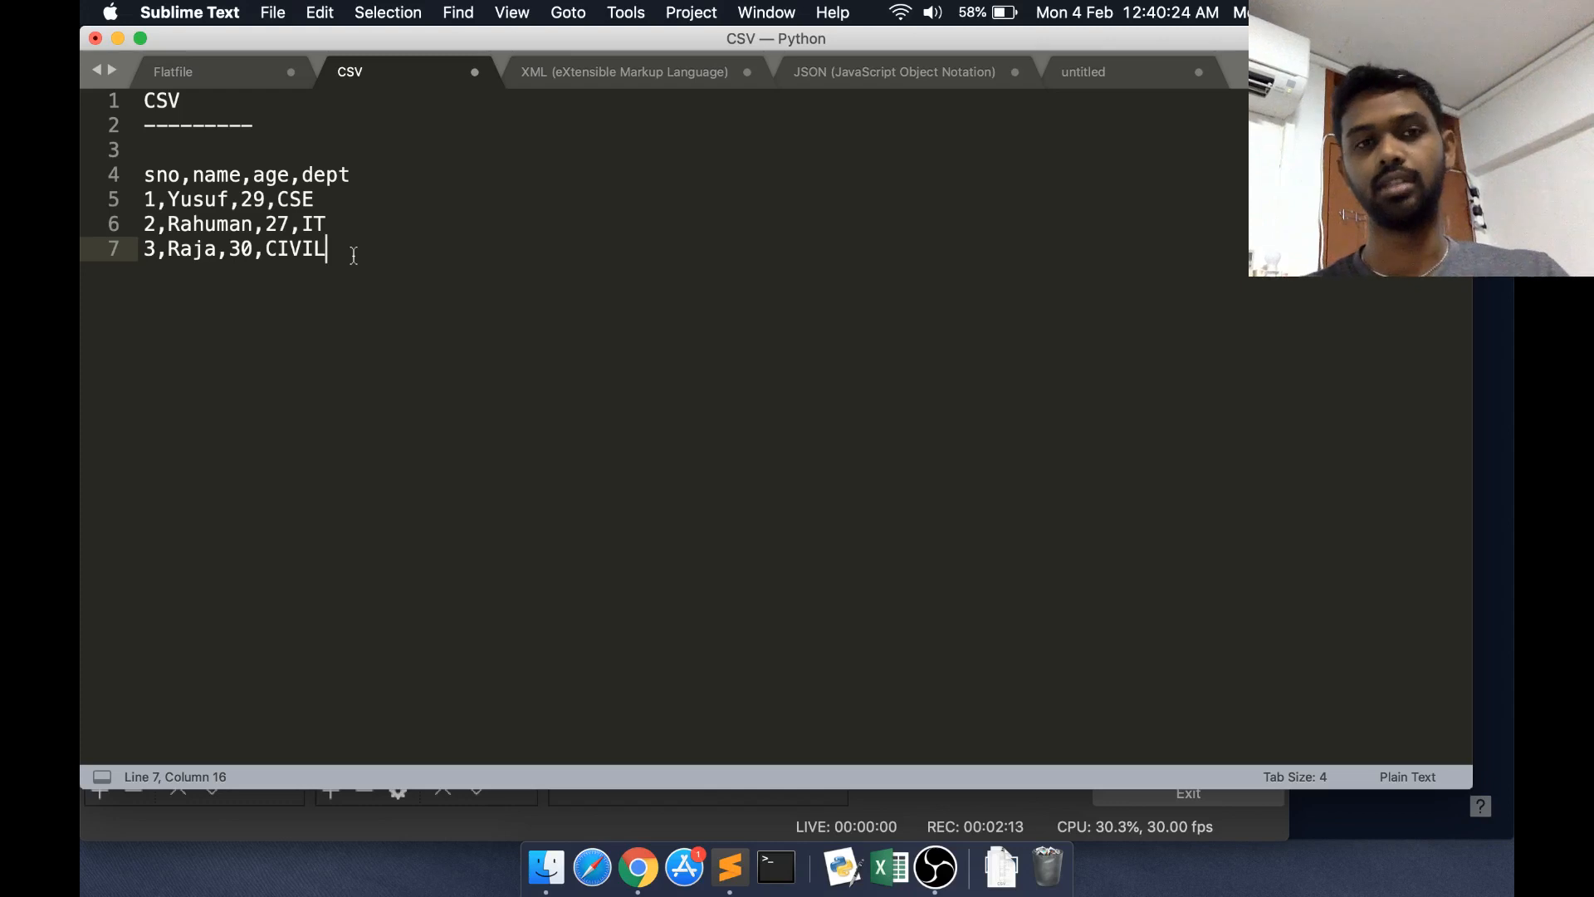
{"action": "mouse_move", "coordinate": [562, 150]}
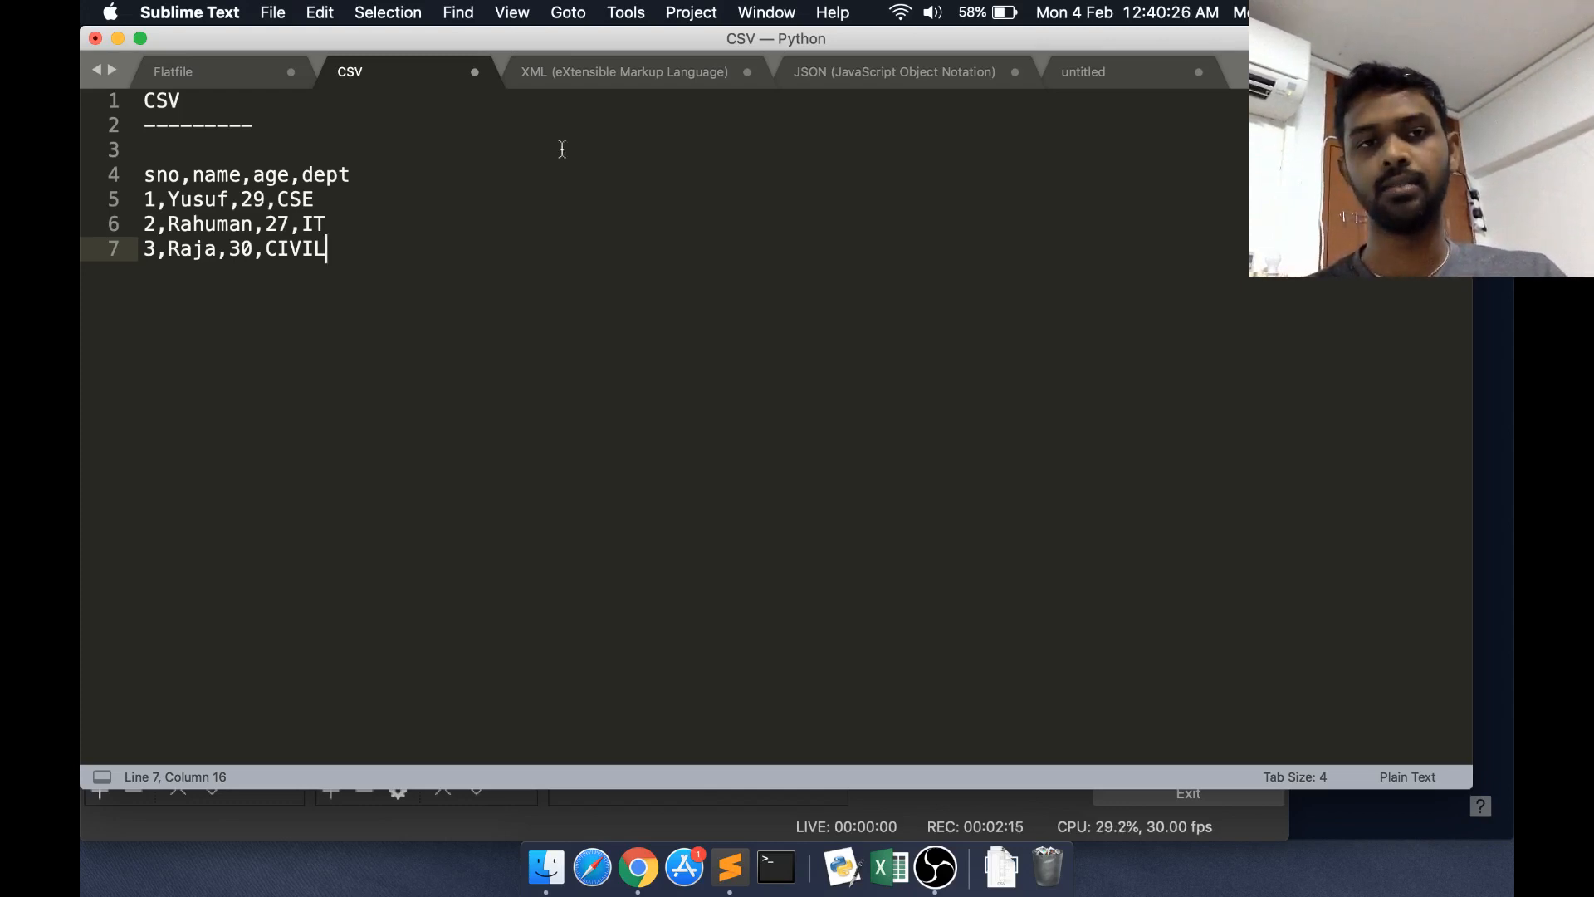
{"action": "left_click", "coordinate": [624, 71]}
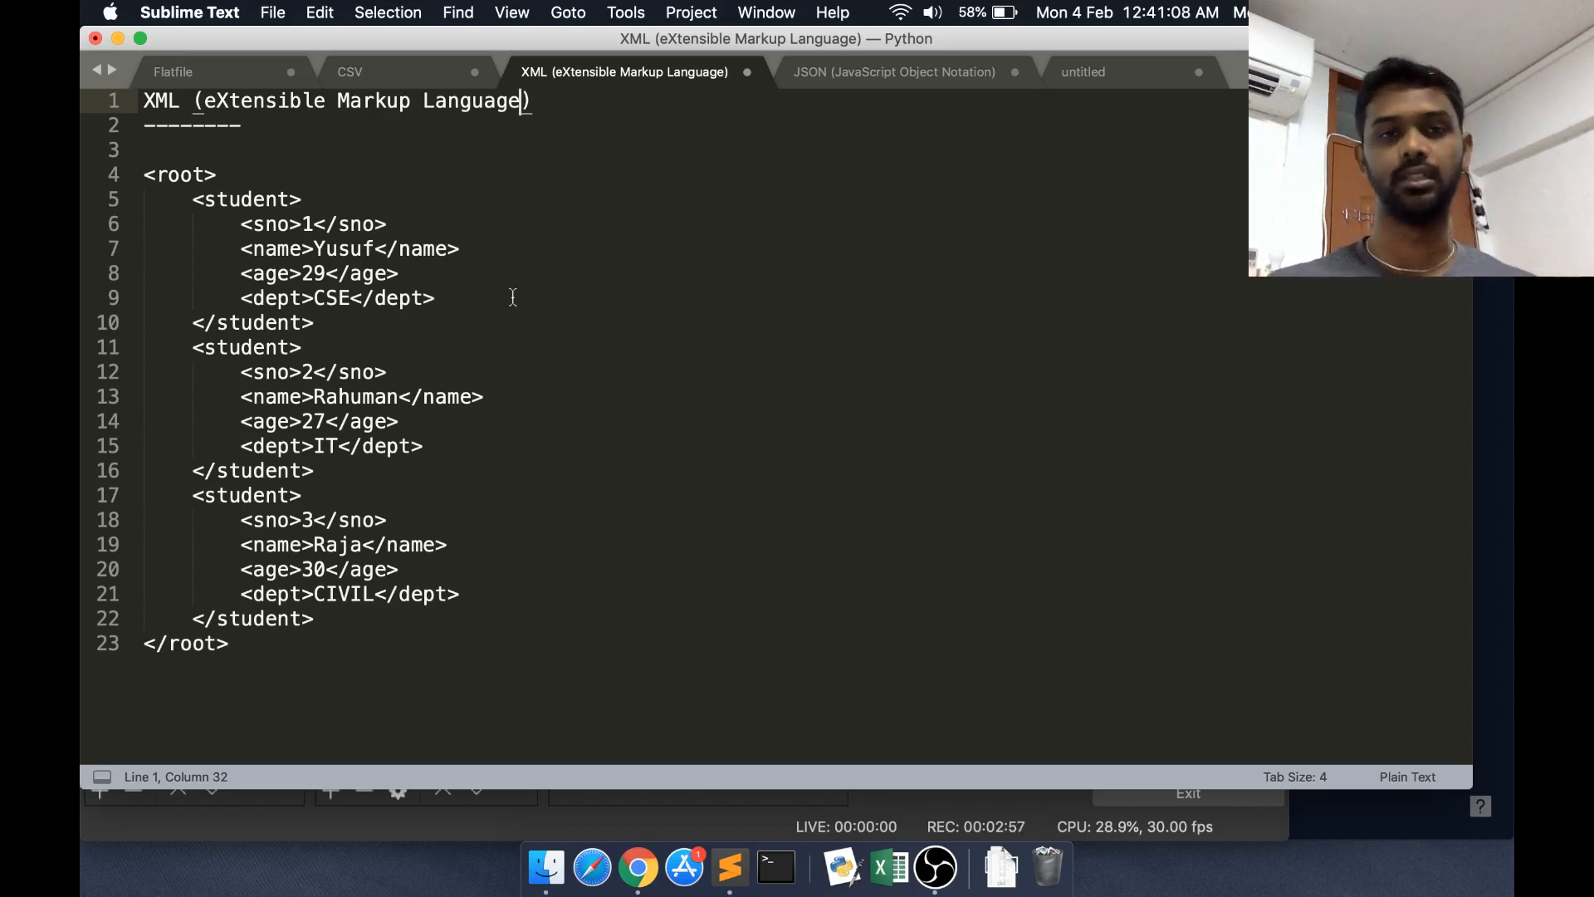
Compare CSV and XML, highlighting the student elements nested under root
{"action": "left_click", "coordinate": [349, 72]}
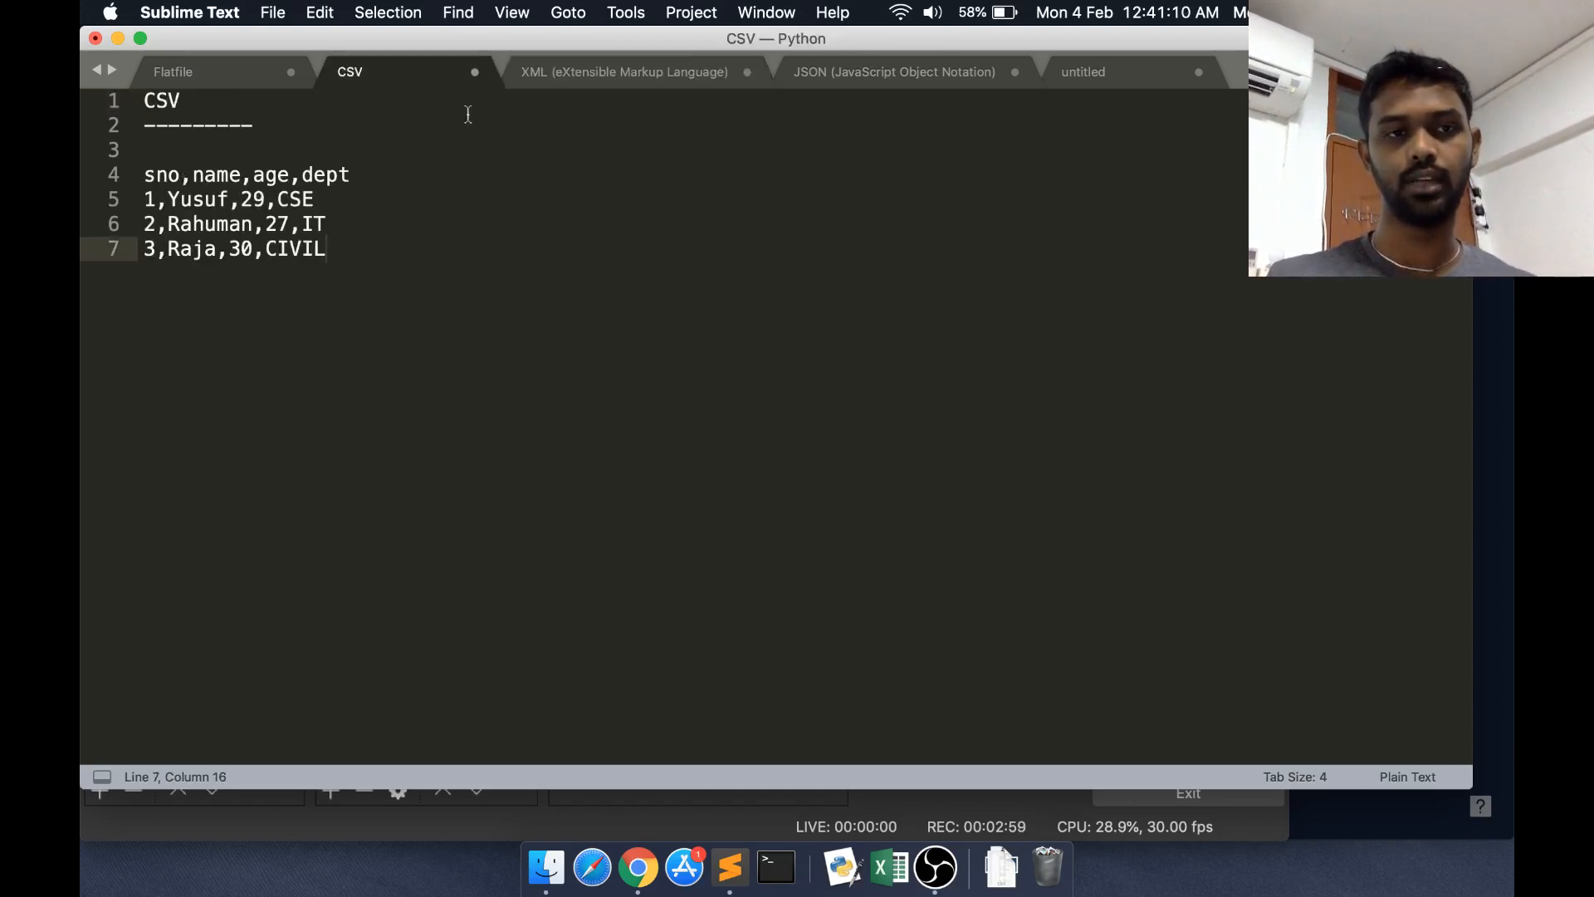
{"action": "left_click", "coordinate": [623, 72]}
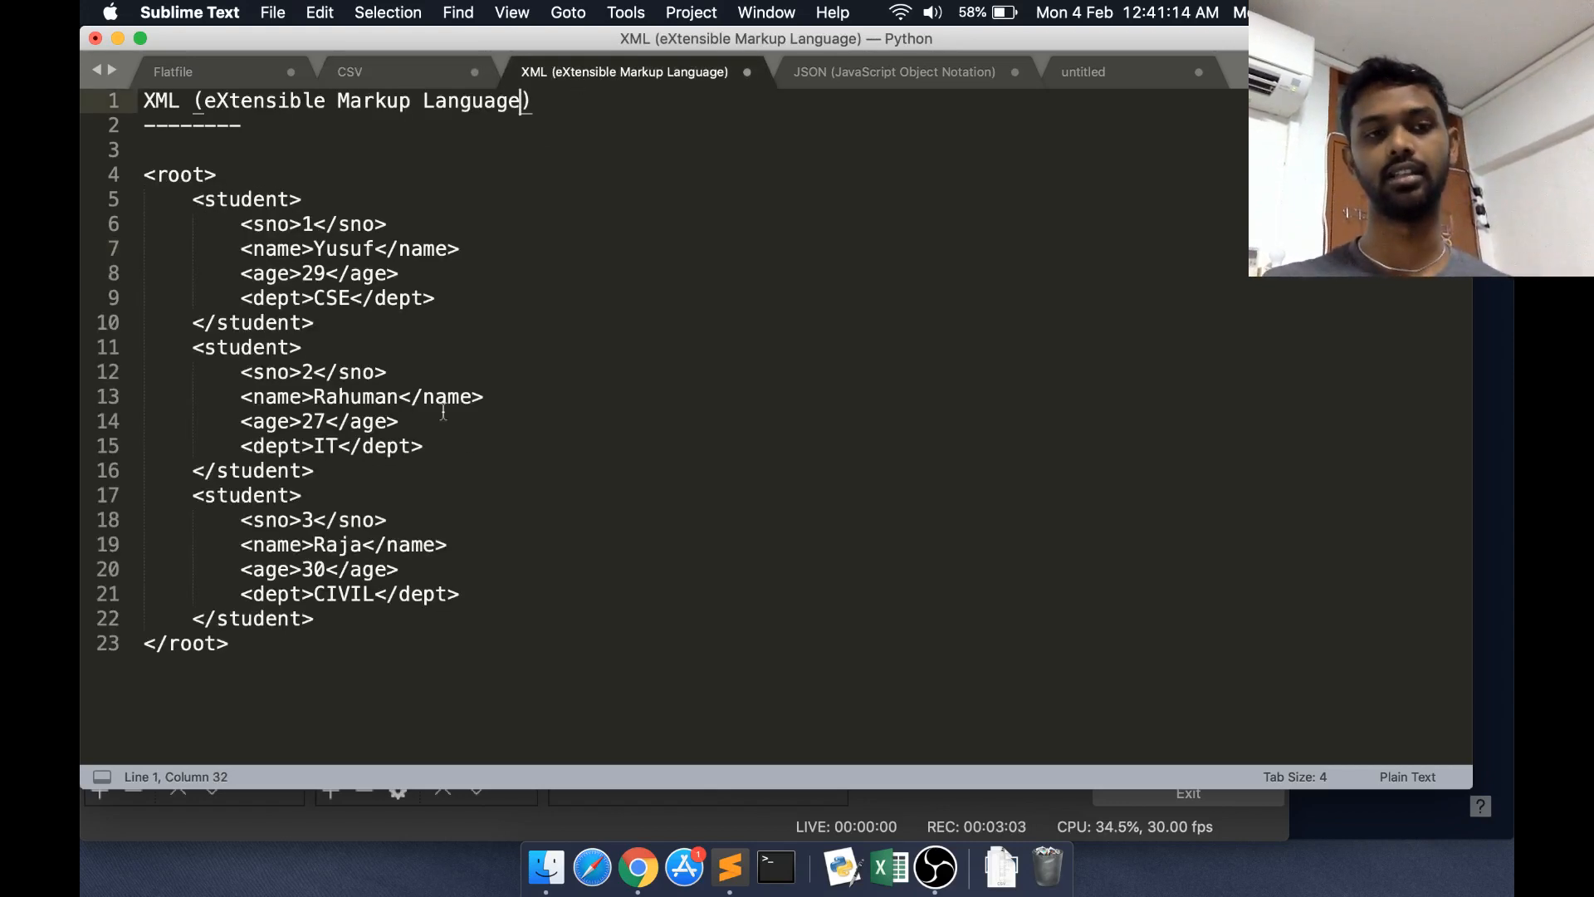
{"action": "left_click_drag", "start_coordinate": [239, 248], "coordinate": [434, 298]}
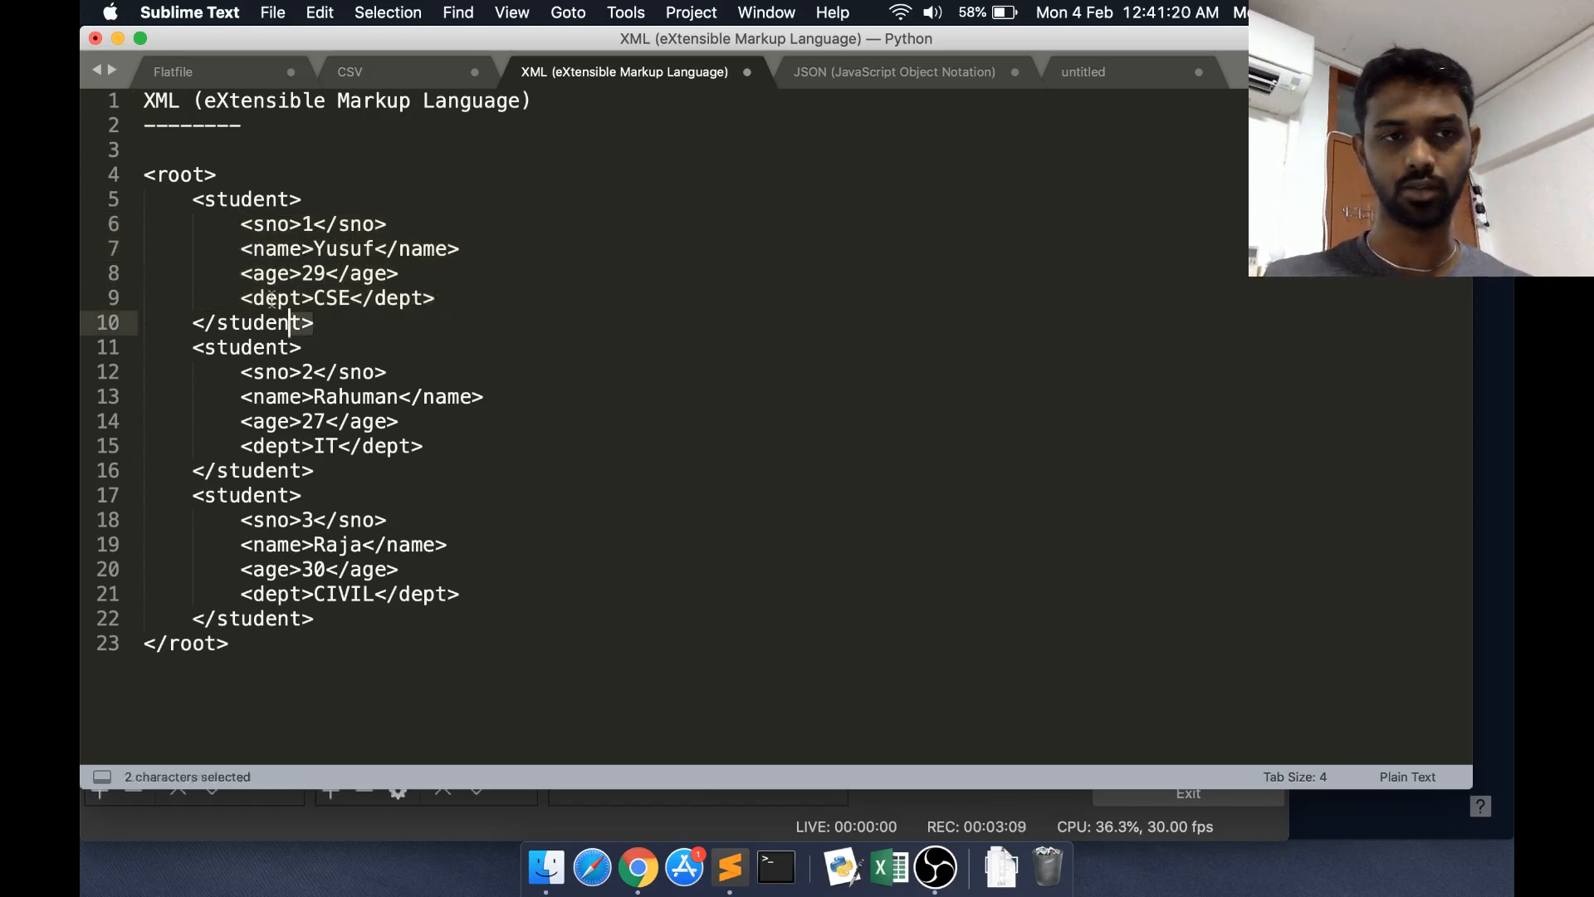
{"action": "left_click_drag", "start_coordinate": [198, 199], "coordinate": [296, 323]}
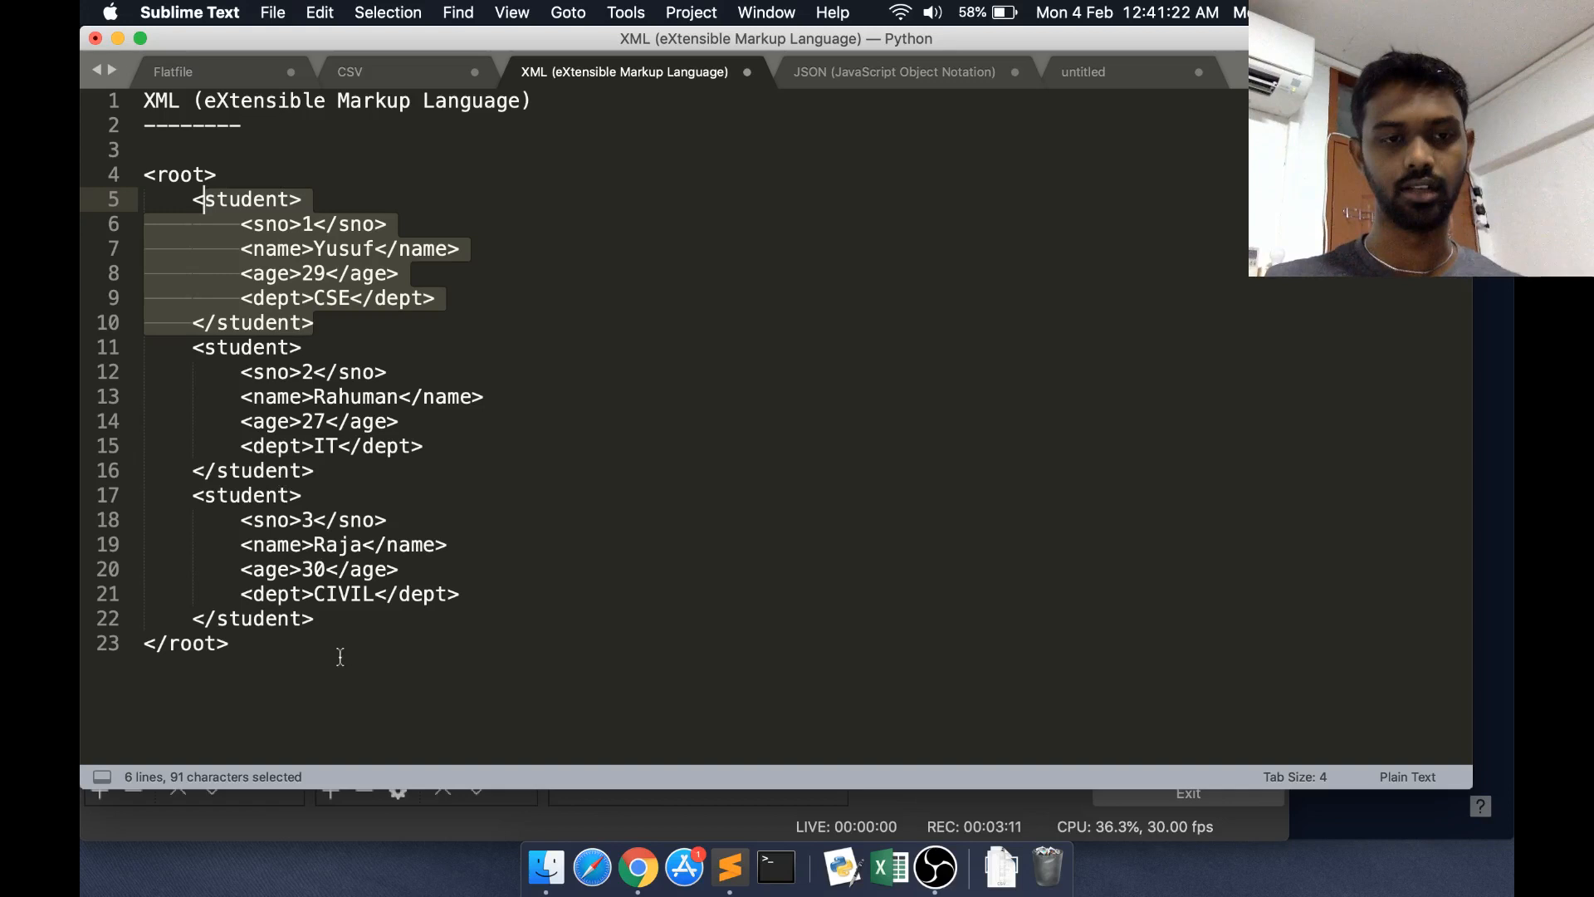
{"action": "left_click_drag", "start_coordinate": [302, 198], "coordinate": [315, 618]}
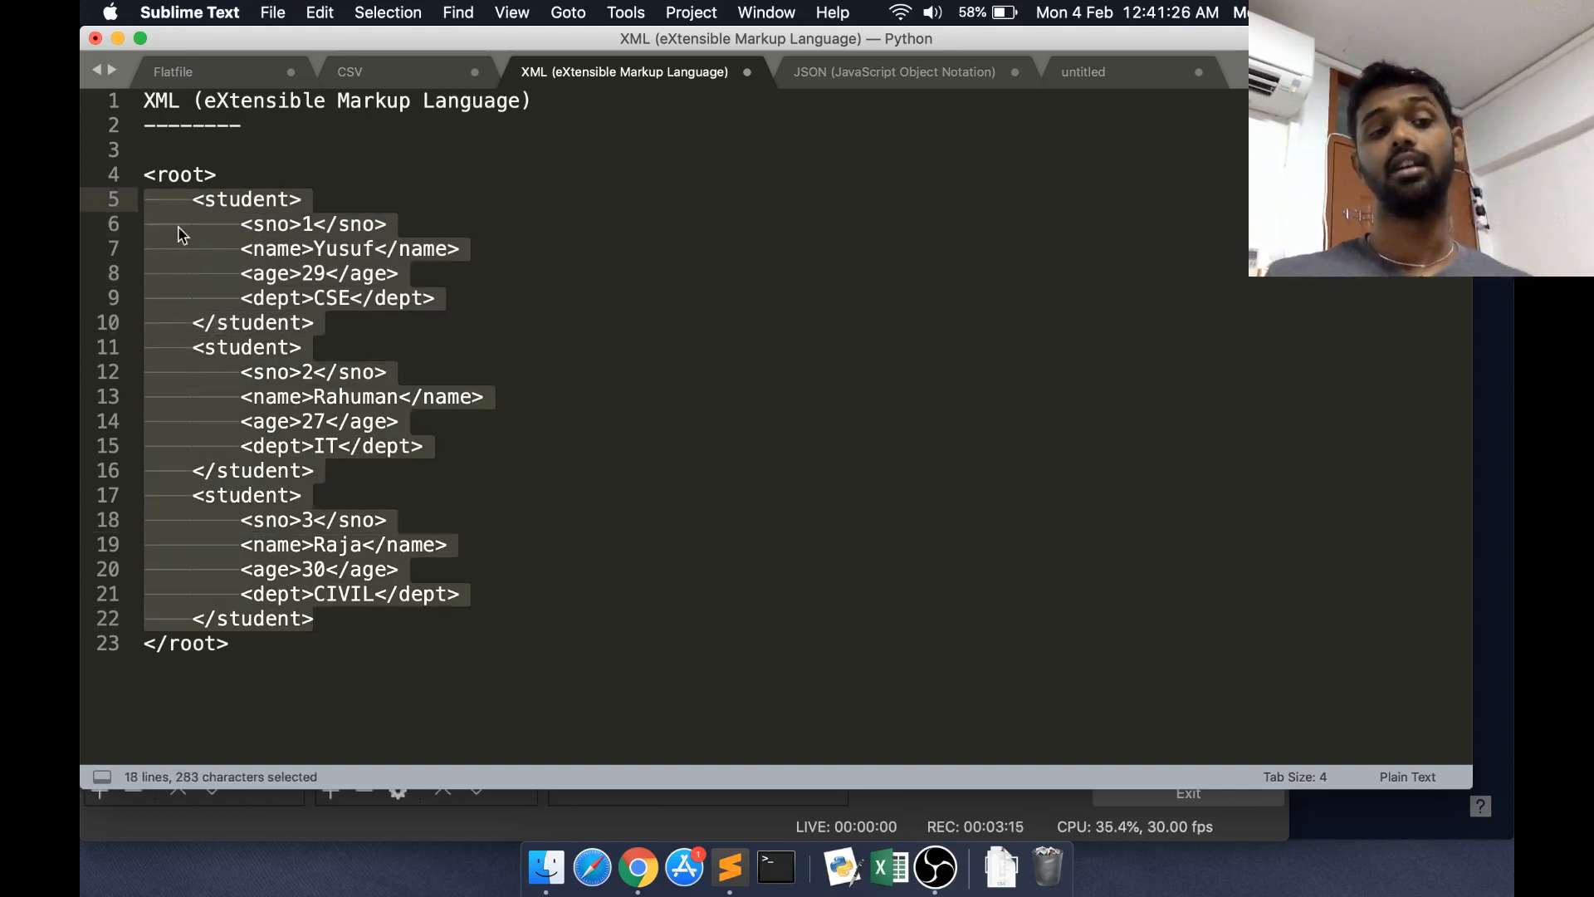
{"action": "left_click", "coordinate": [331, 347]}
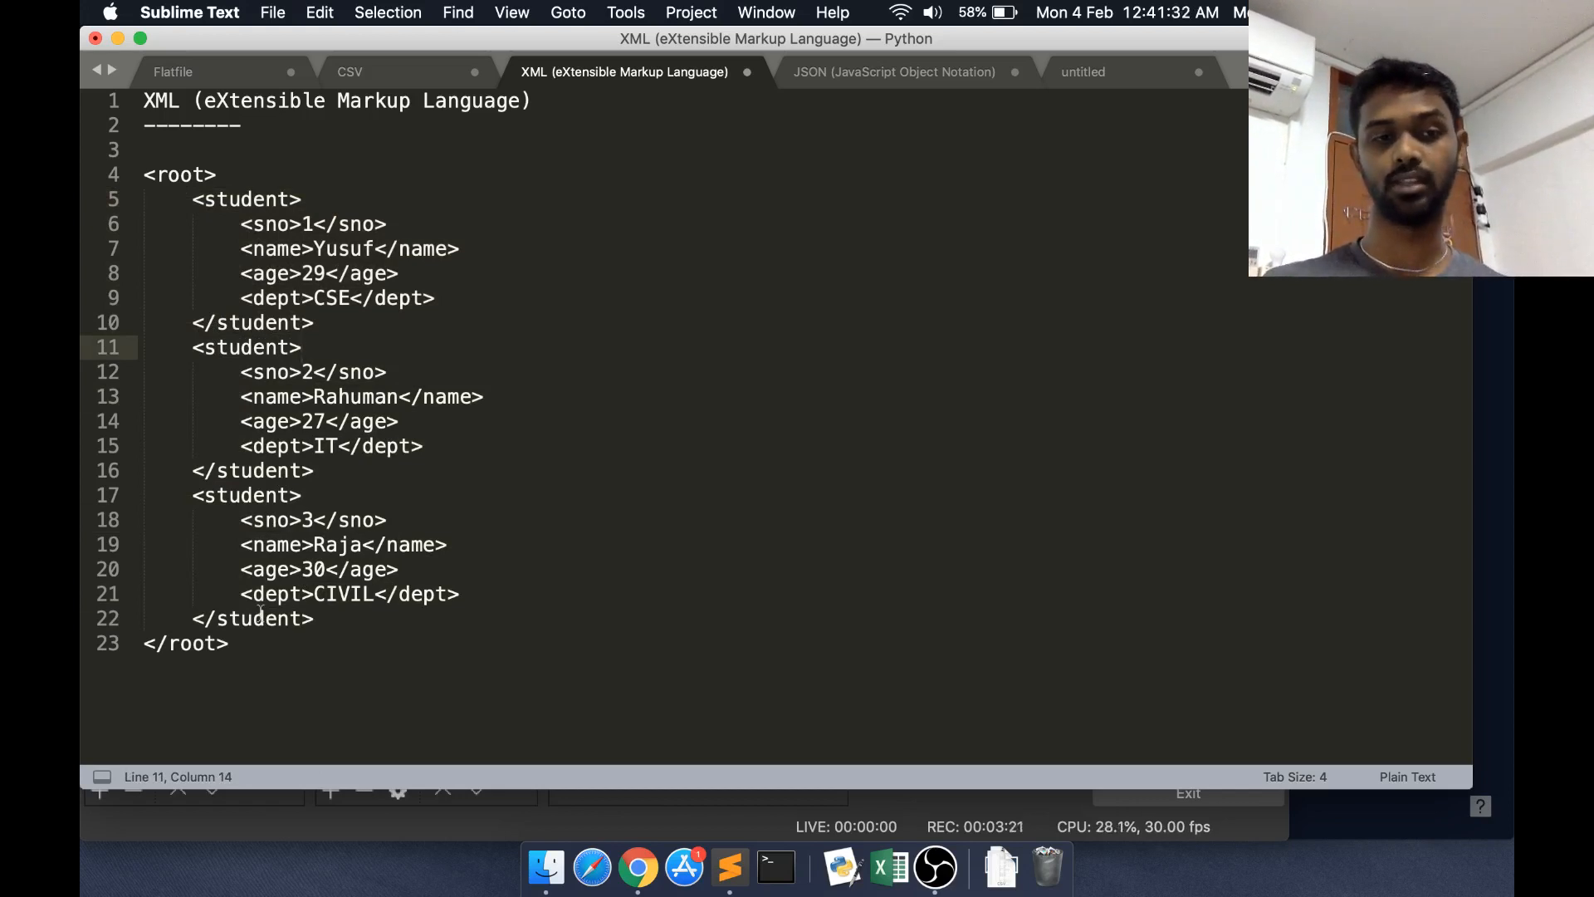
Flip through CSV and XML once more and land on the JSON version of the records
{"action": "left_click", "coordinate": [349, 71]}
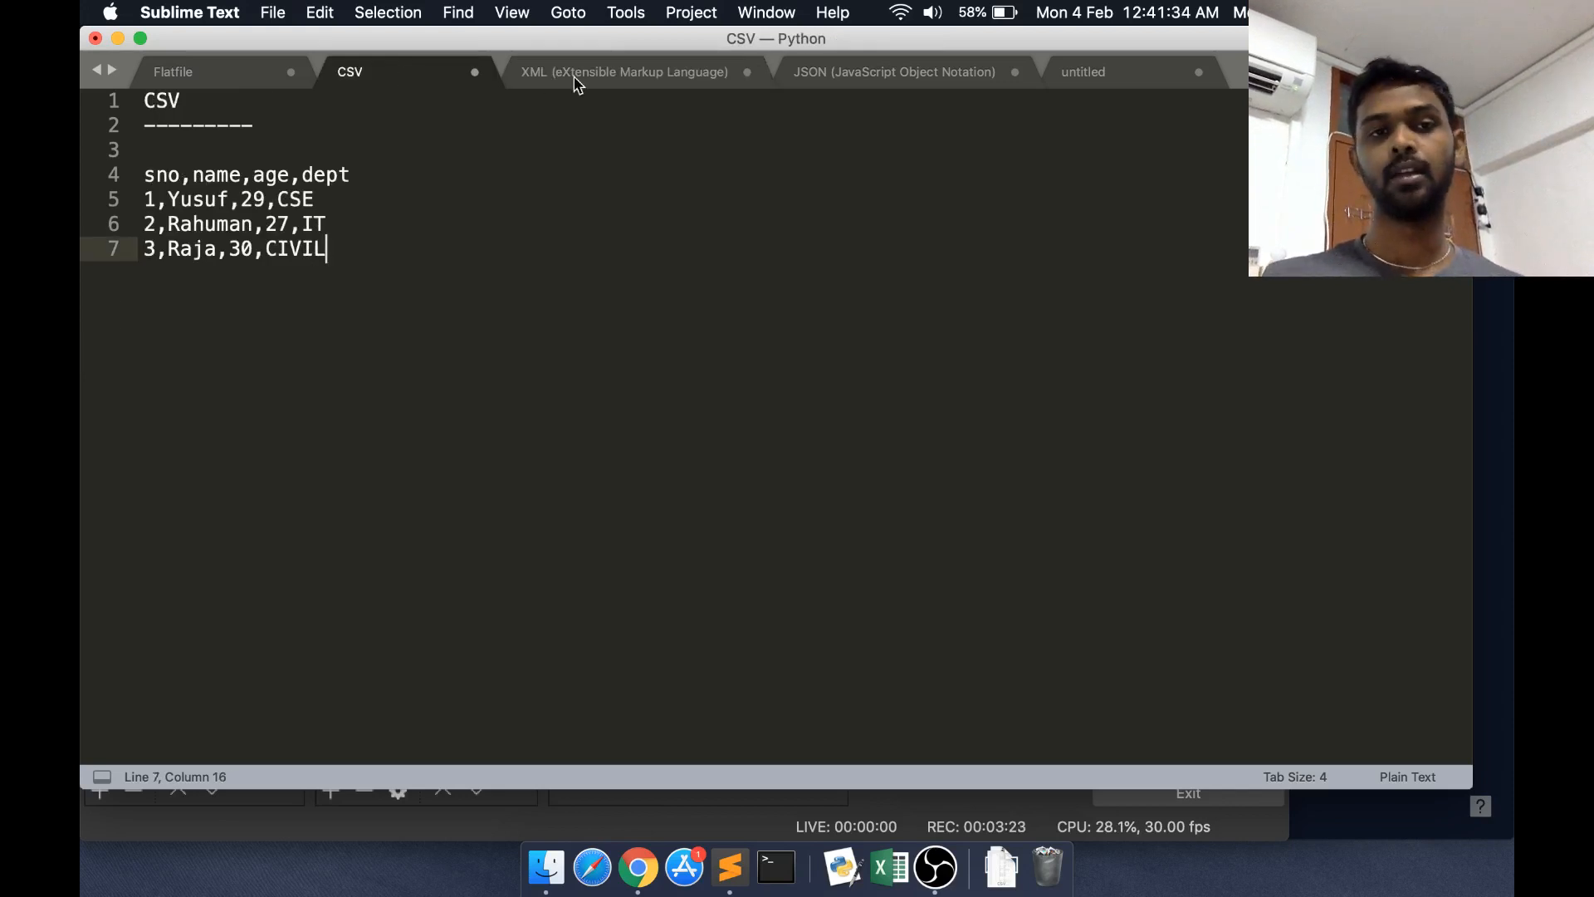
{"action": "left_click", "coordinate": [622, 72]}
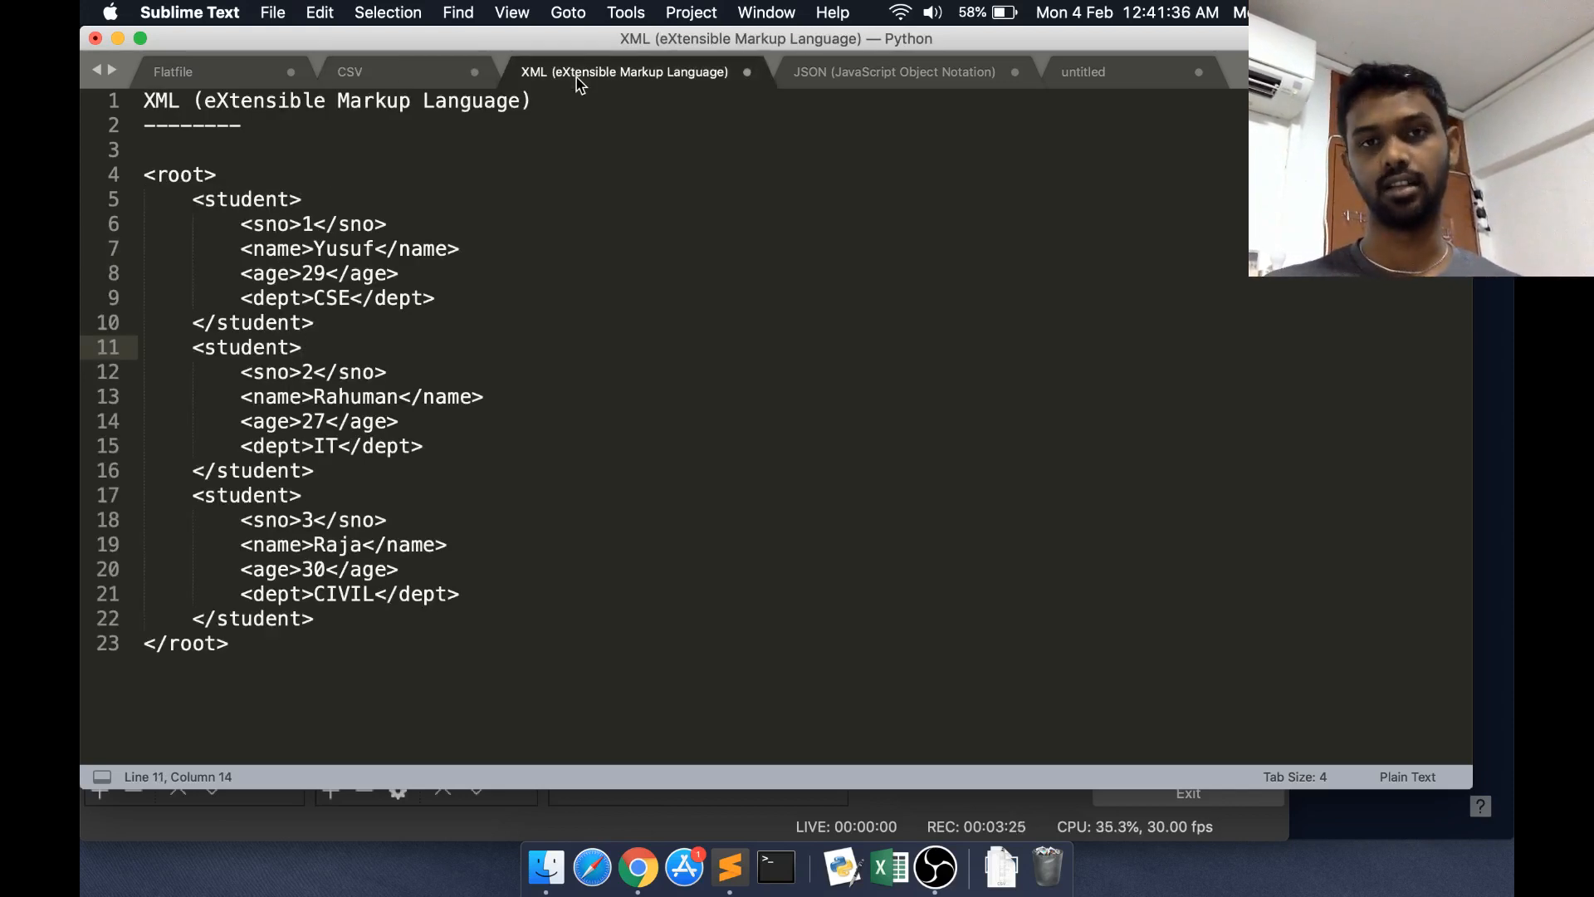
{"action": "left_click", "coordinate": [893, 72]}
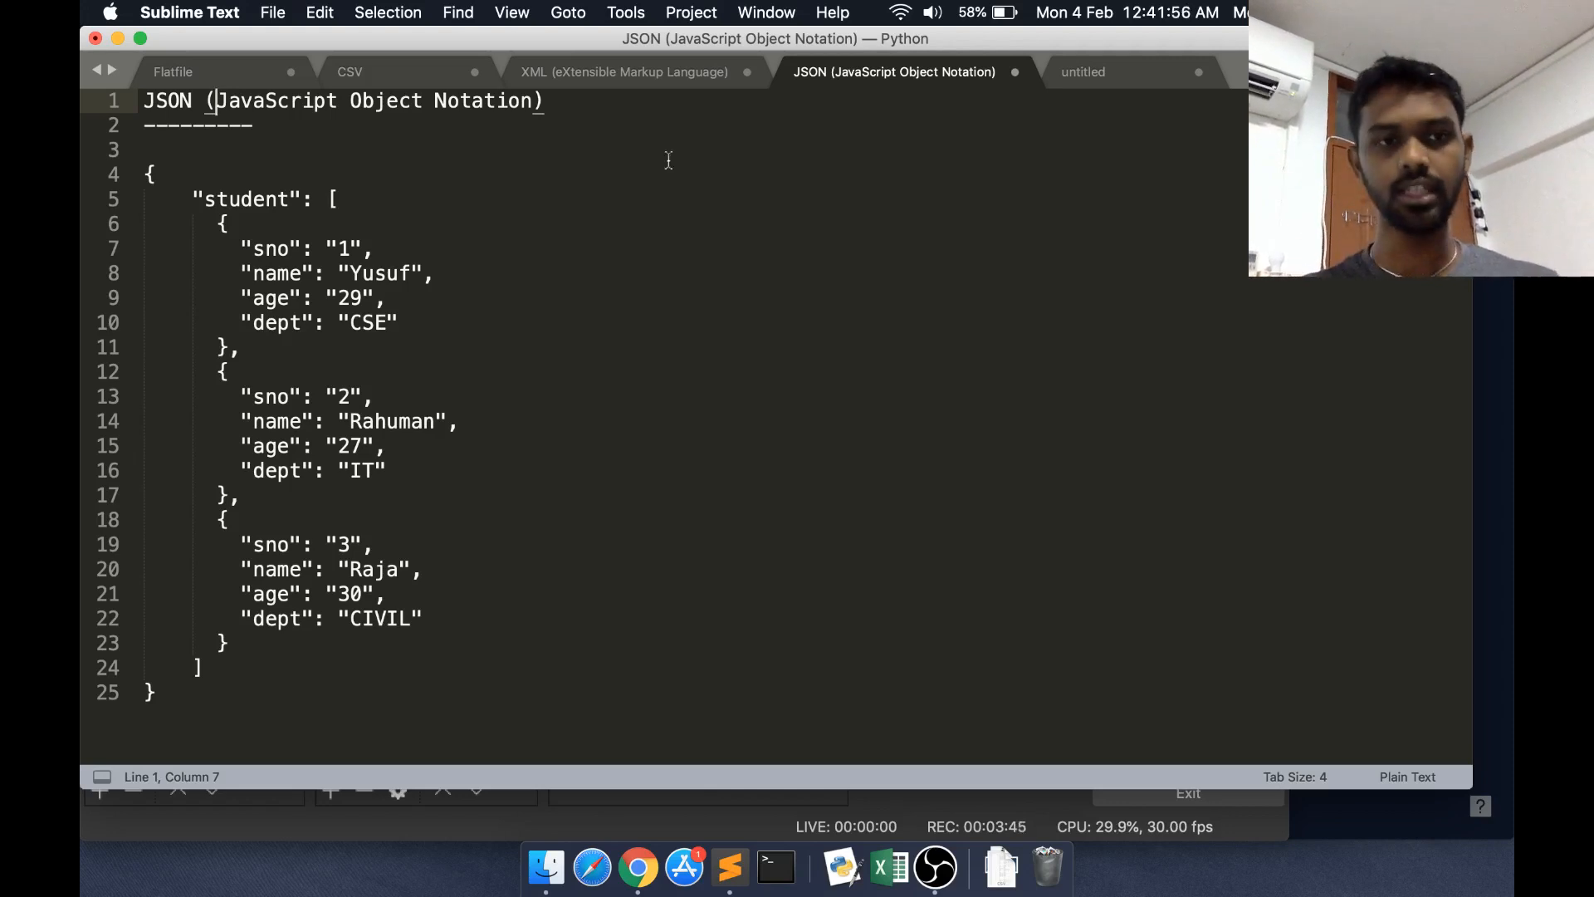
Glance back at XML and JSON, then switch to the empty untitled document
{"action": "left_click", "coordinate": [622, 71]}
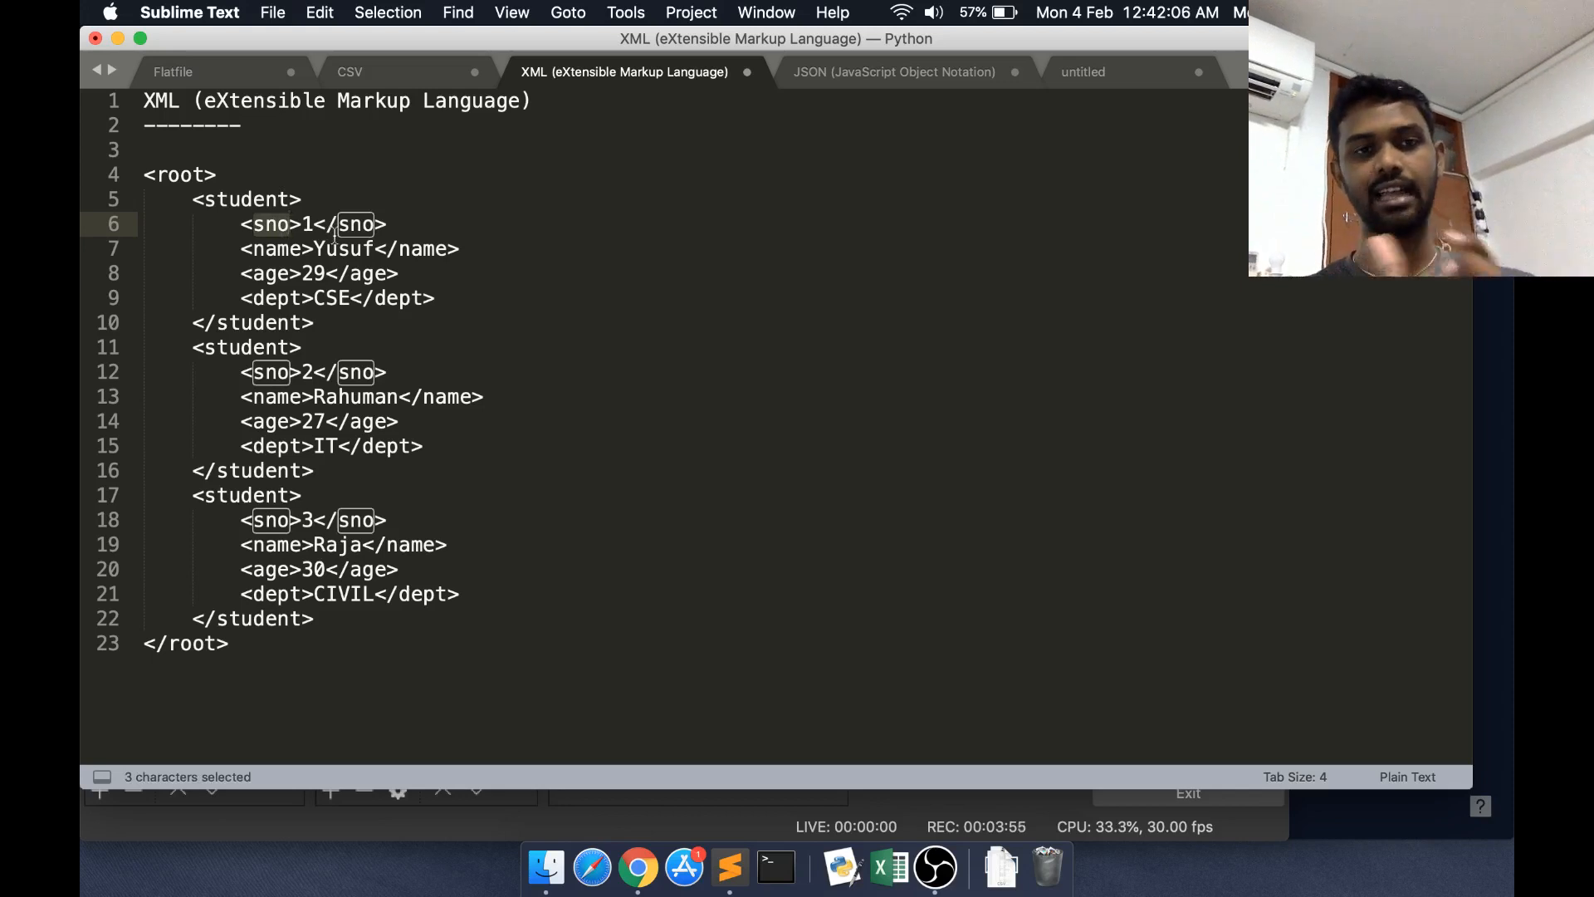
{"action": "left_click", "coordinate": [893, 72]}
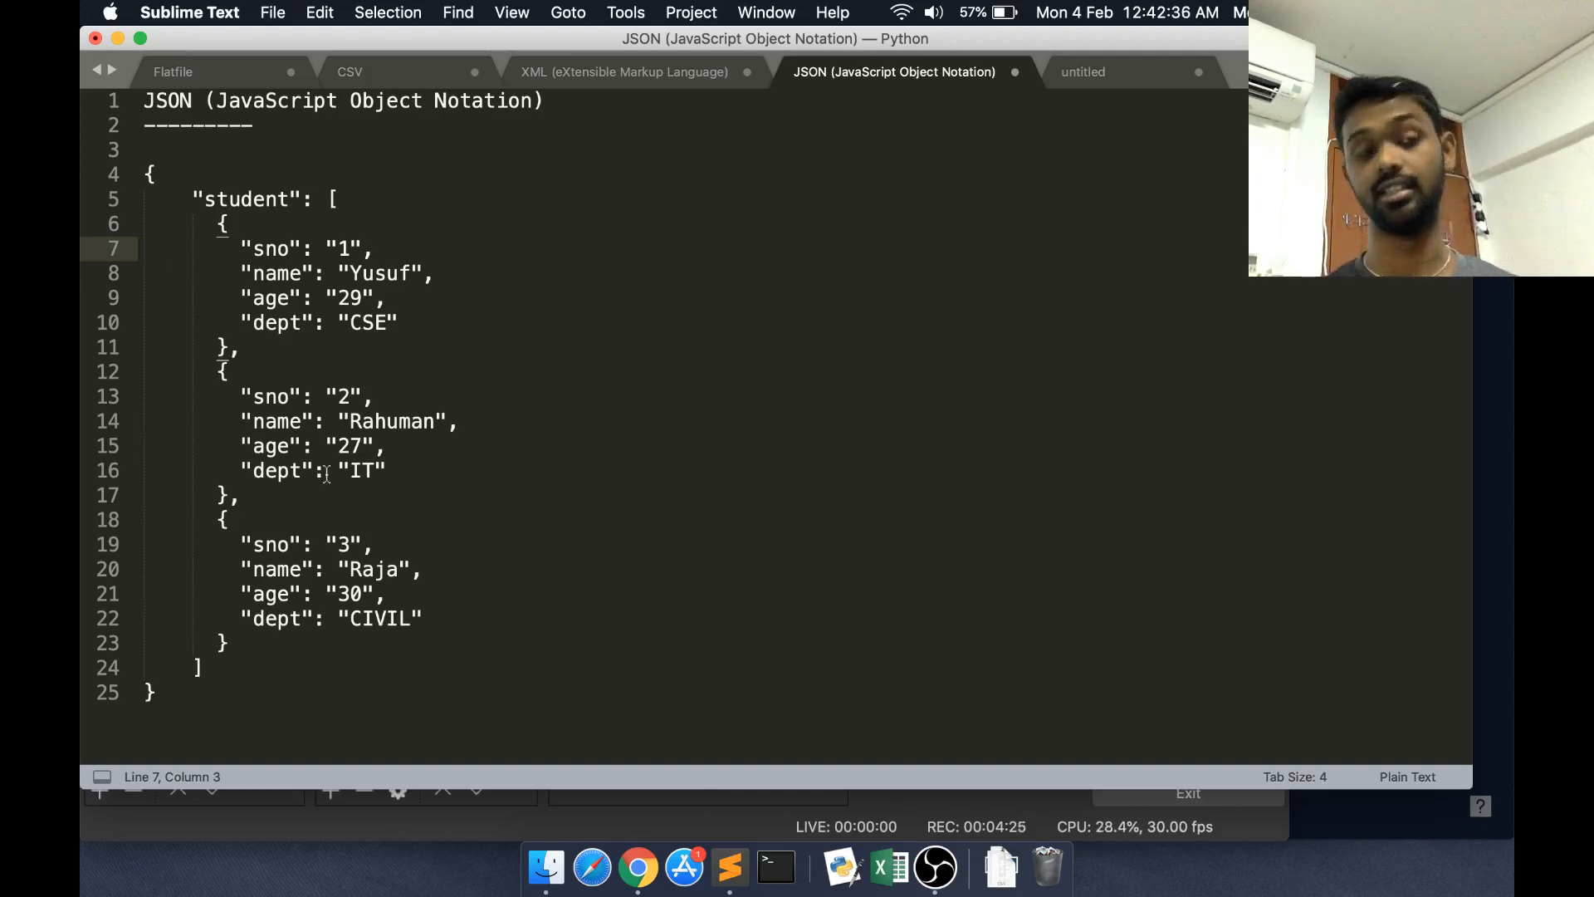
{"action": "left_click", "coordinate": [1083, 71]}
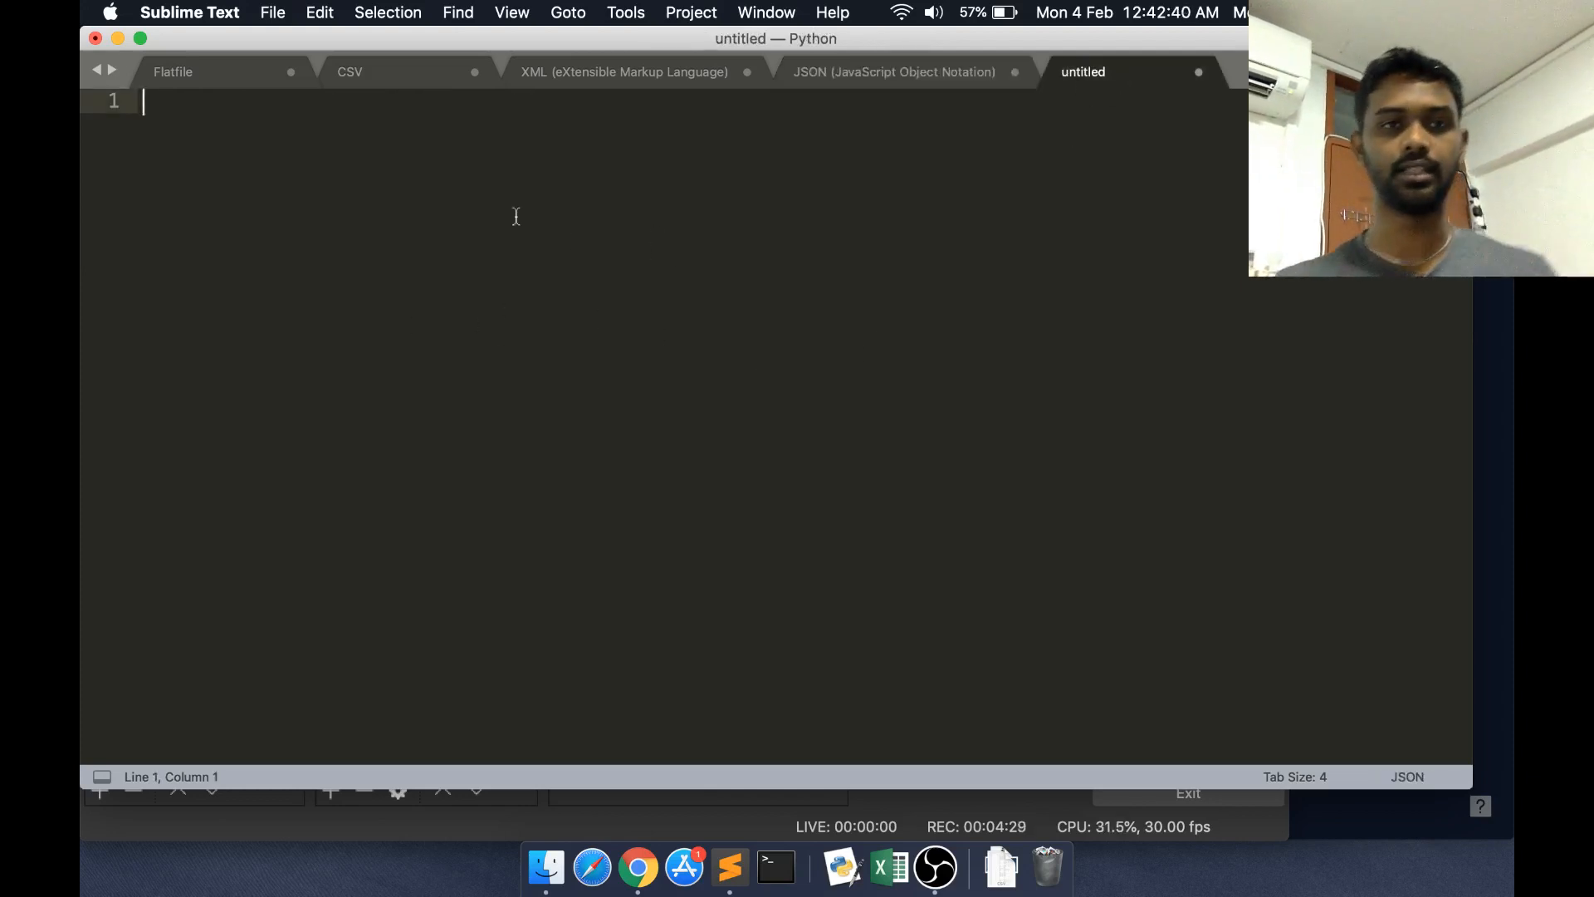
Start a JSON object in braces with a first entry "key" set to the number 1.2
{"action": "left_click", "coordinate": [512, 12]}
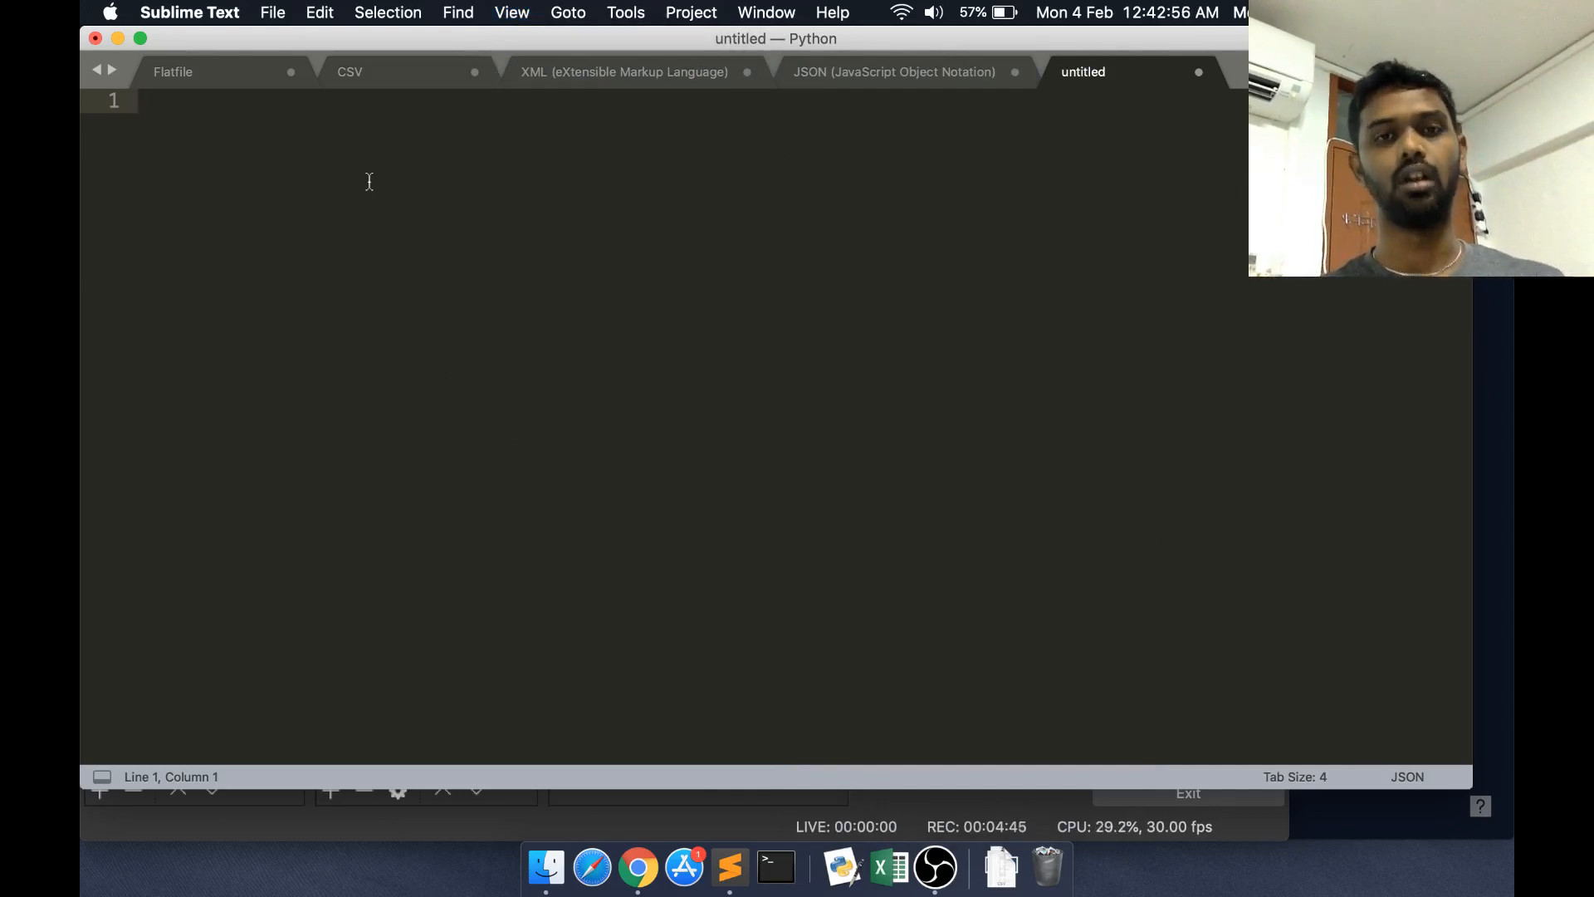
{"action": "type", "text": "{}"}
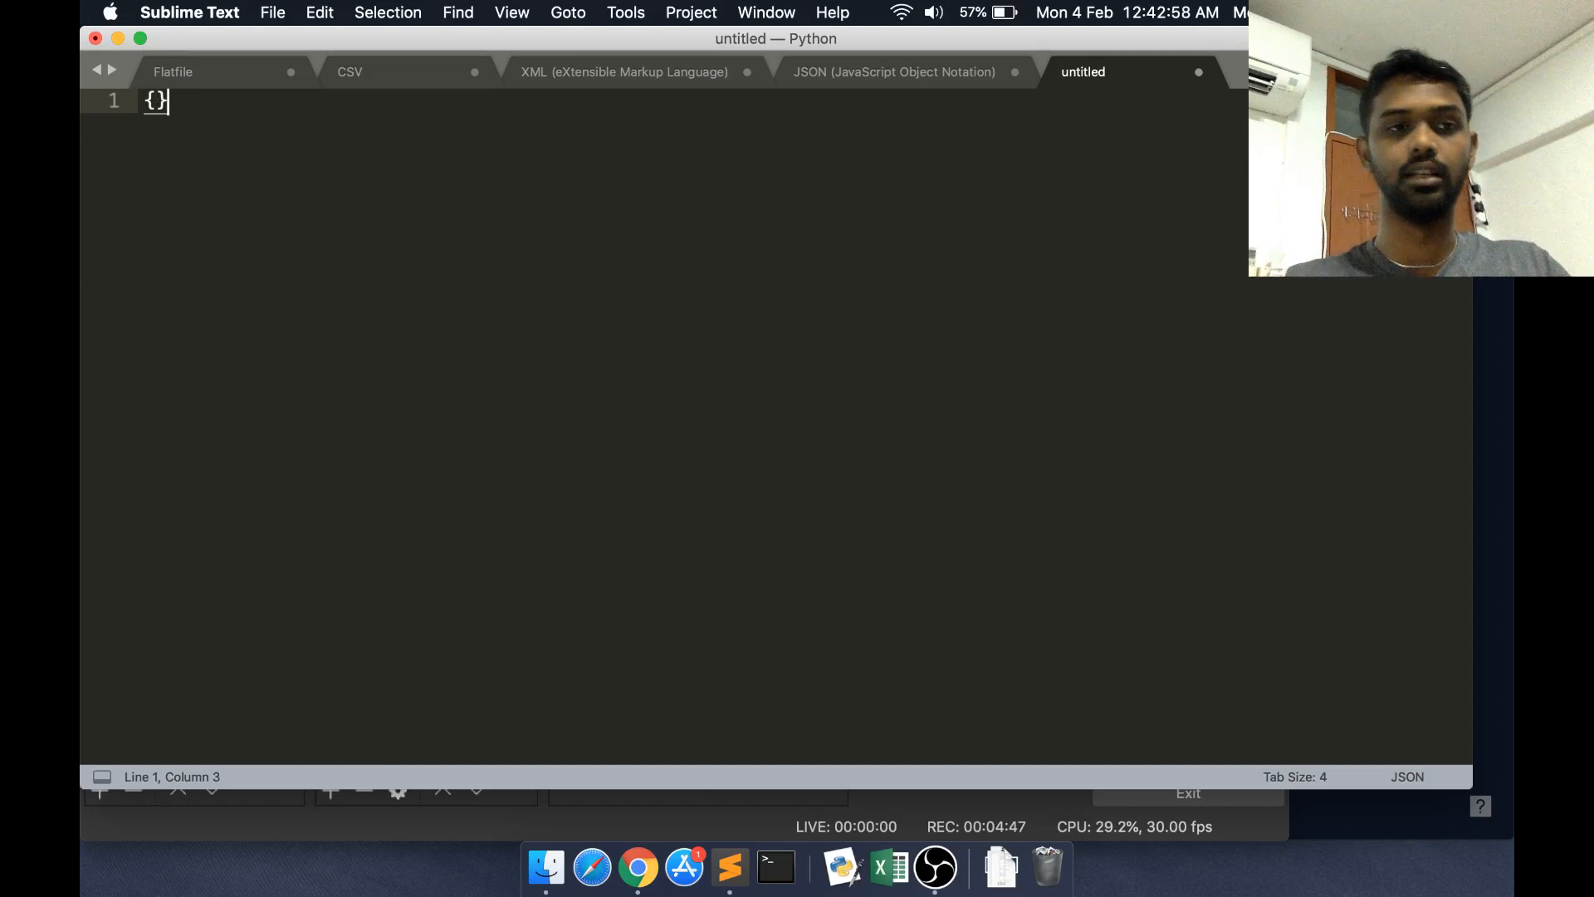
{"action": "key", "text": "enter"}
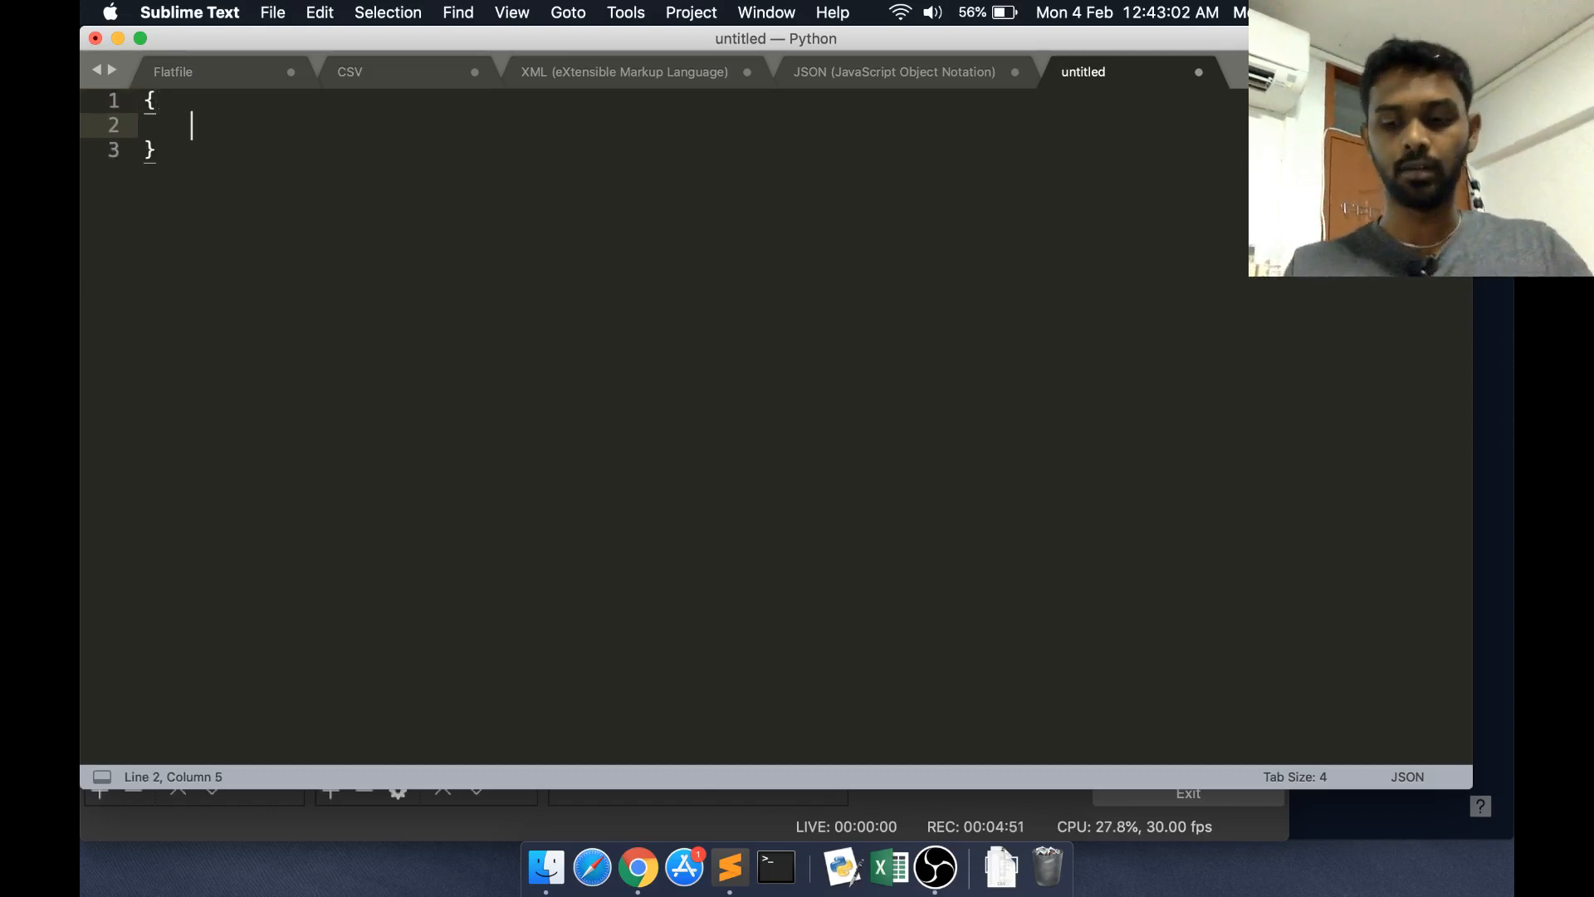
{"action": "type", "text": "\"key\""}
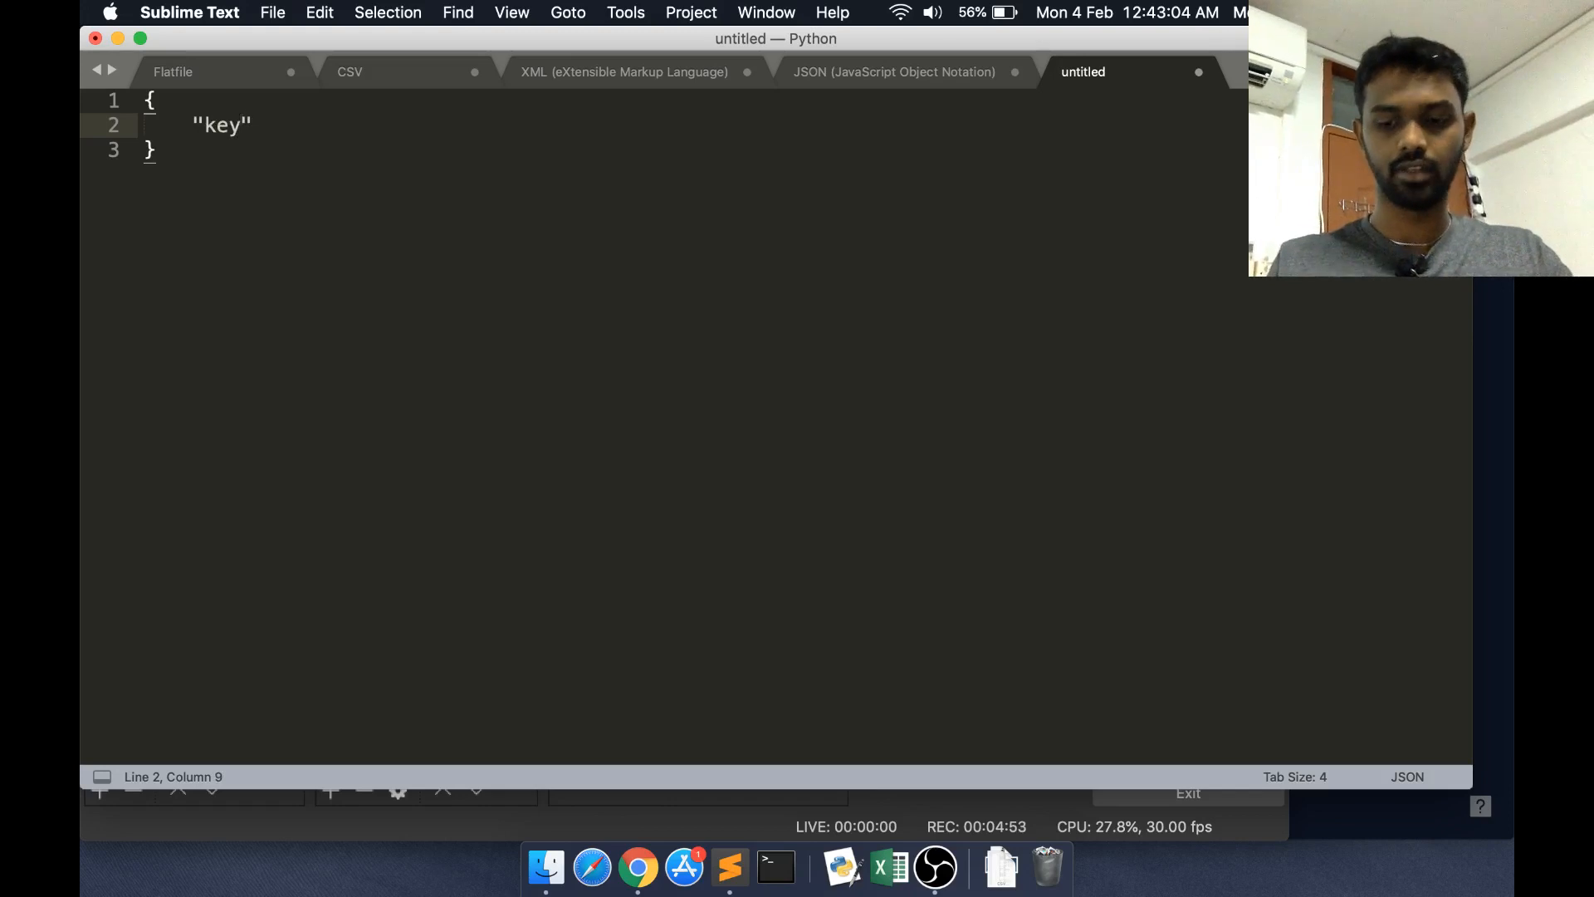
{"action": "type", "text": ":"}
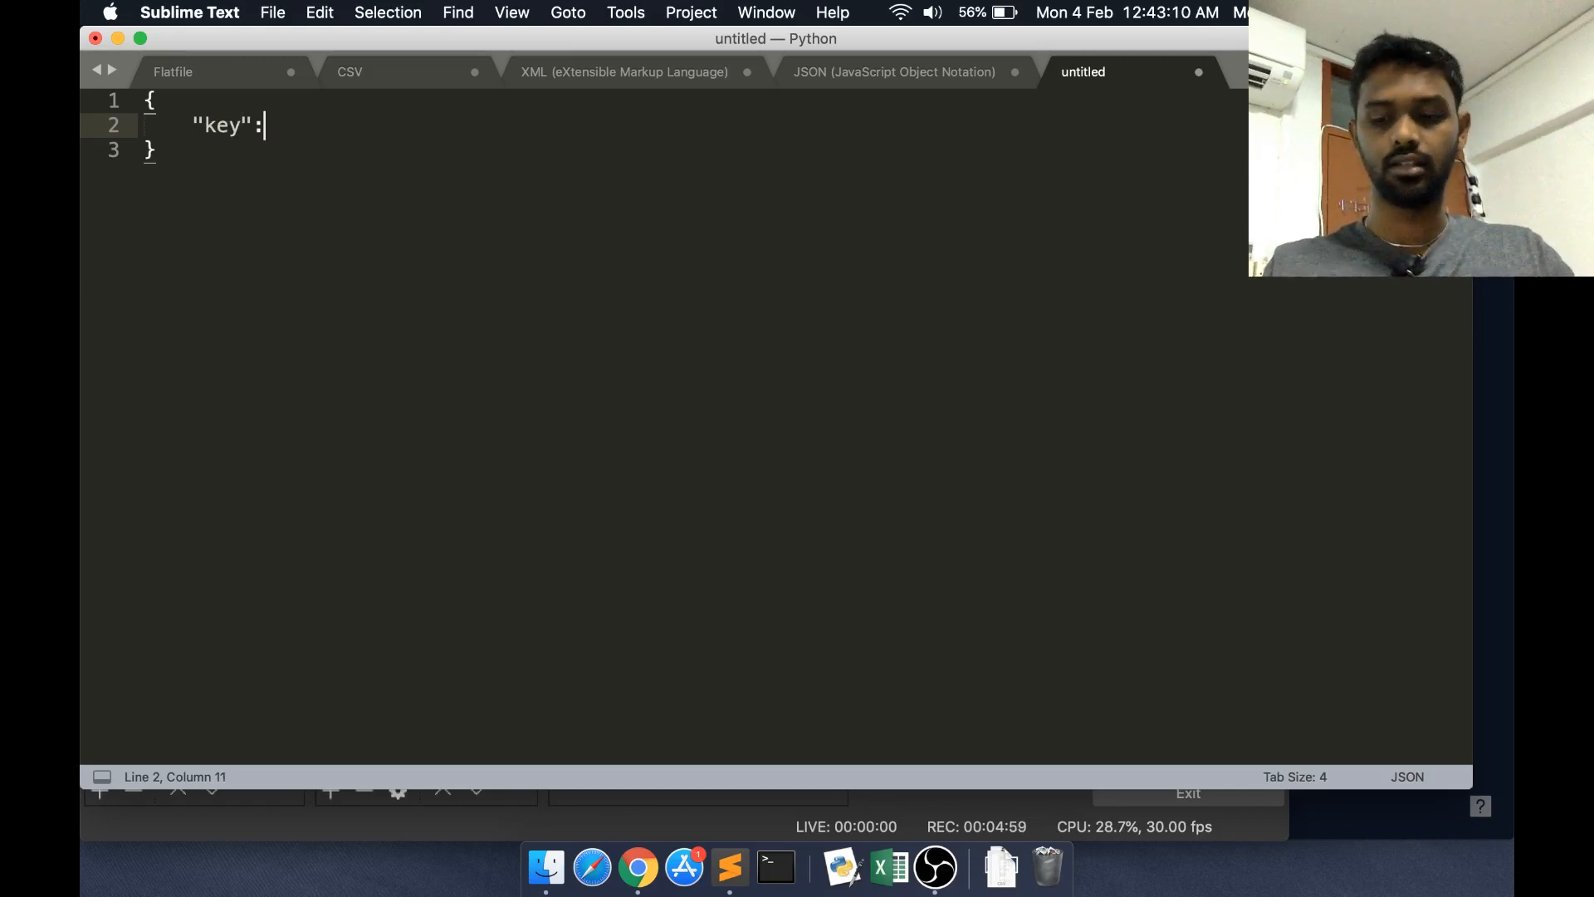
{"action": "type", "text": "\"value\""}
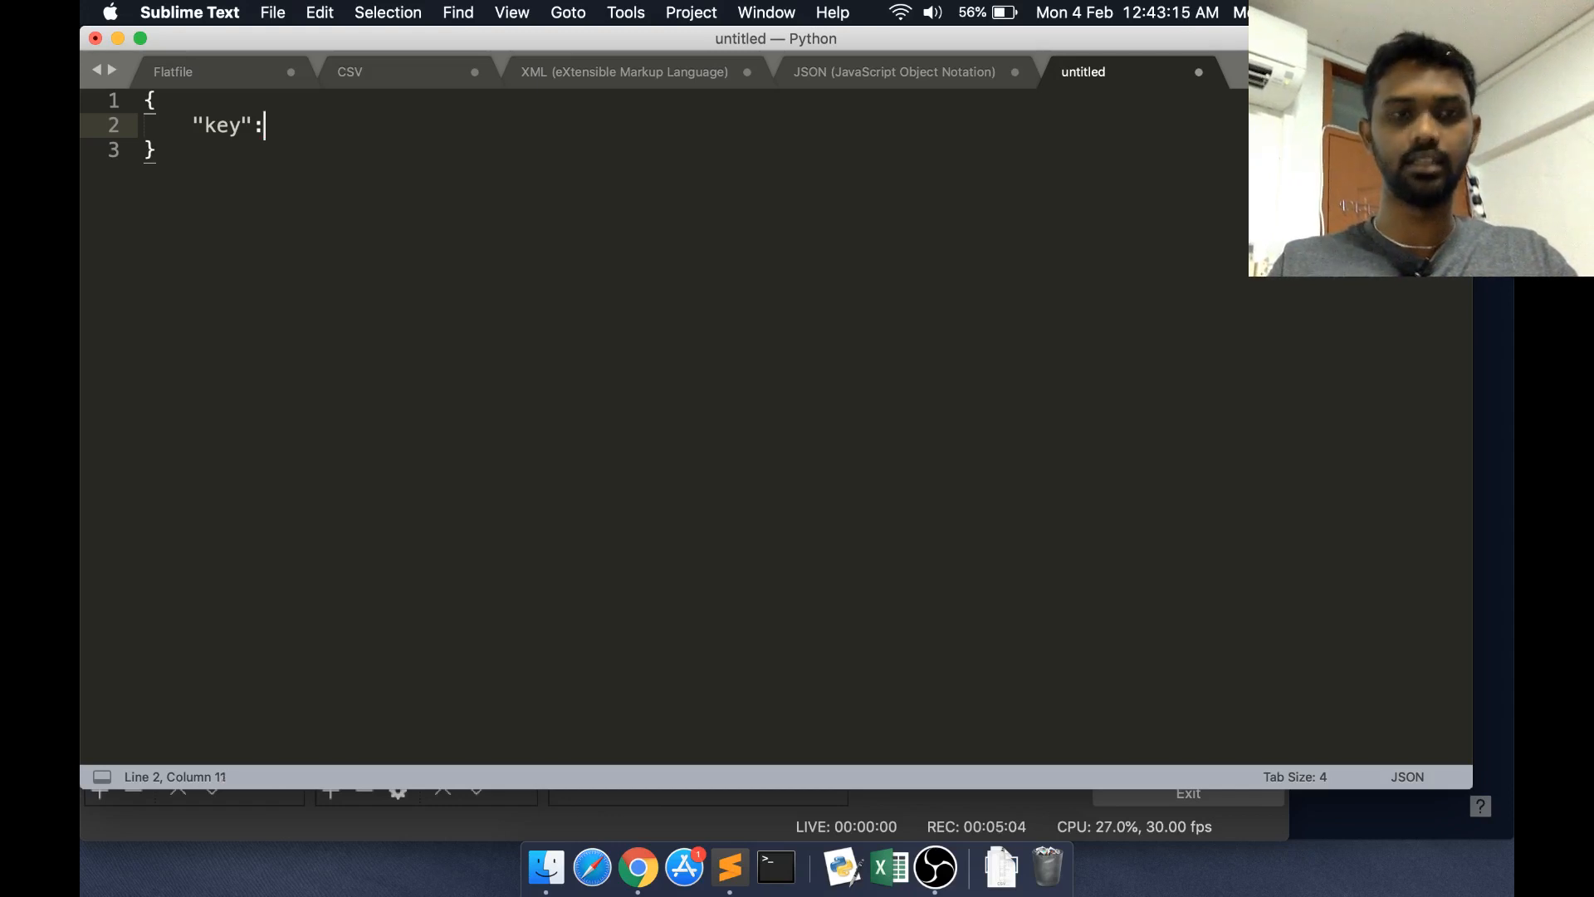
{"action": "type", "text": "value"}
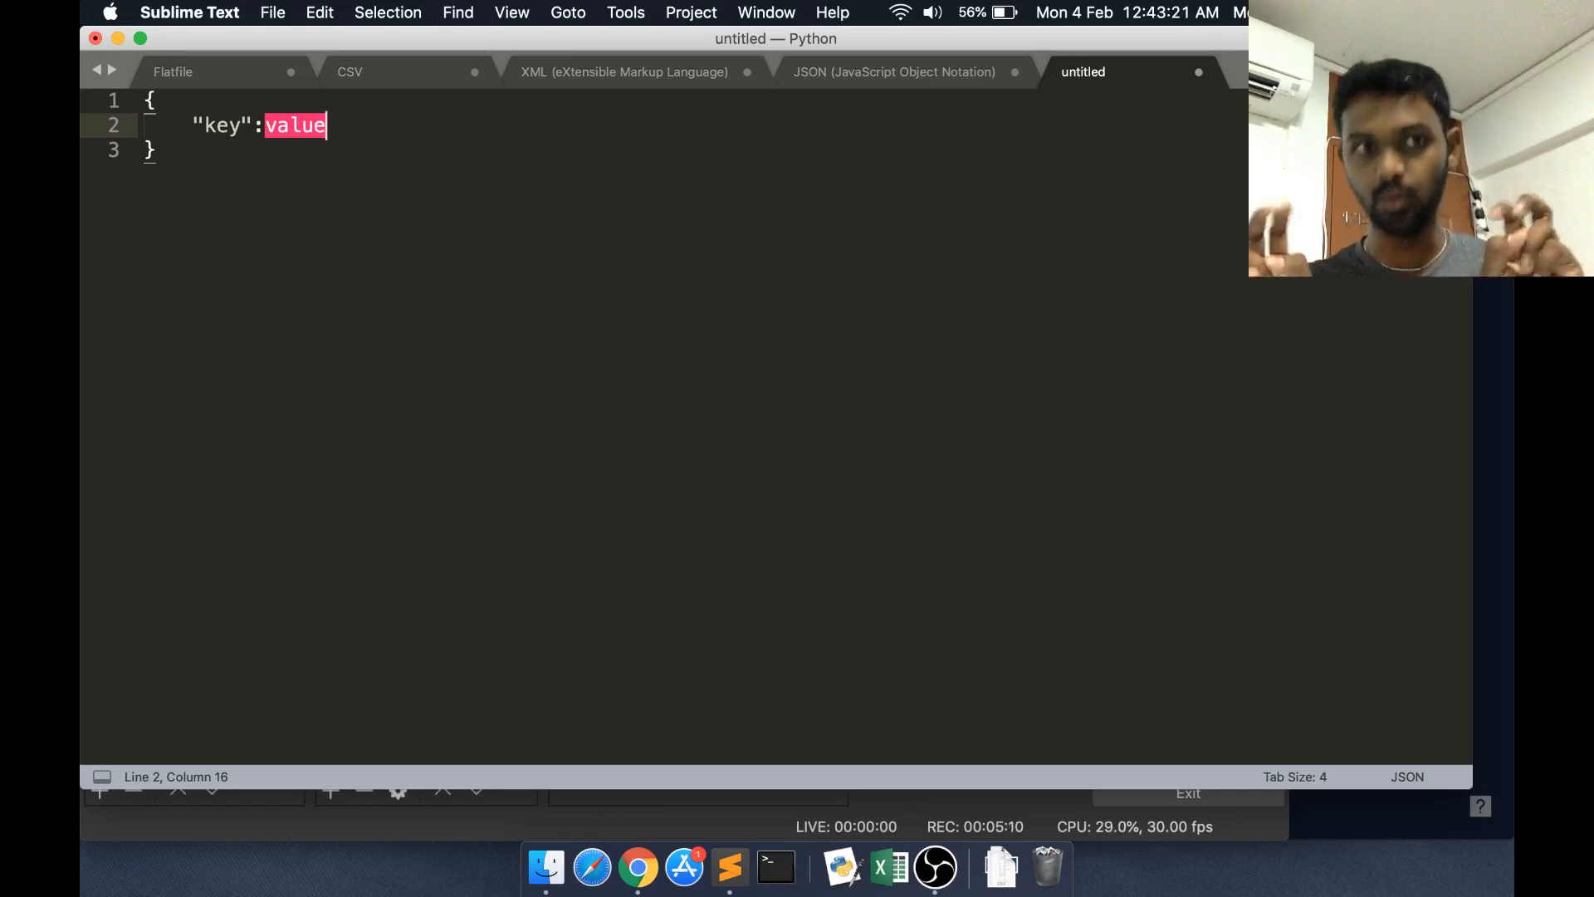
{"action": "type", "text": "\""}
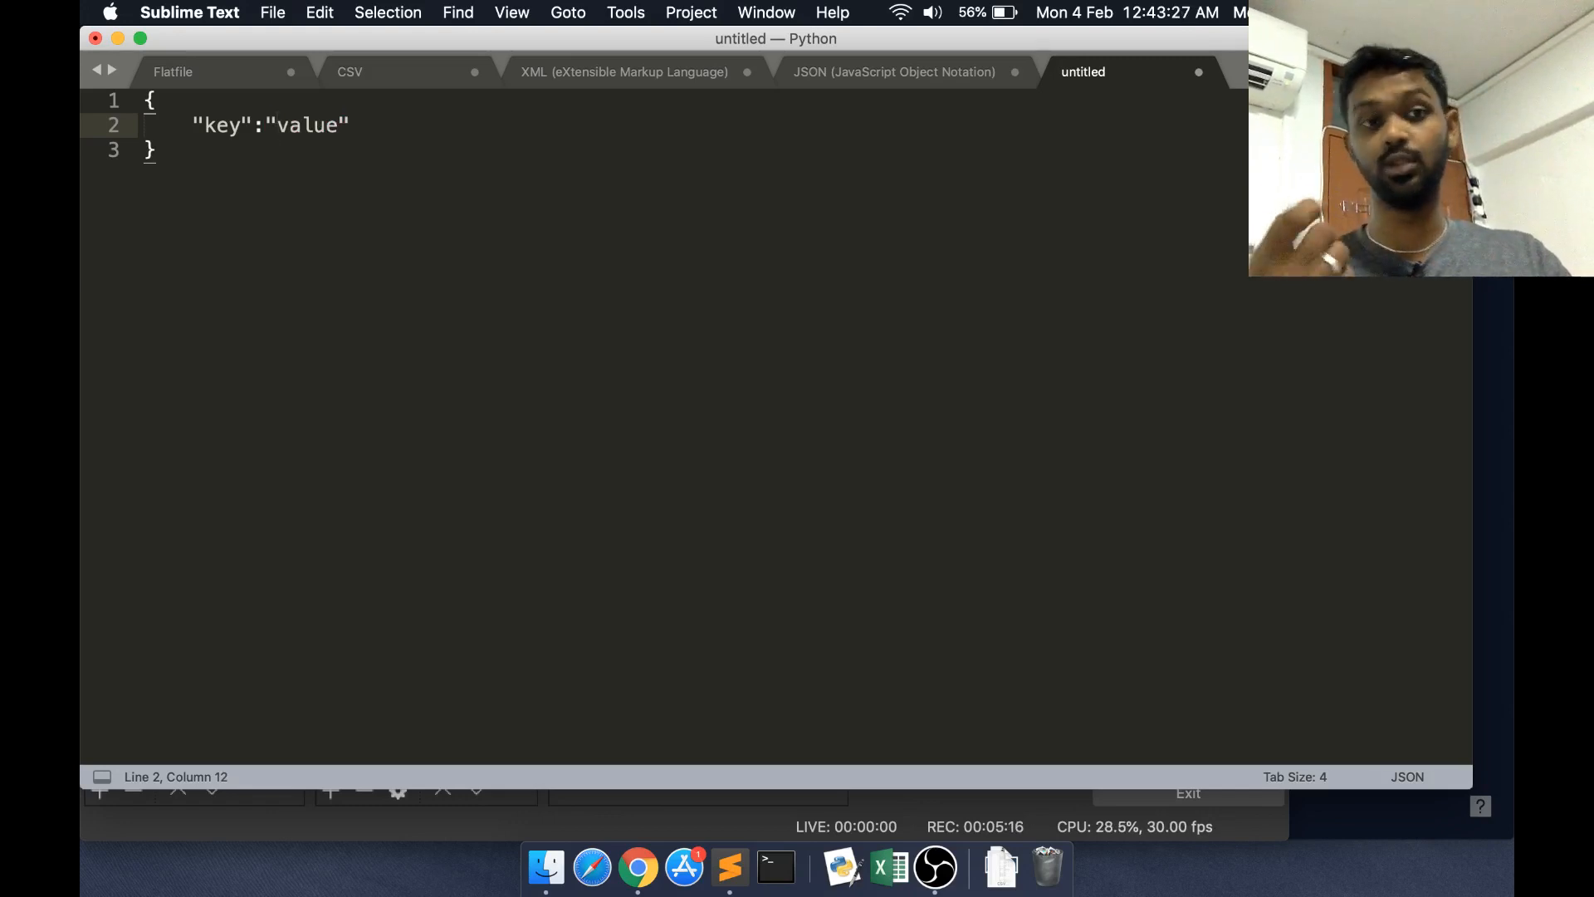
{"action": "double_click", "coordinate": [295, 124]}
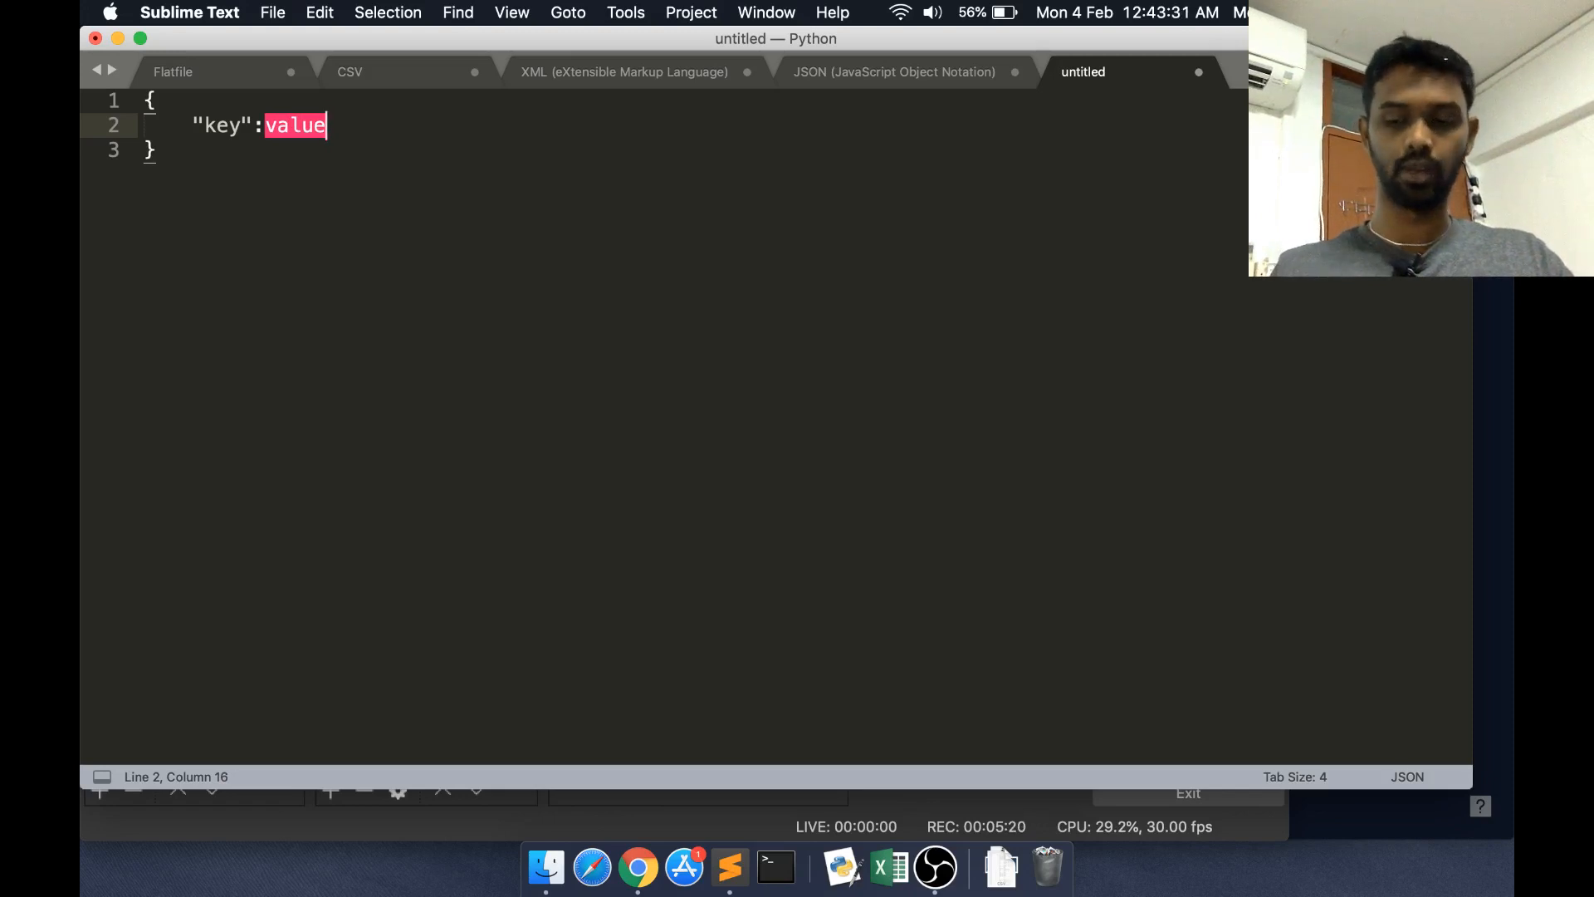
{"action": "key", "text": "Delete"}
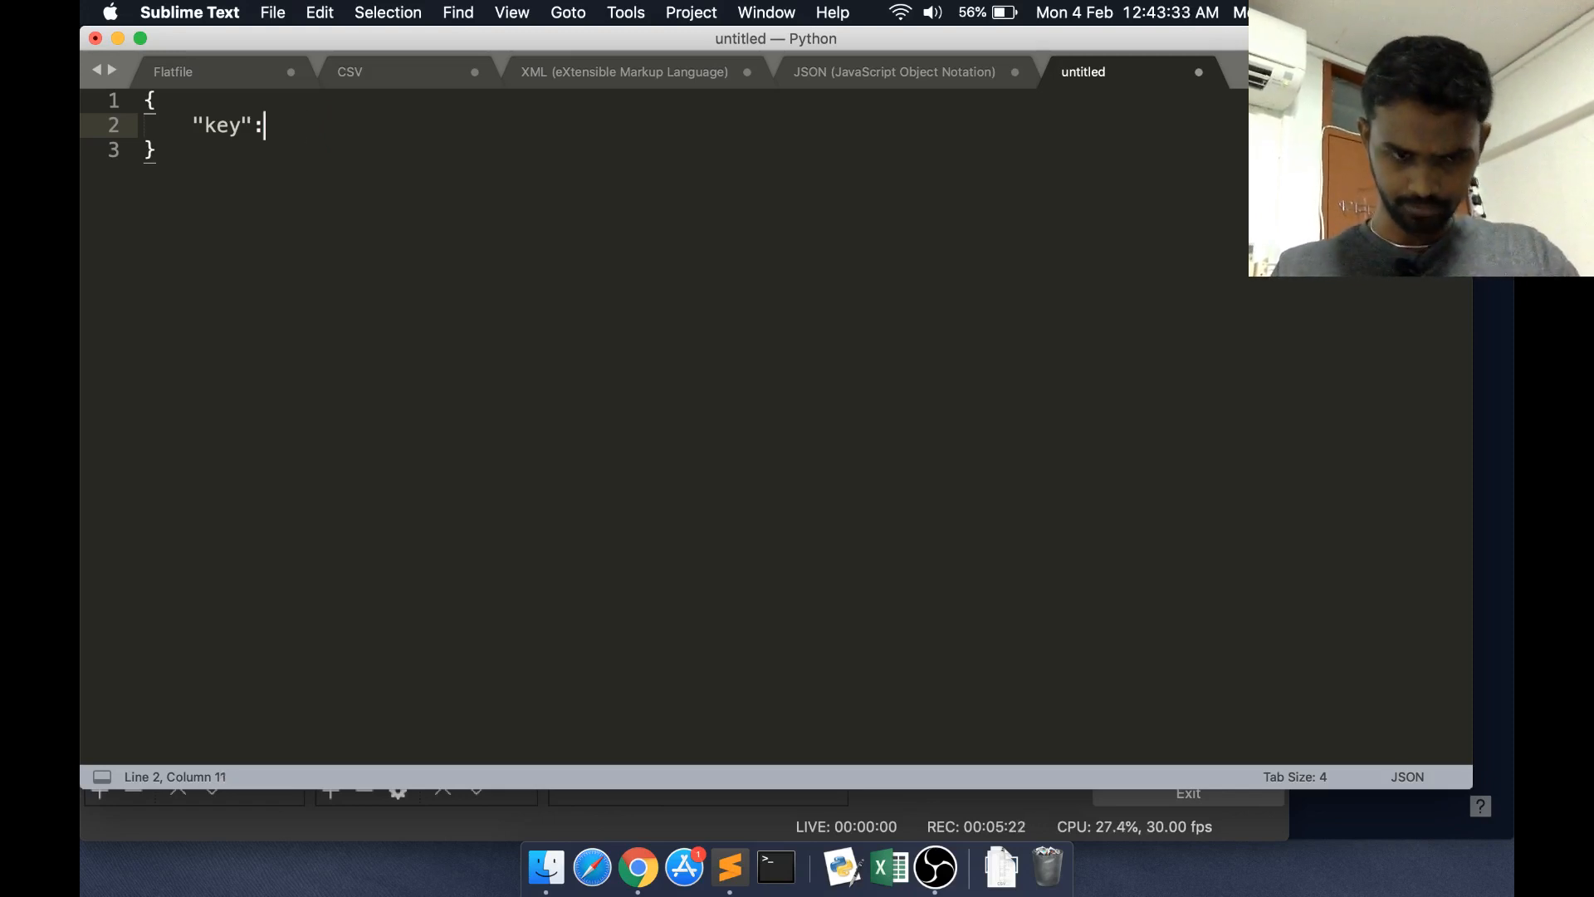
{"action": "type", "text": "1.2"}
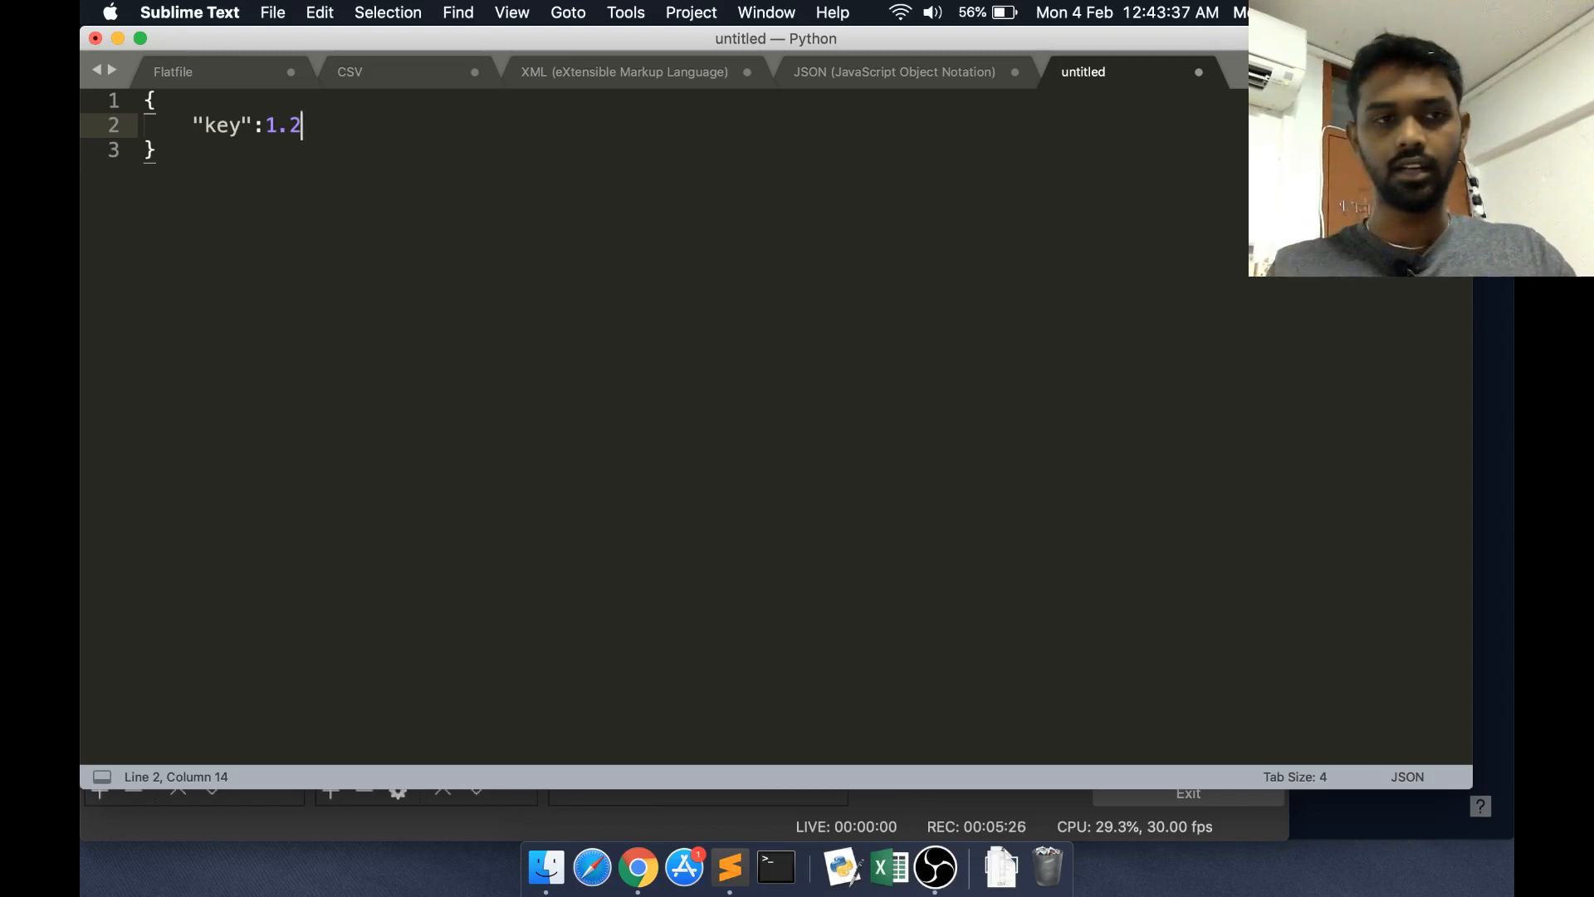
Add a second entry "k2" holding the string "v2"
{"action": "type", "text": "\"k2\""}
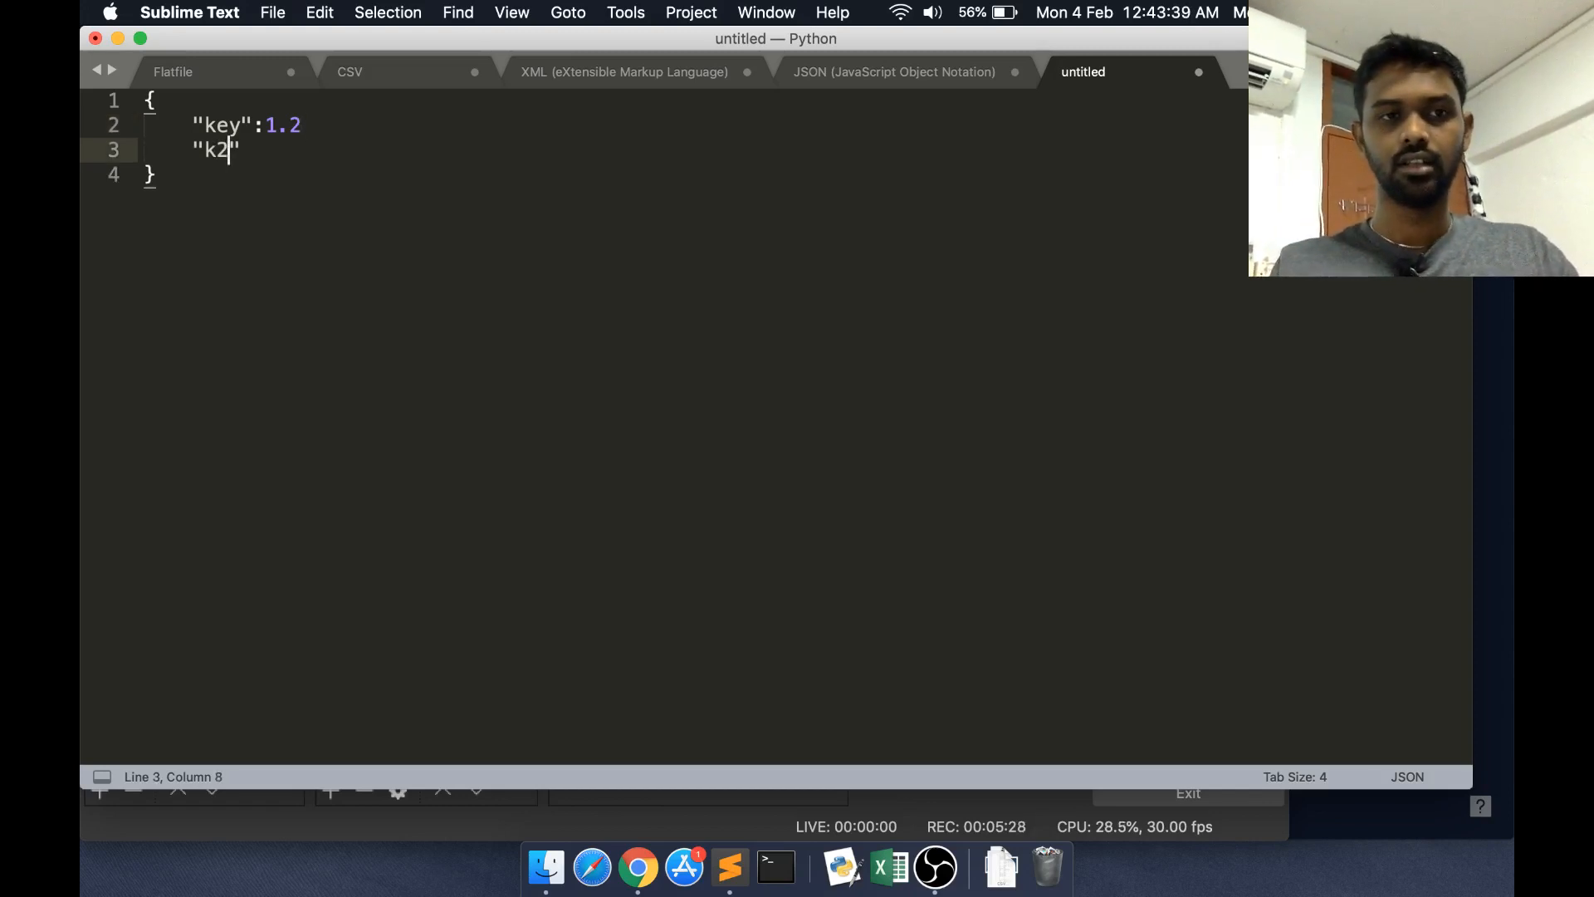
{"action": "type", "text": "\""}
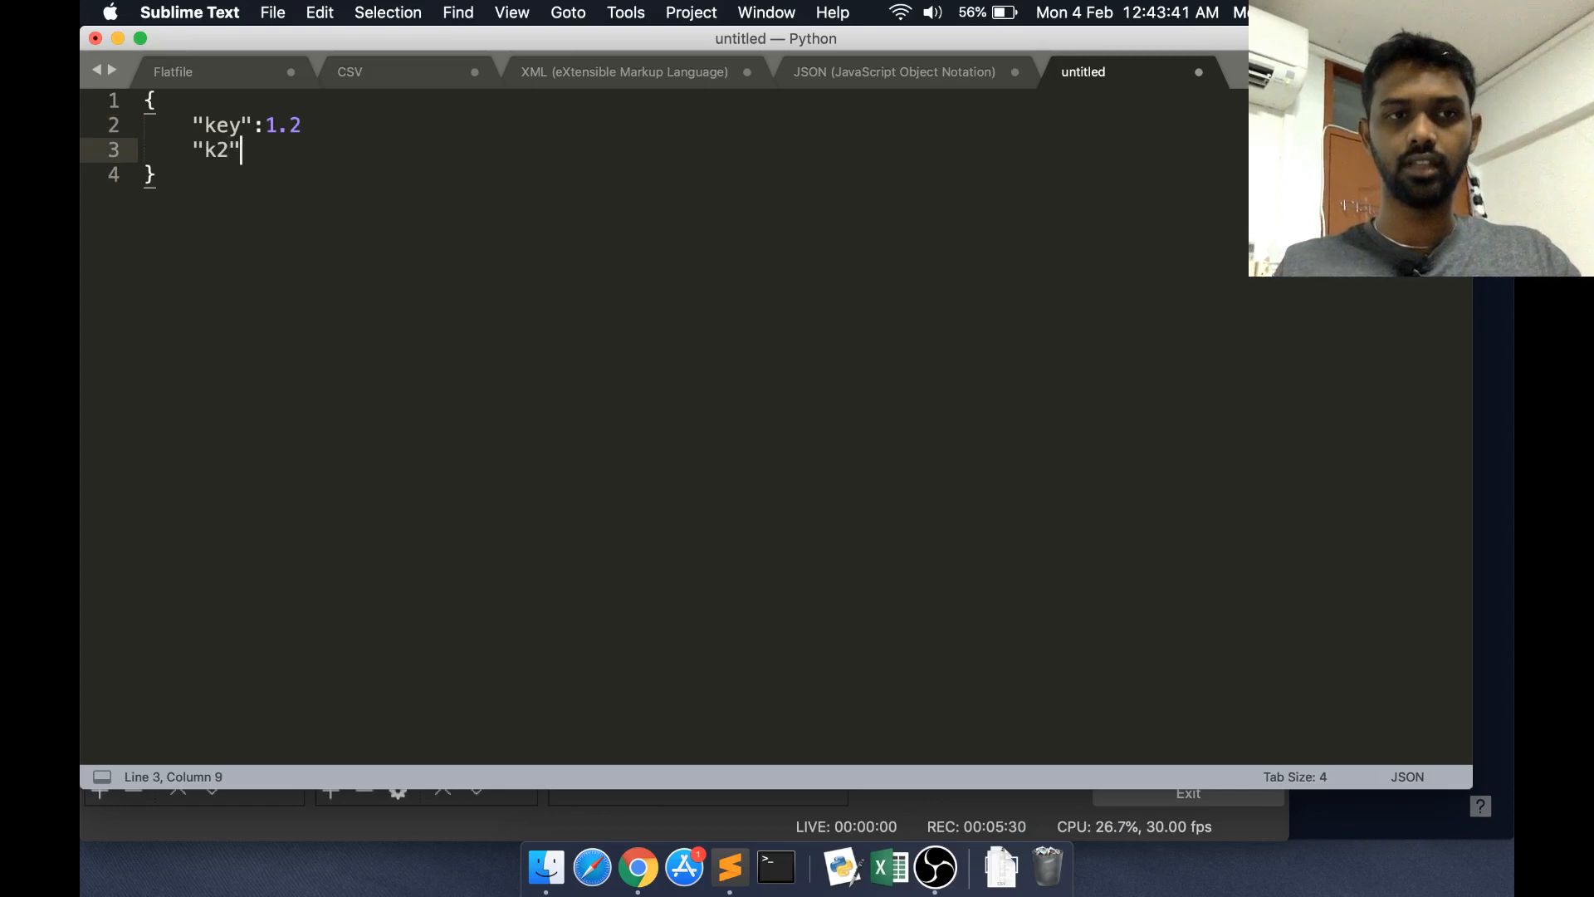
{"action": "type", "text": ":"}
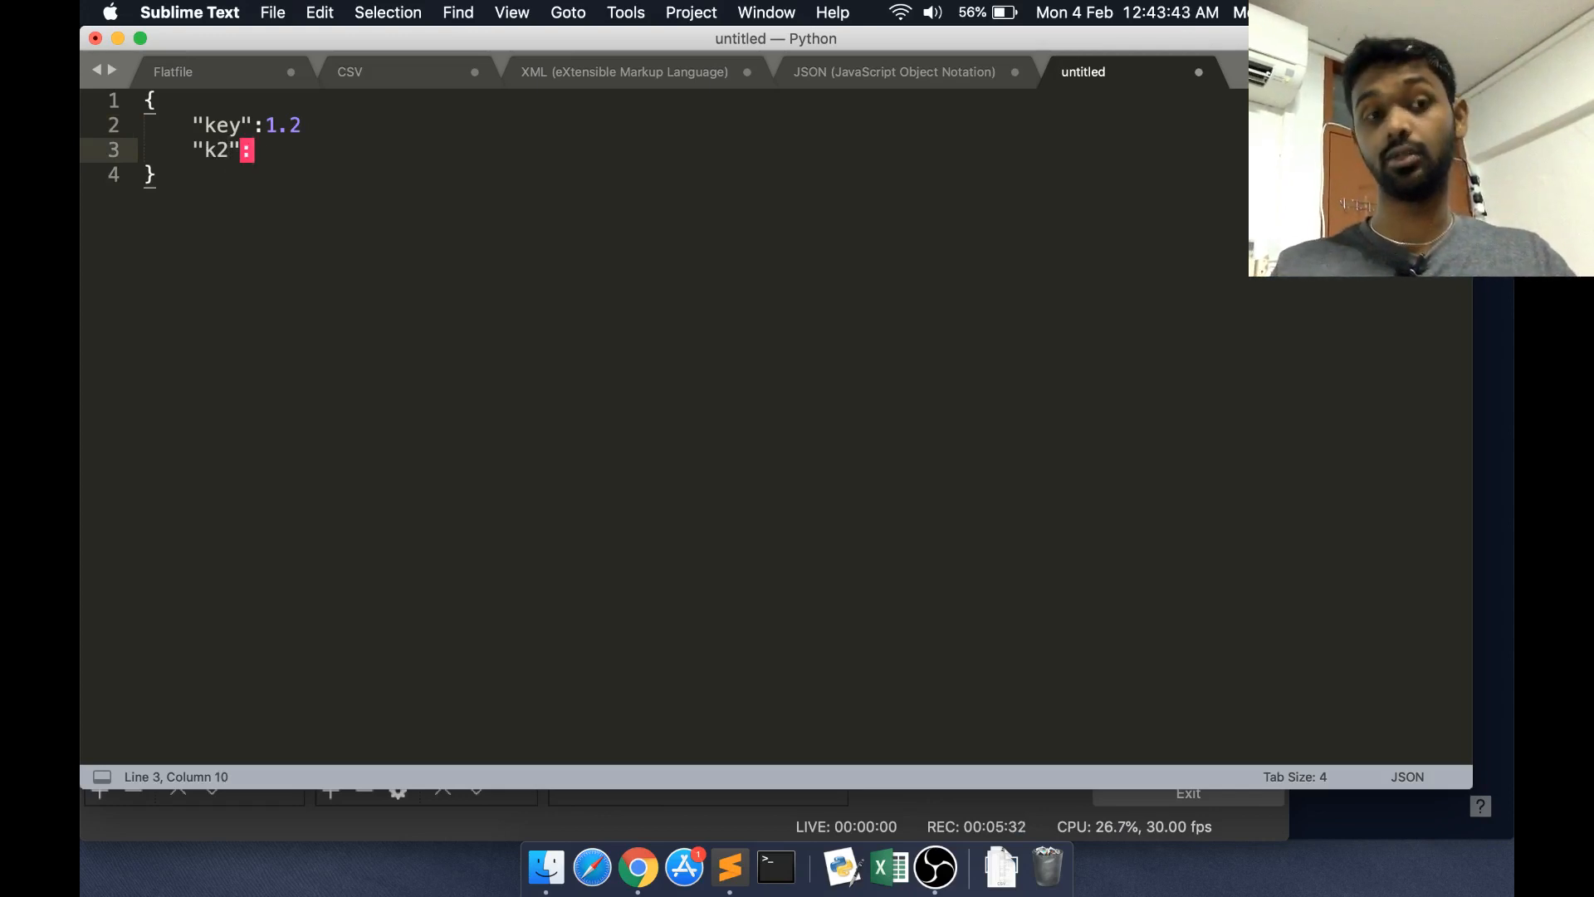
{"action": "type", "text": ","}
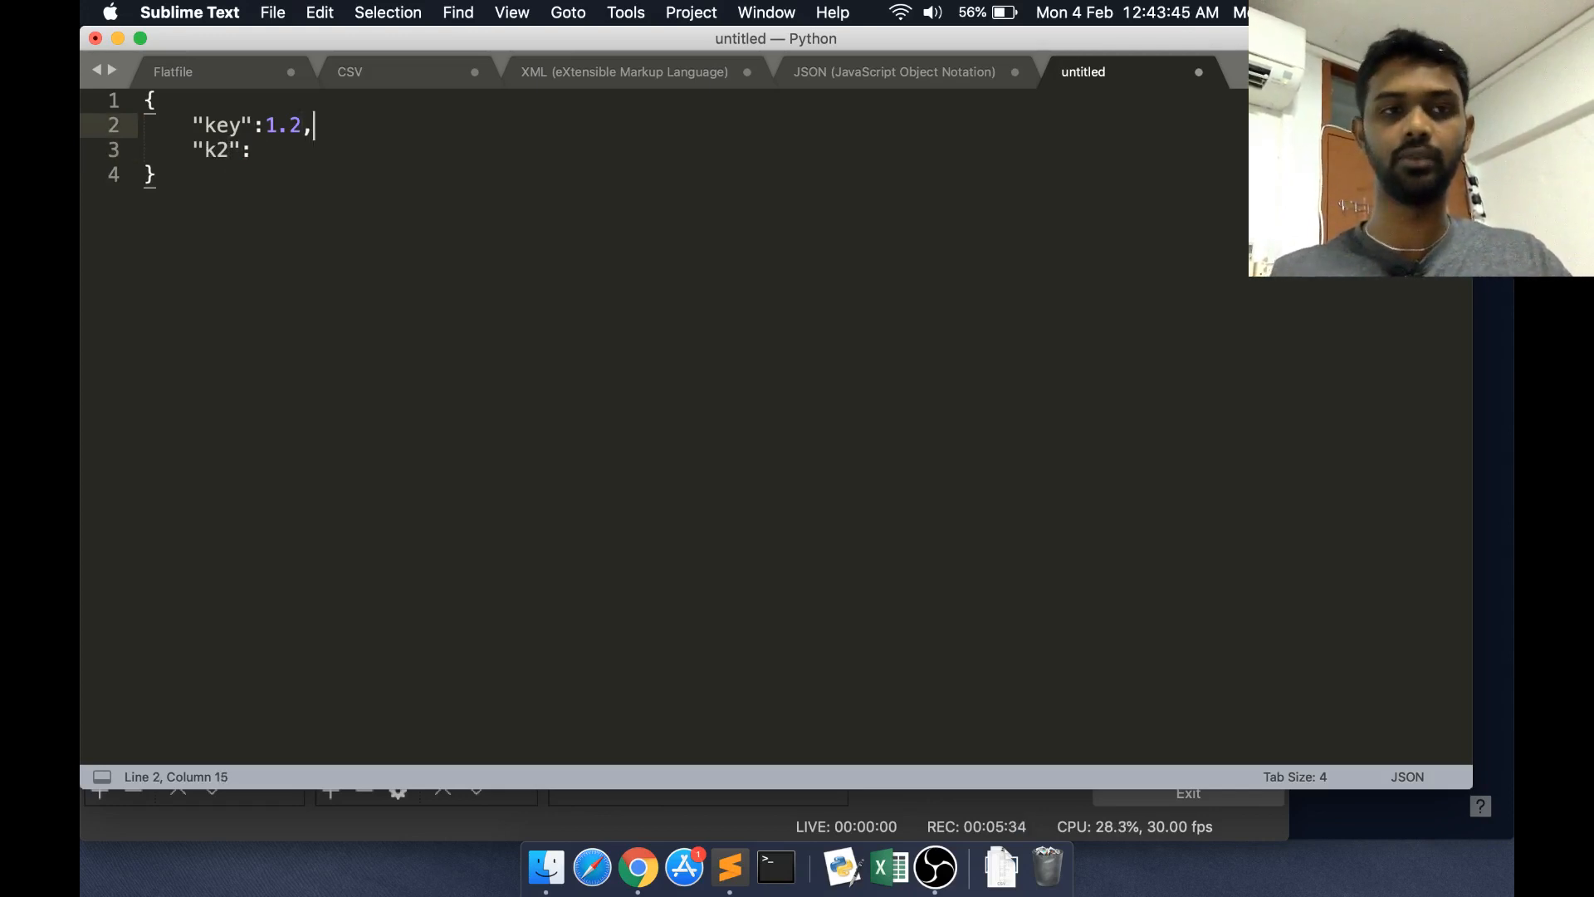
{"action": "type", "text": "\"\""}
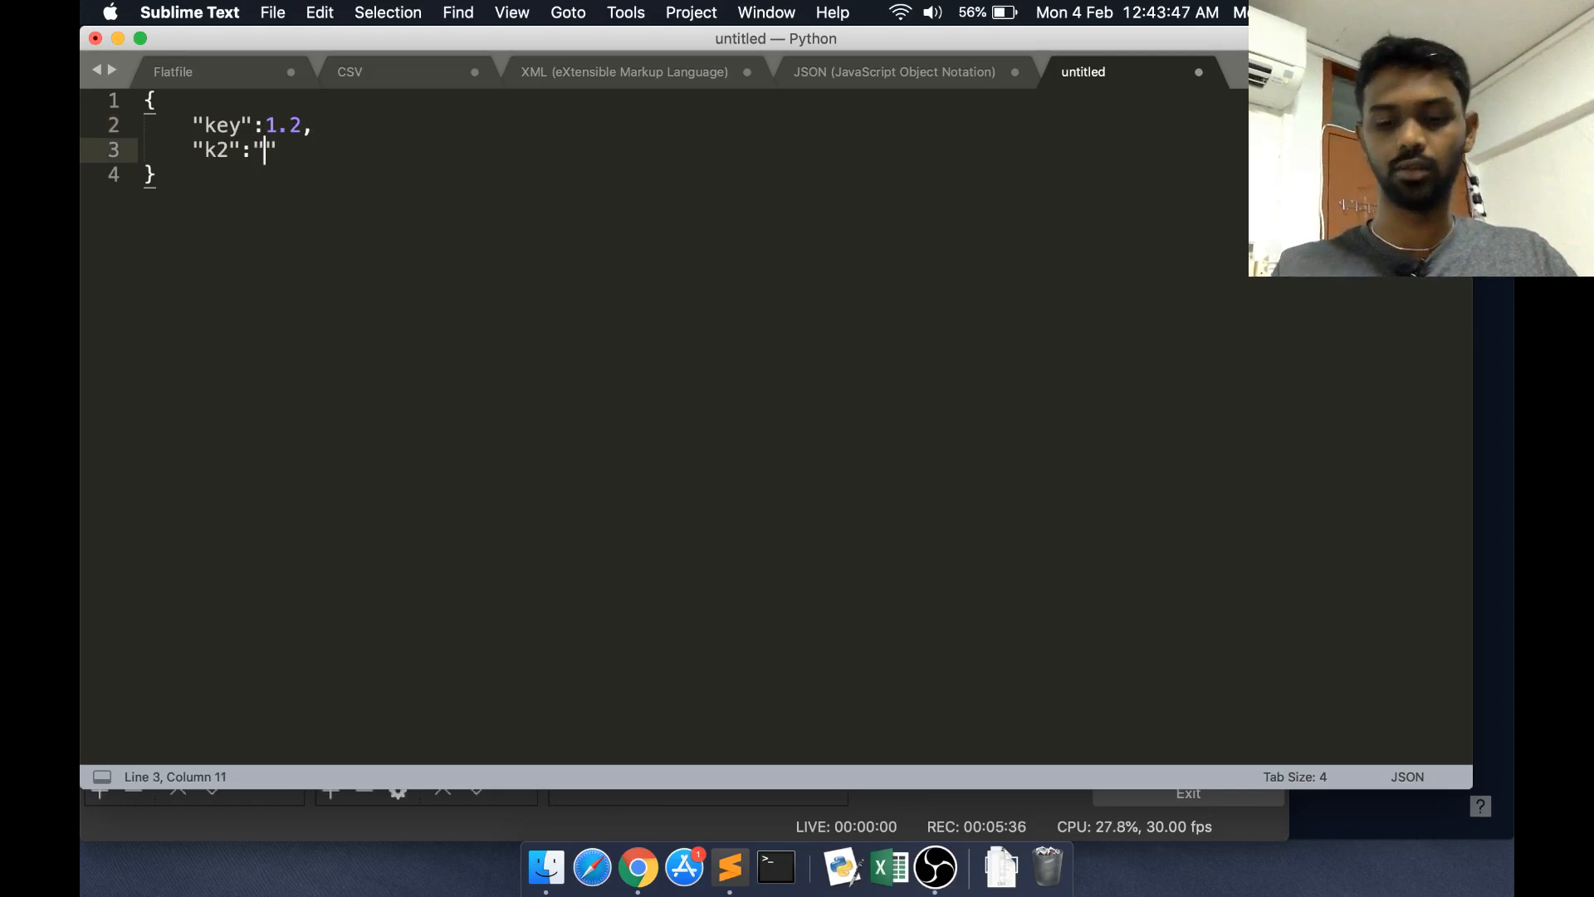
{"action": "type", "text": "v2"}
{"action": "type", "text": "\"k3"}
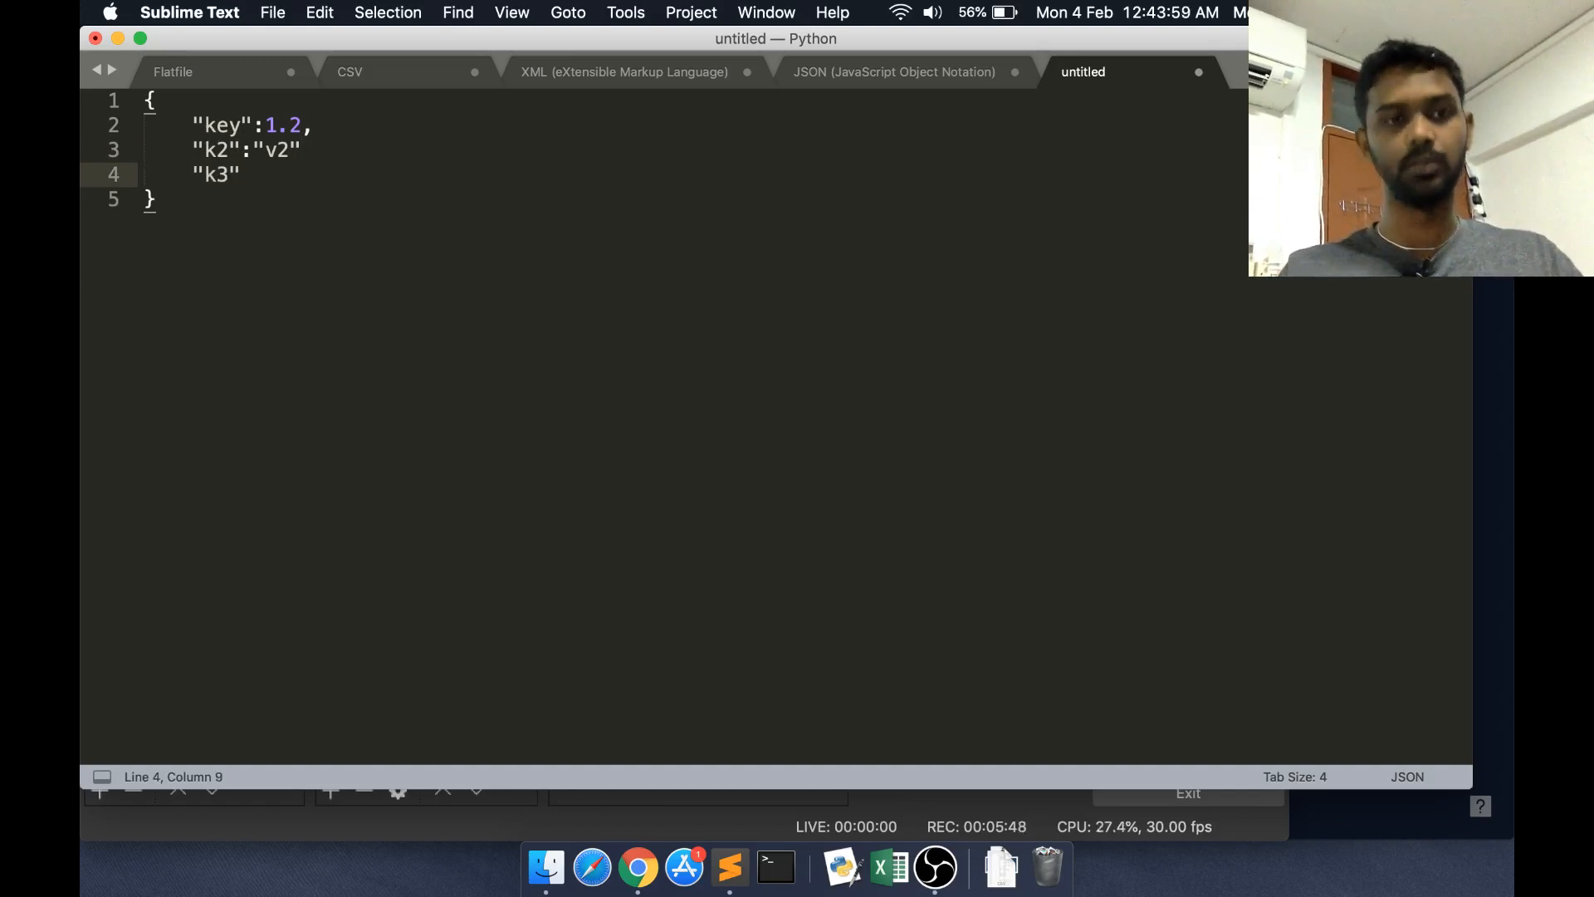
Add a nested "k3" object whose single entry "k3_1" holds the string "v3_1"
{"action": "type", "text": ":"}
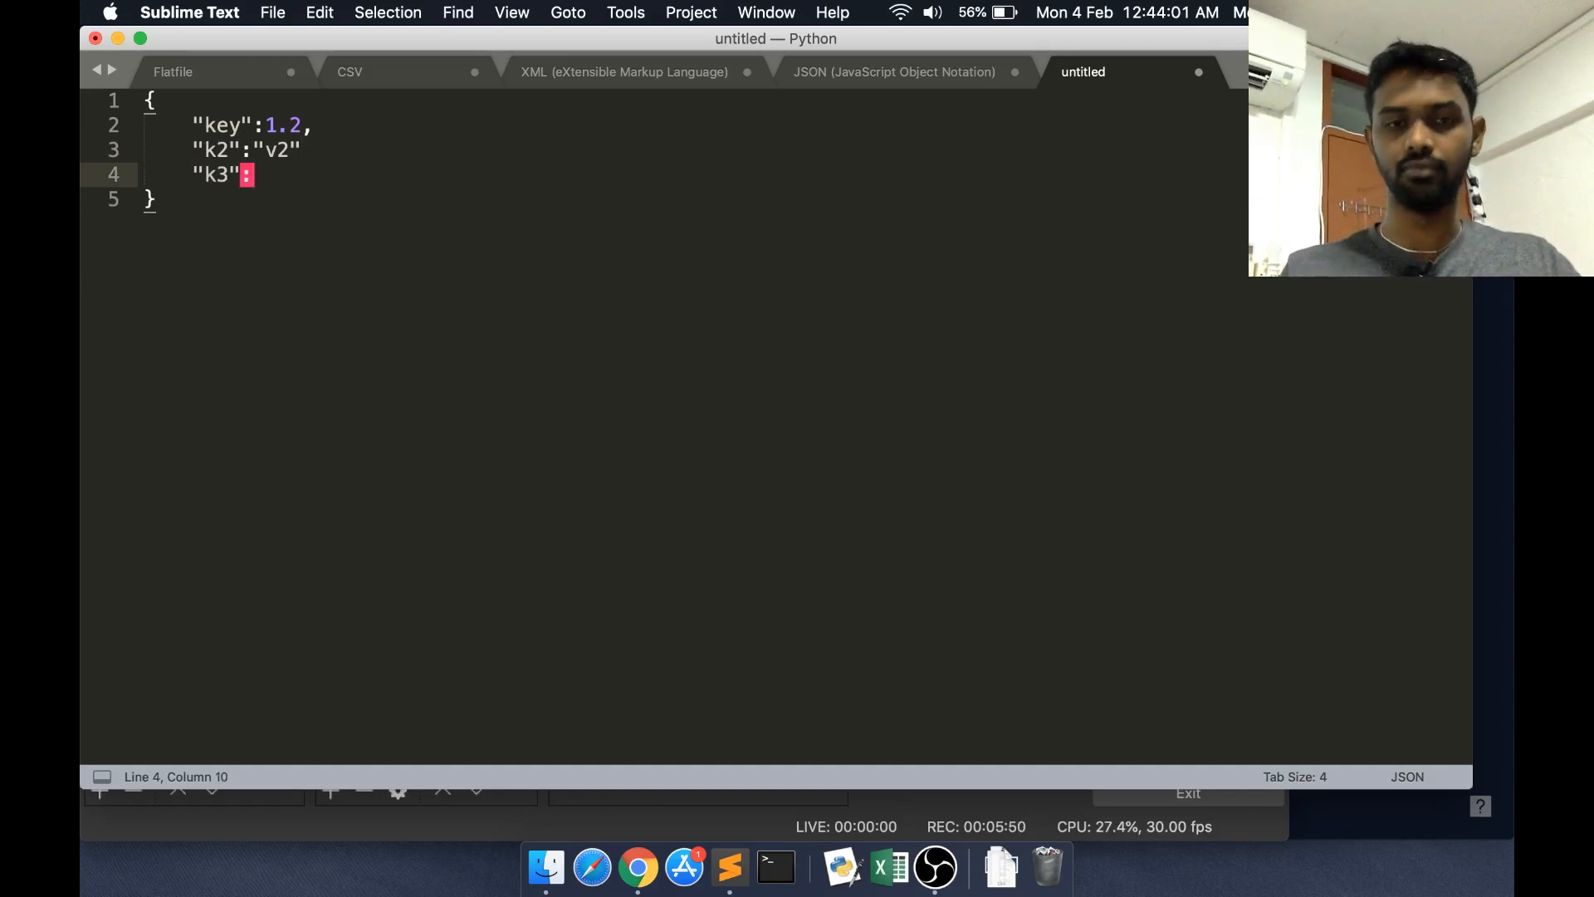
{"action": "type", "text": "{"}
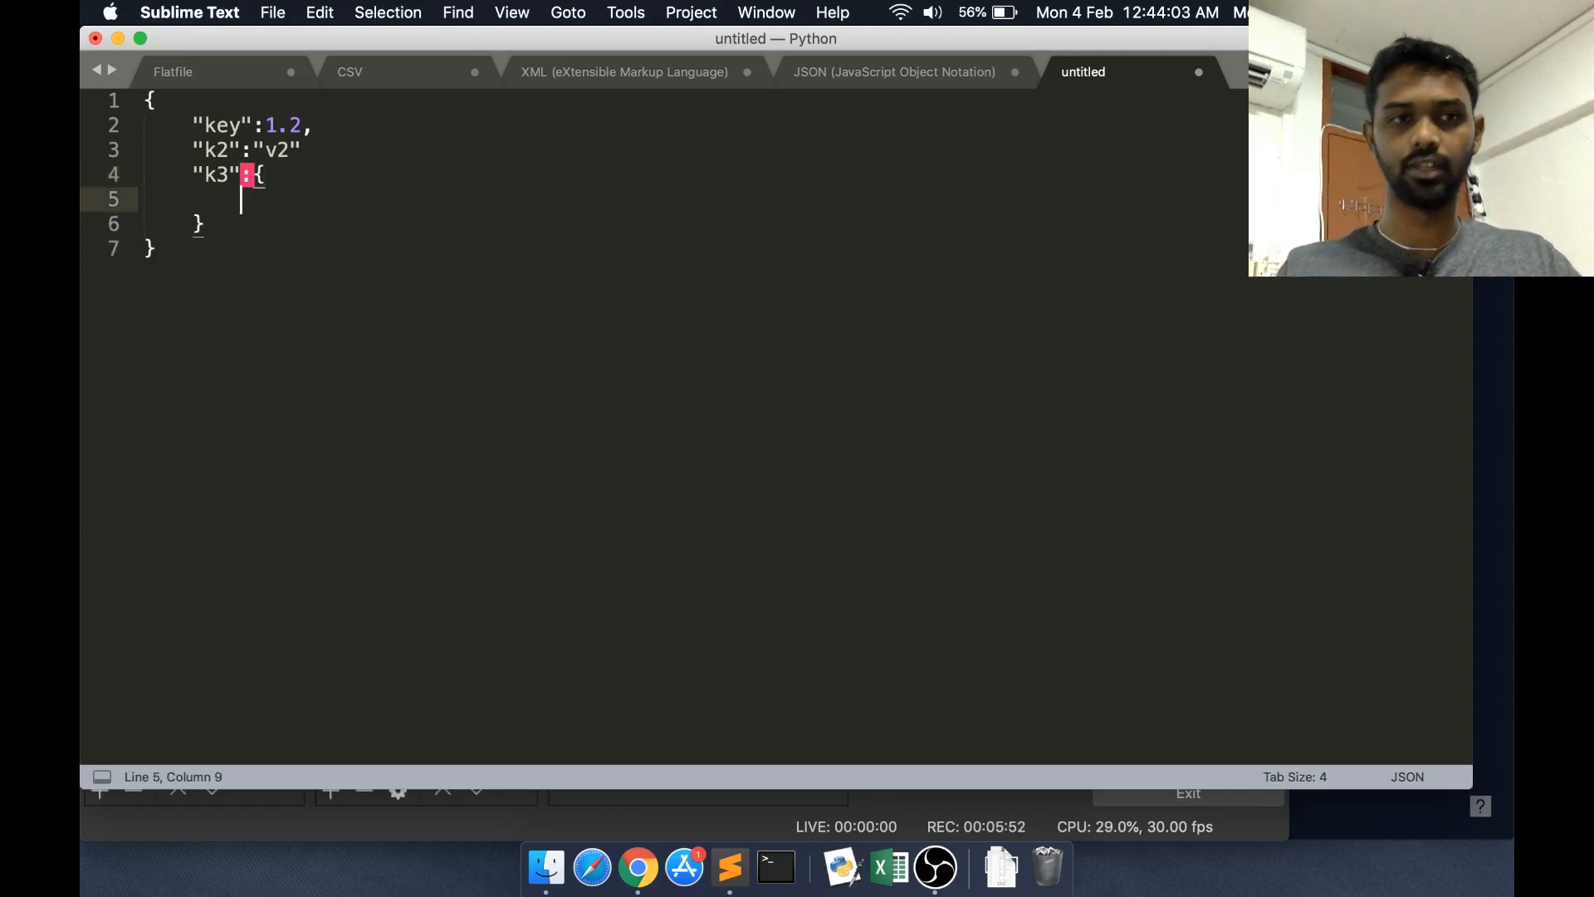
{"action": "left_click", "coordinate": [302, 150]}
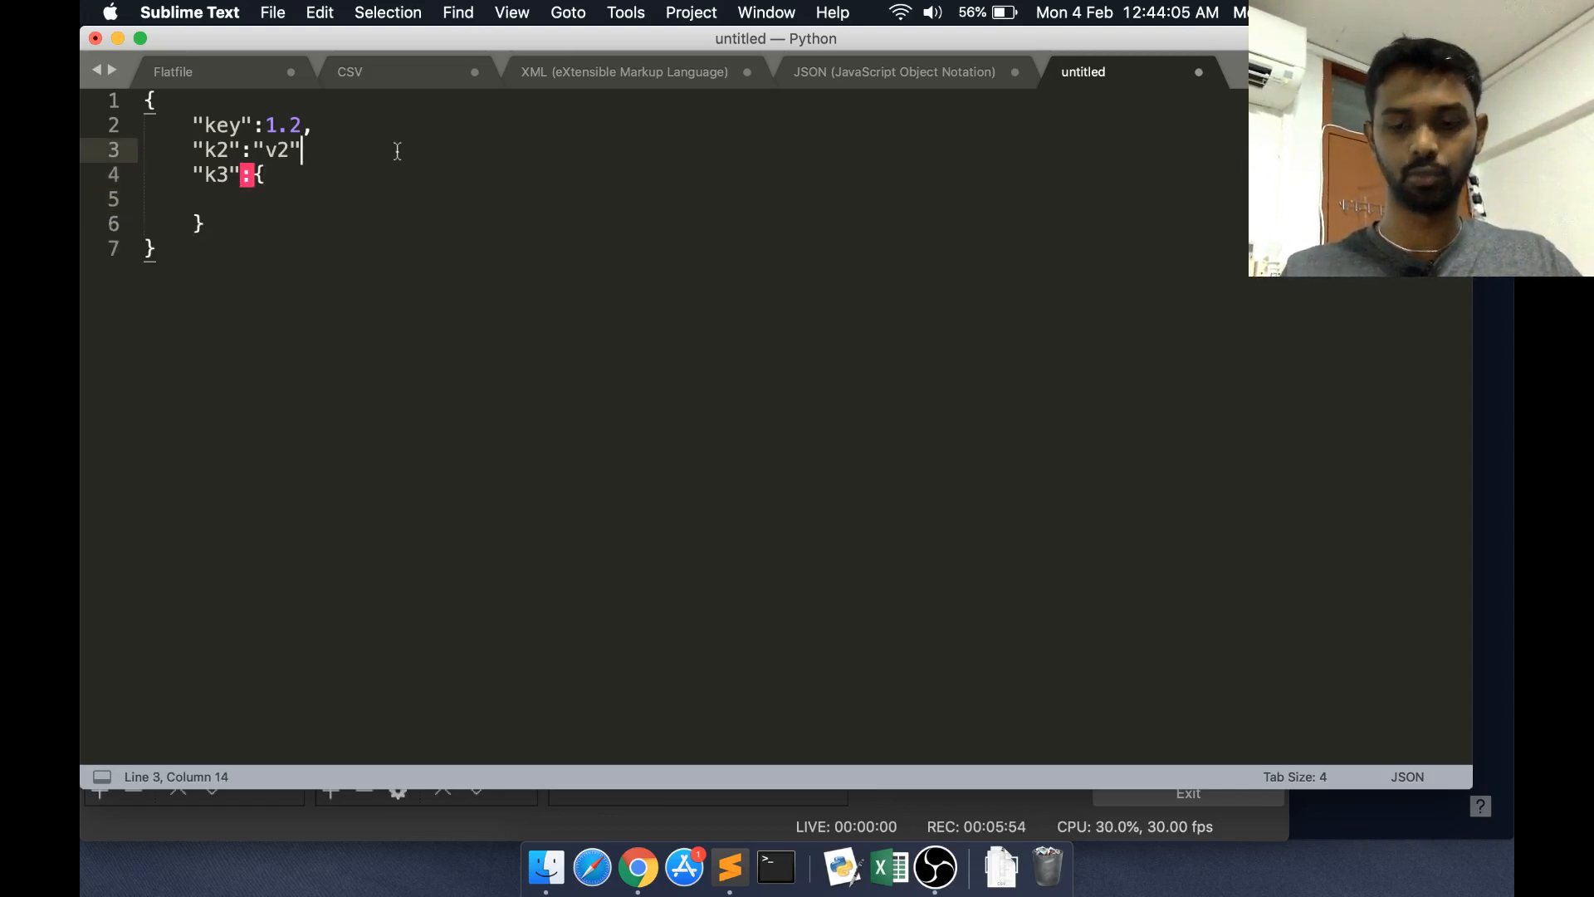
{"action": "type", "text": ","}
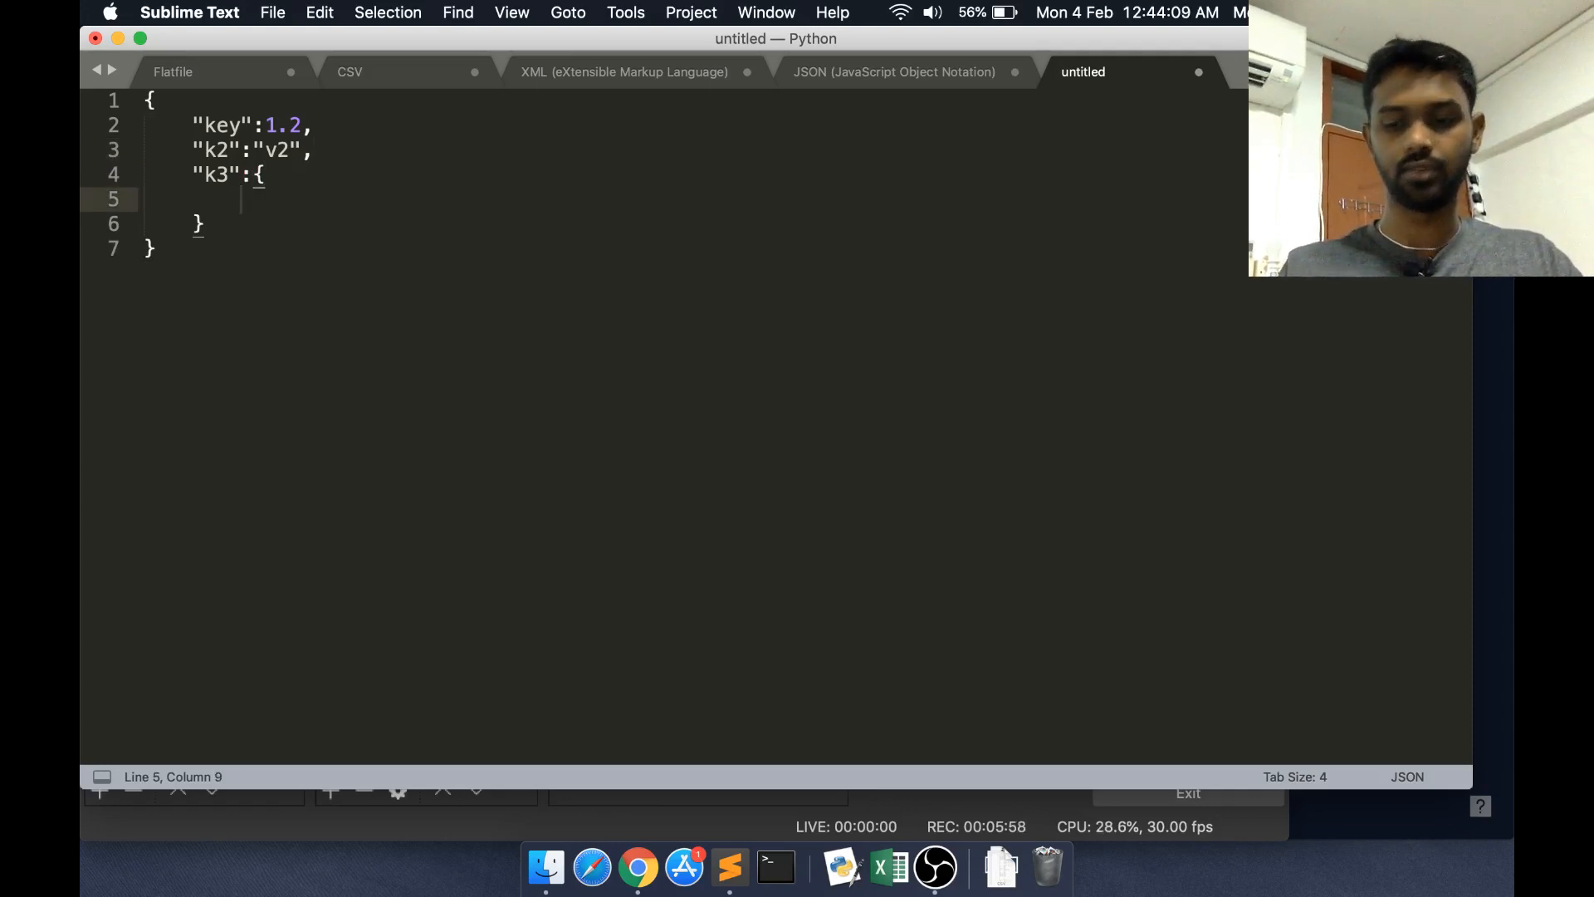
{"action": "type", "text": "\"k3_\""}
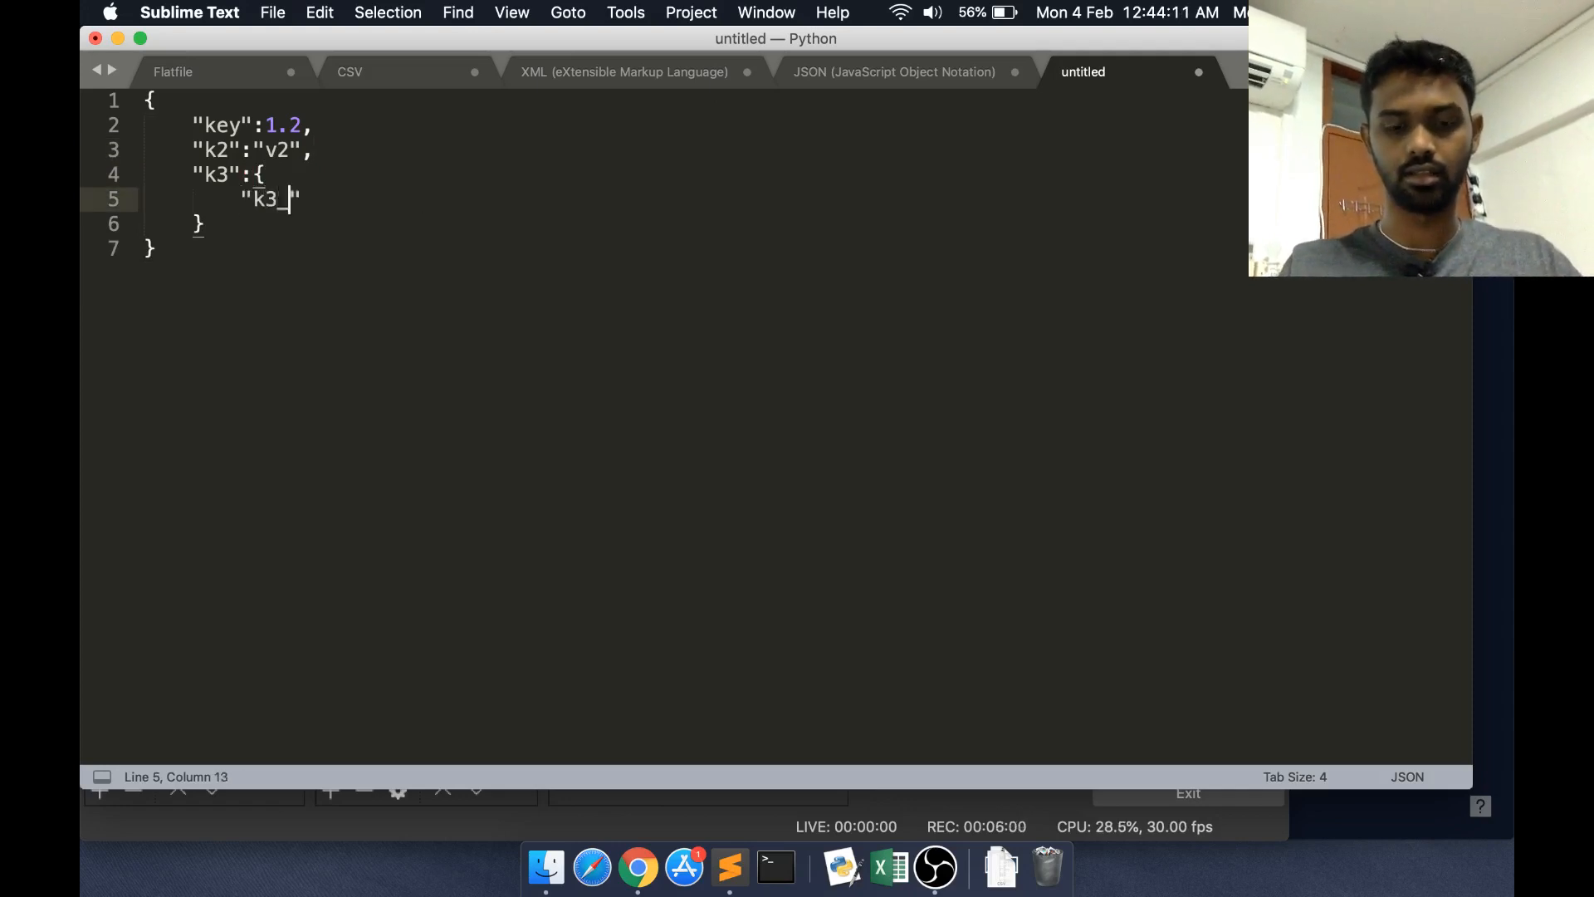
{"action": "type", "text": "1\":\"\""}
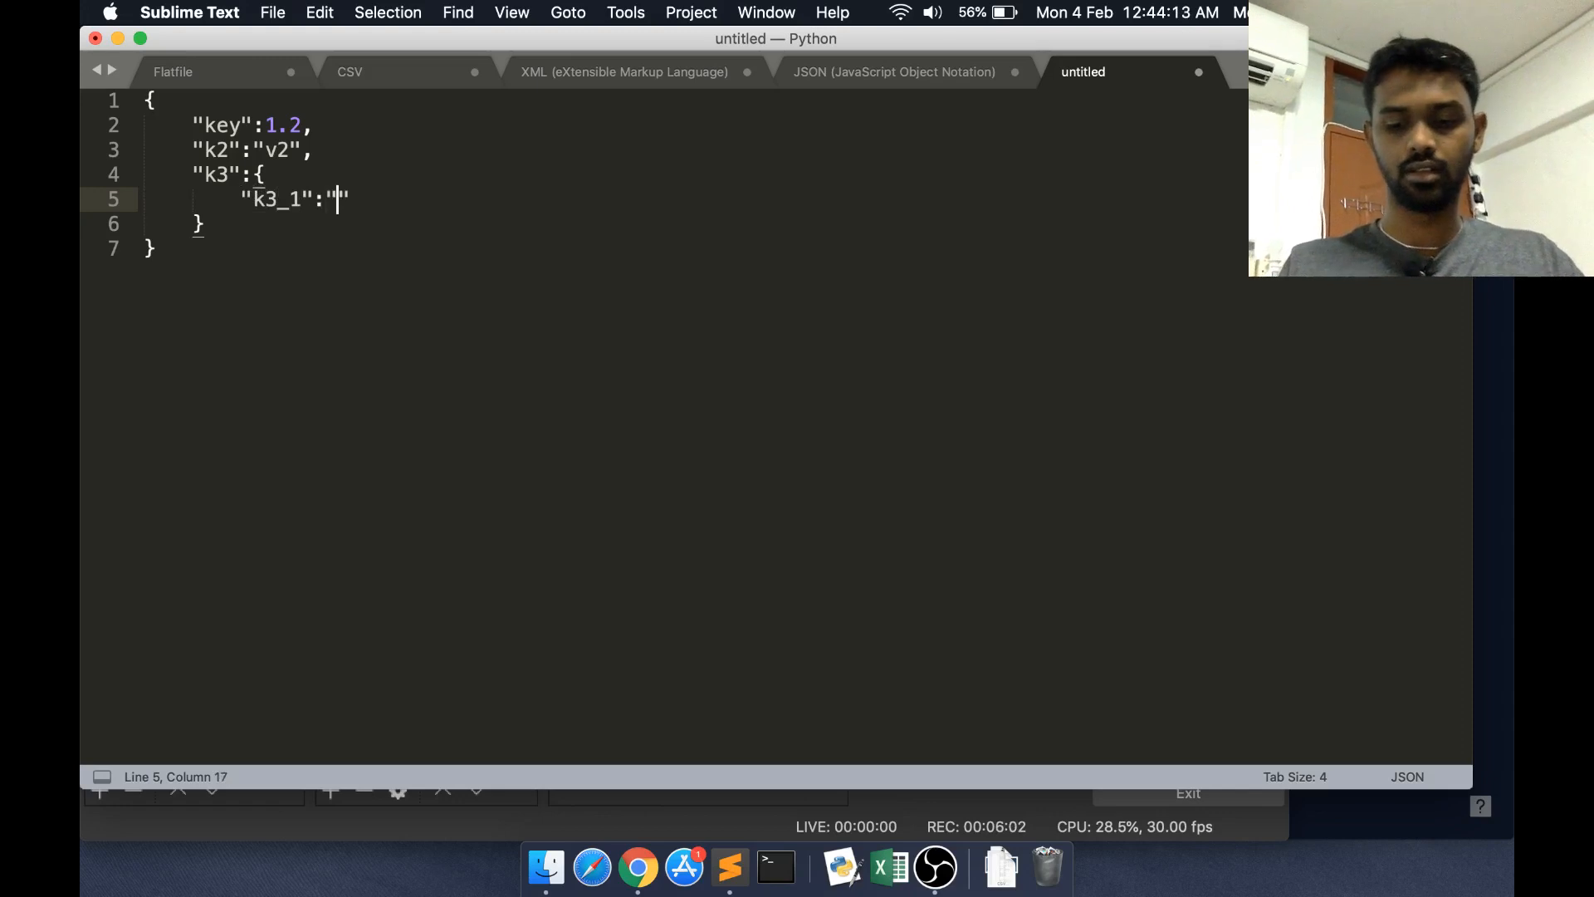
{"action": "type", "text": "v2"}
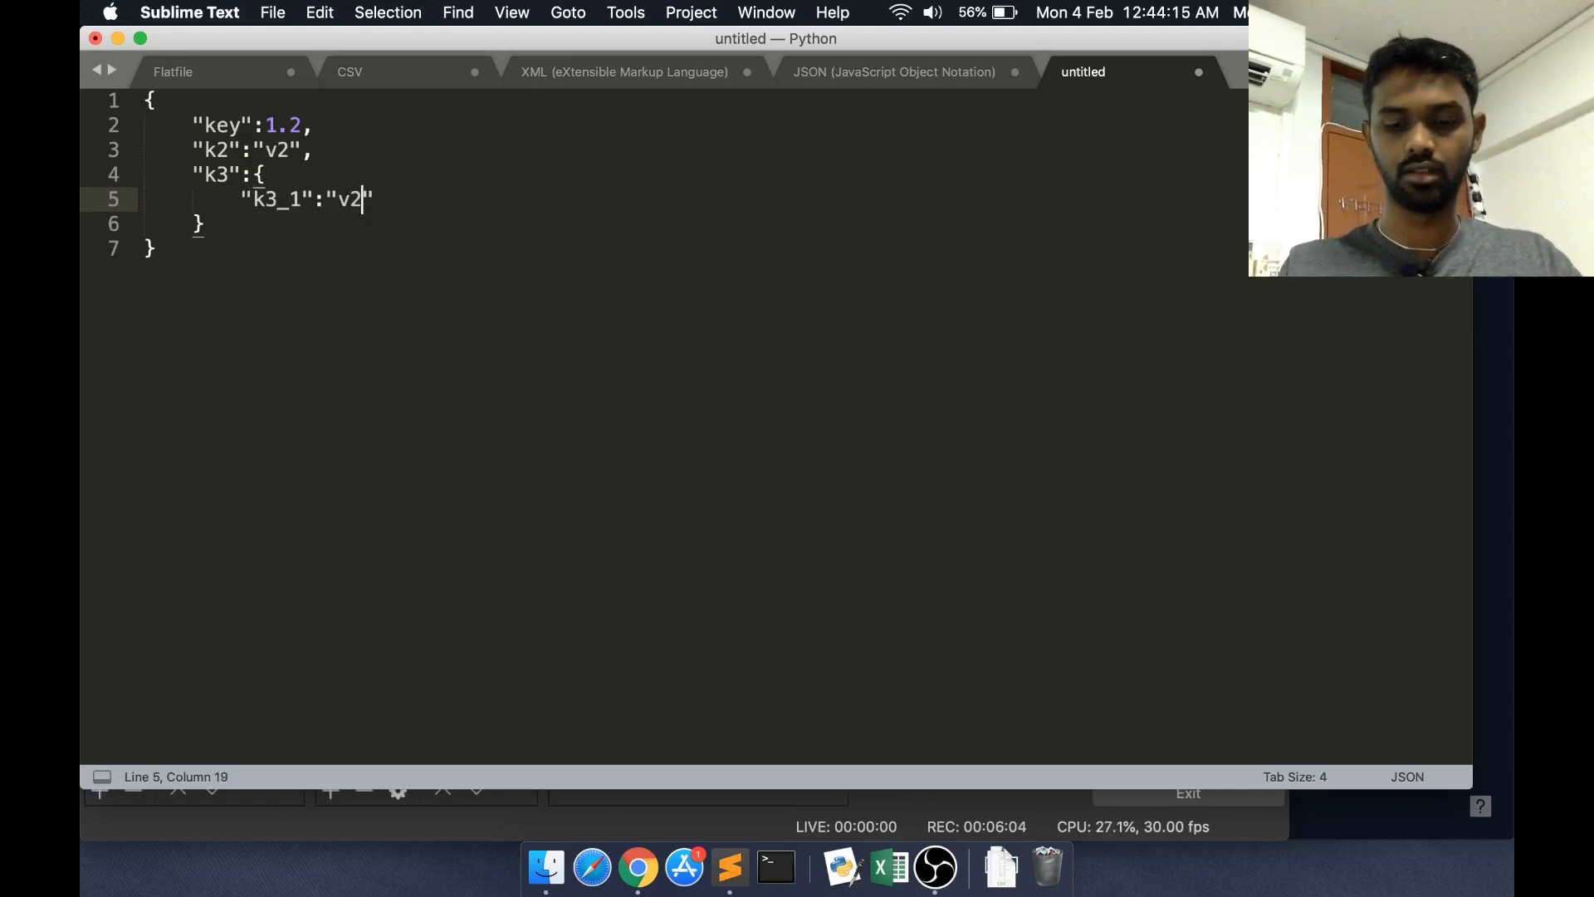
{"action": "type", "text": "3_1"}
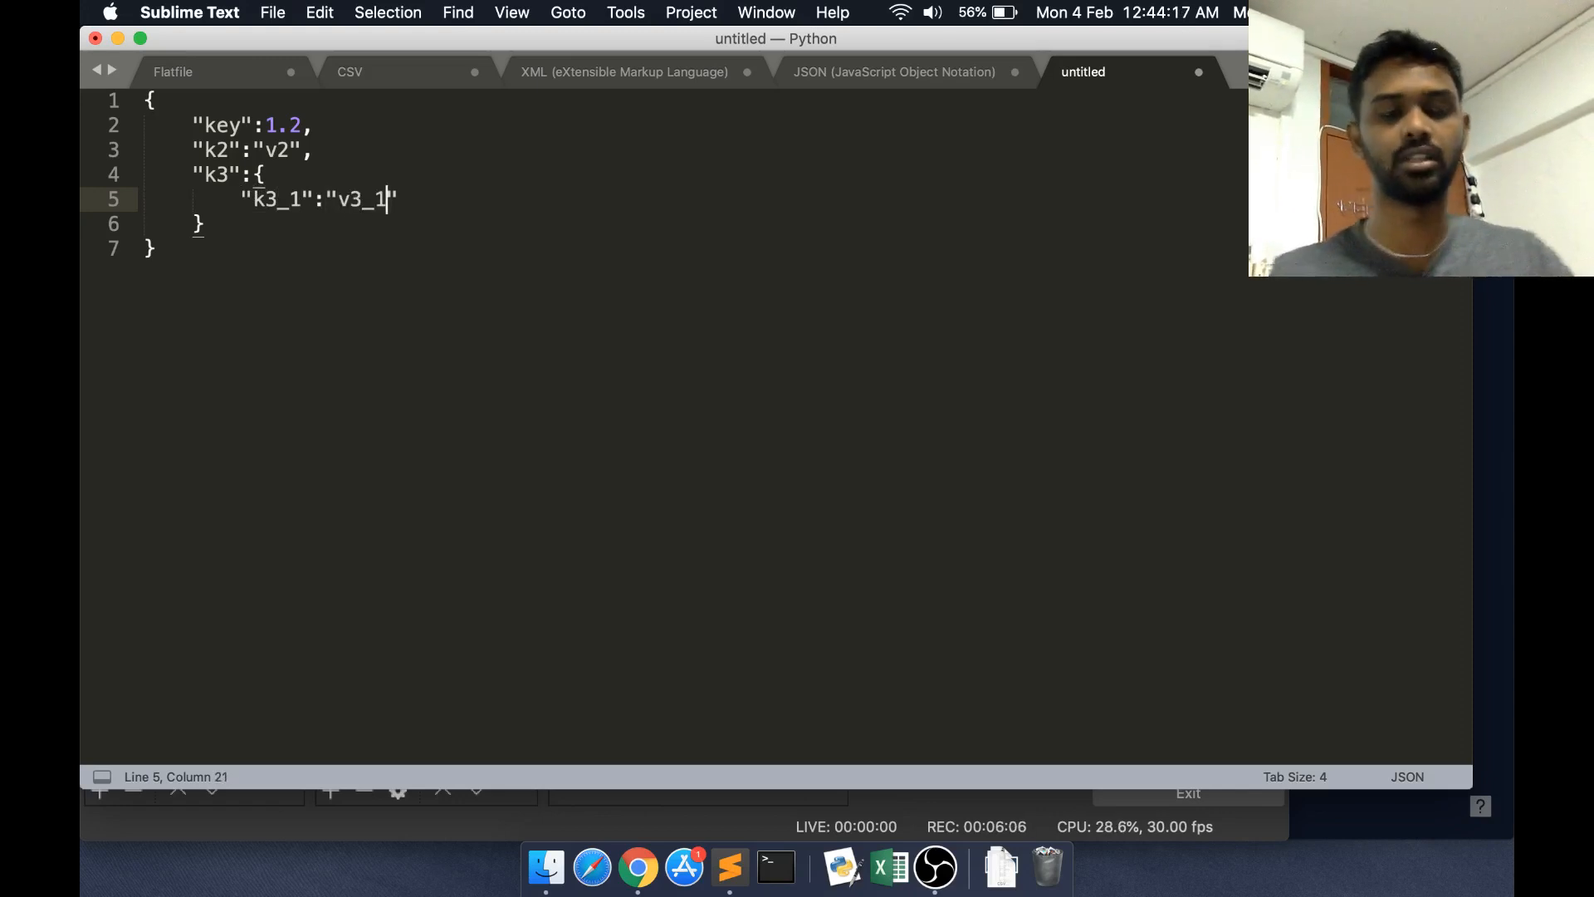
{"action": "left_click", "coordinate": [216, 124]}
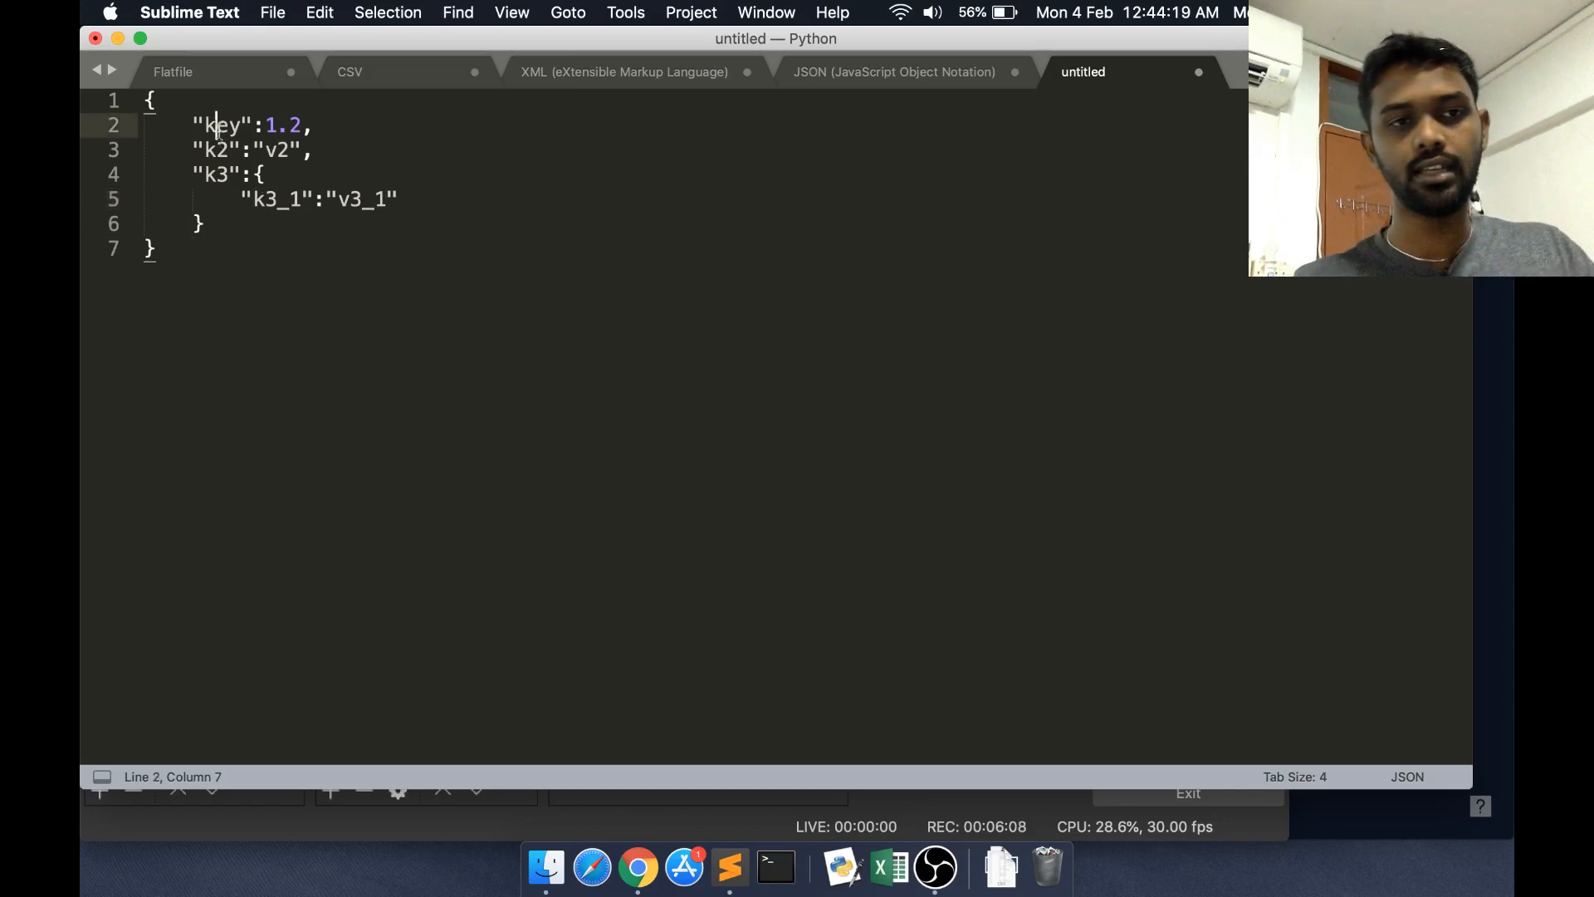
Add a boolean entry "K4" set to false after the k3 object, followed by a comma
{"action": "double_click", "coordinate": [217, 125]}
{"action": "type", "text": ","}
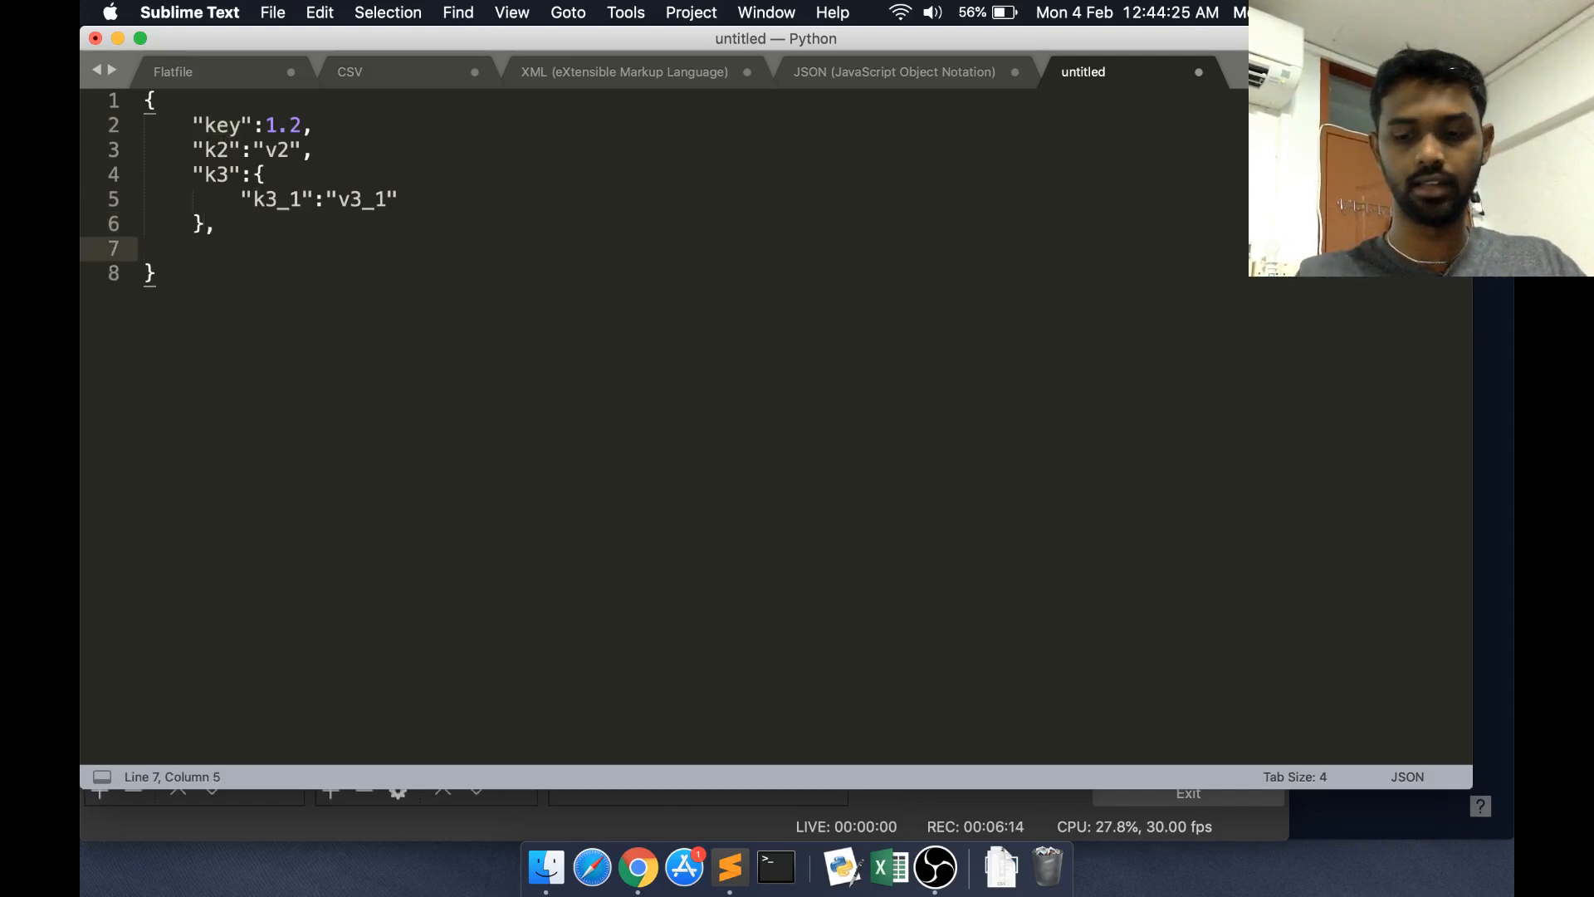
{"action": "type", "text": "\"K4\":true"}
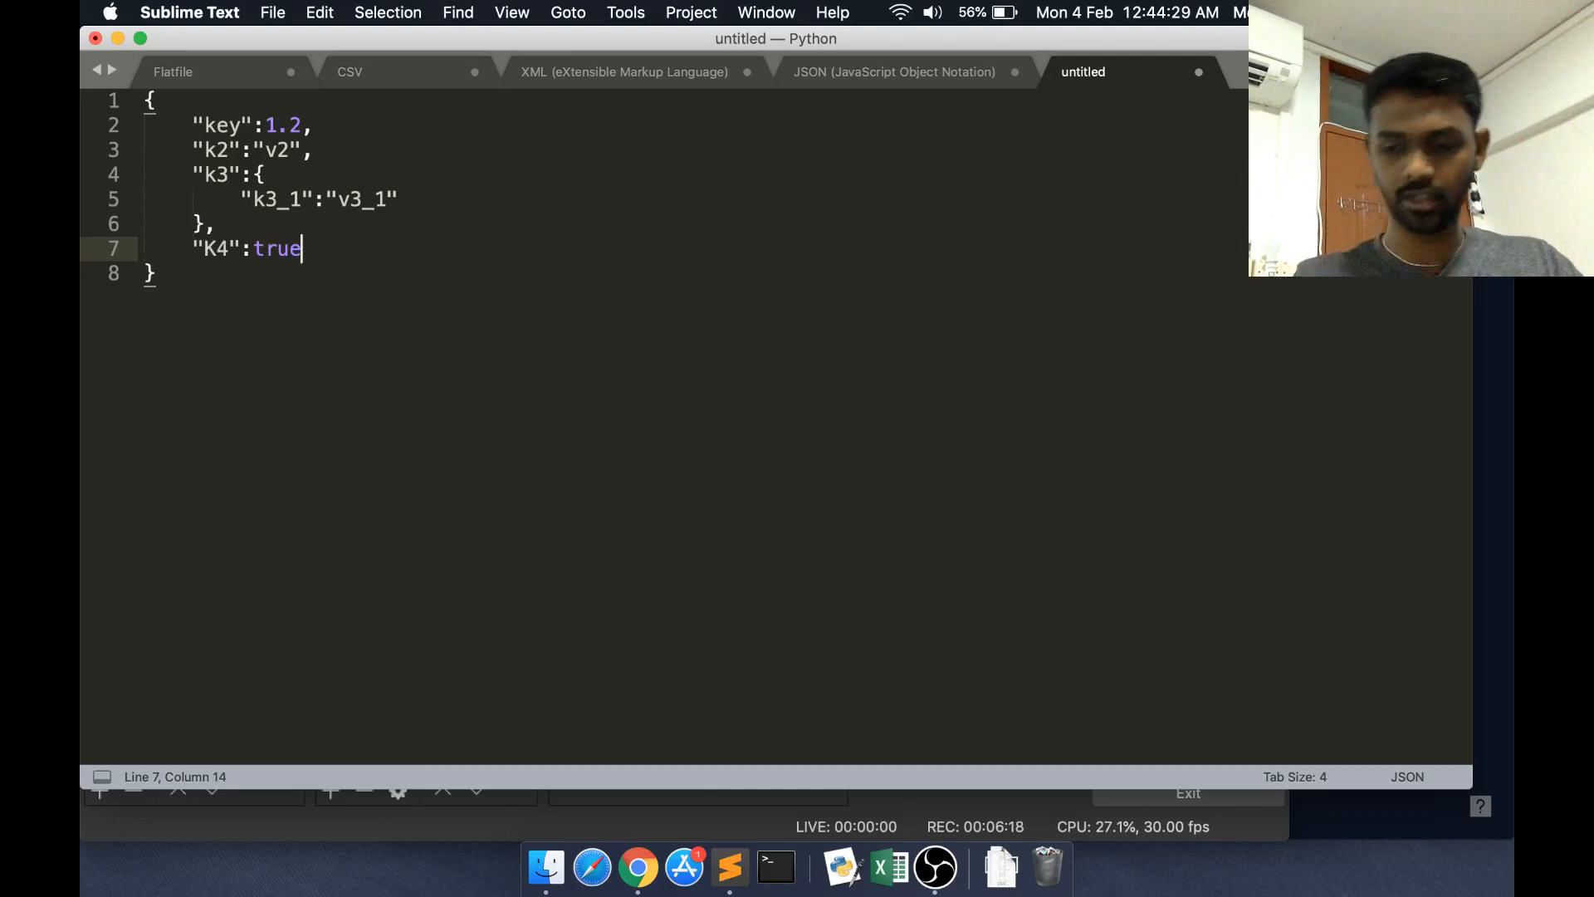
{"action": "type", "text": "fale"}
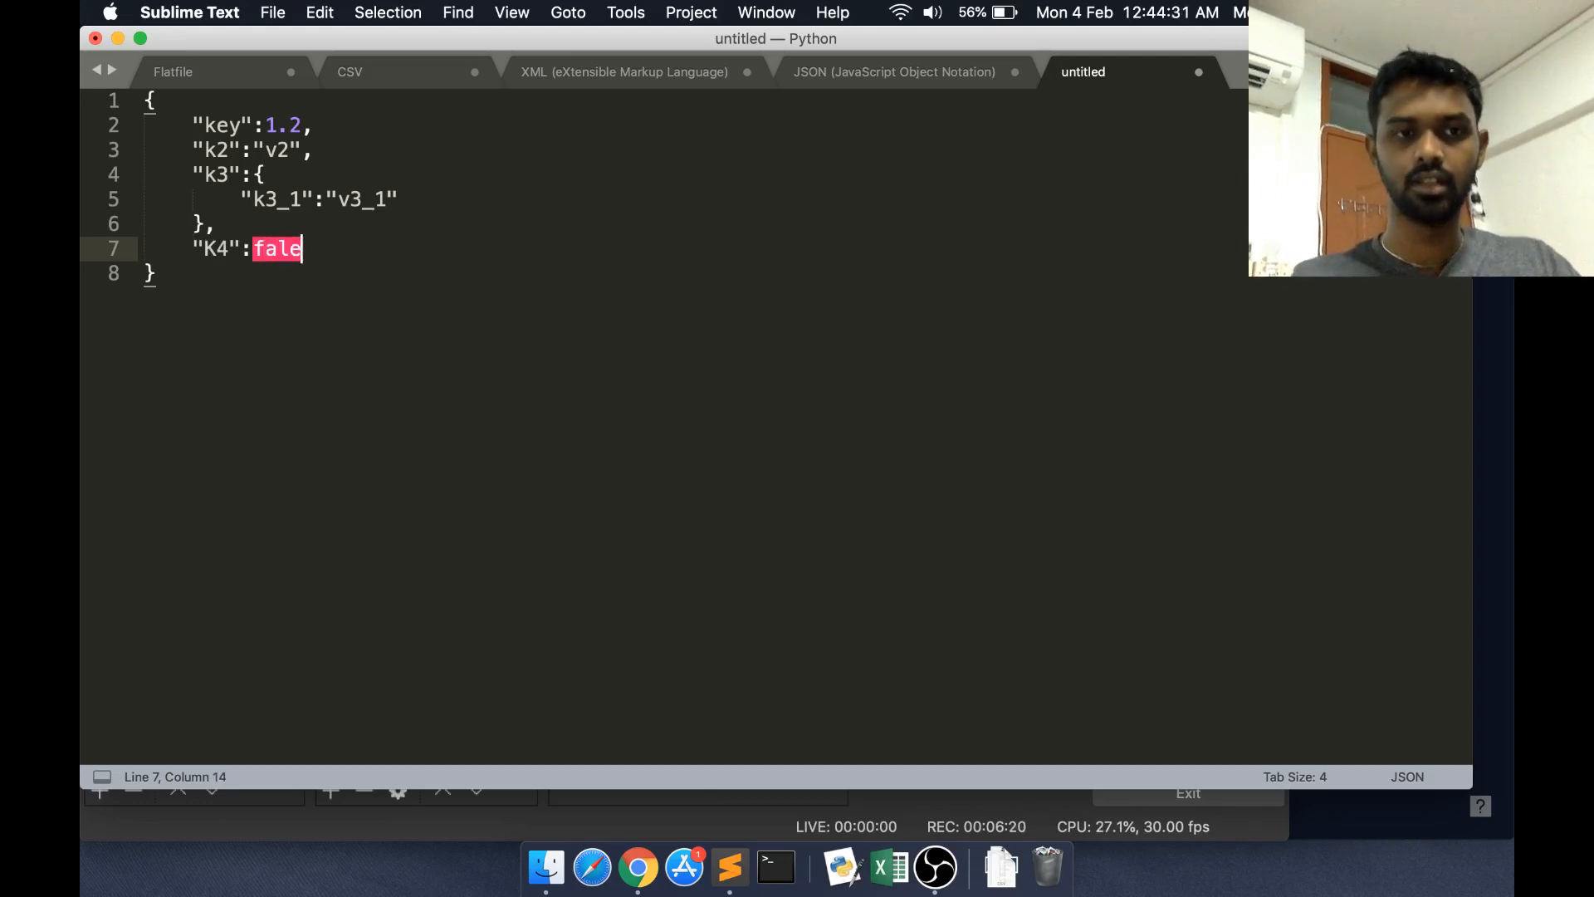
{"action": "type", "text": "s,"}
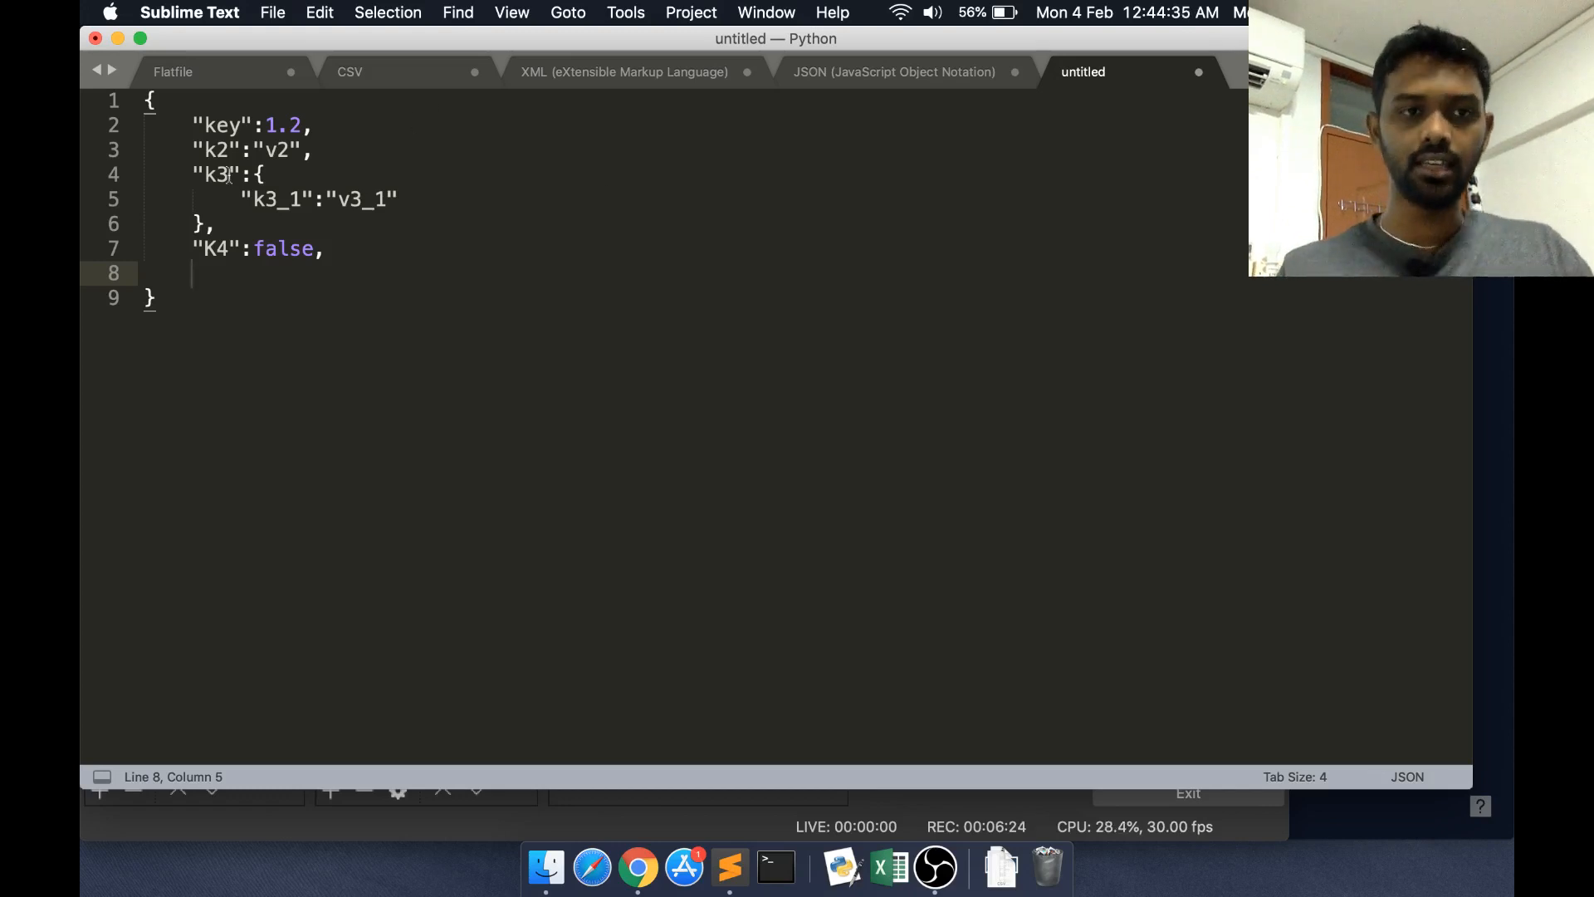
{"action": "double_click", "coordinate": [216, 174]}
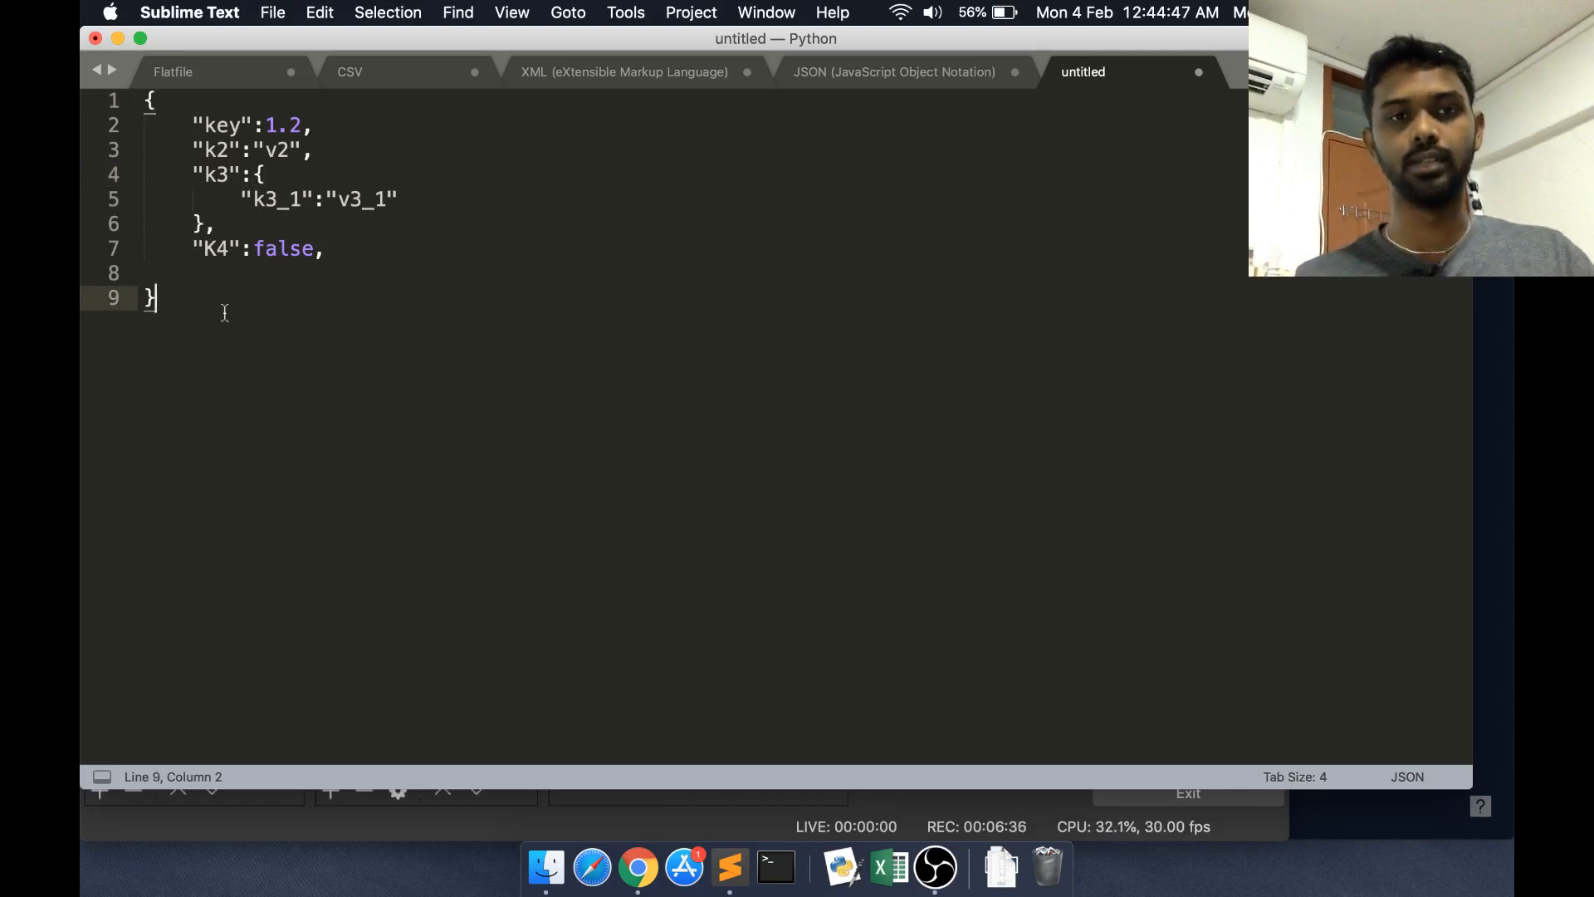
Revisit the student JSON example and highlight the first object in its student array
{"action": "left_click", "coordinate": [894, 71]}
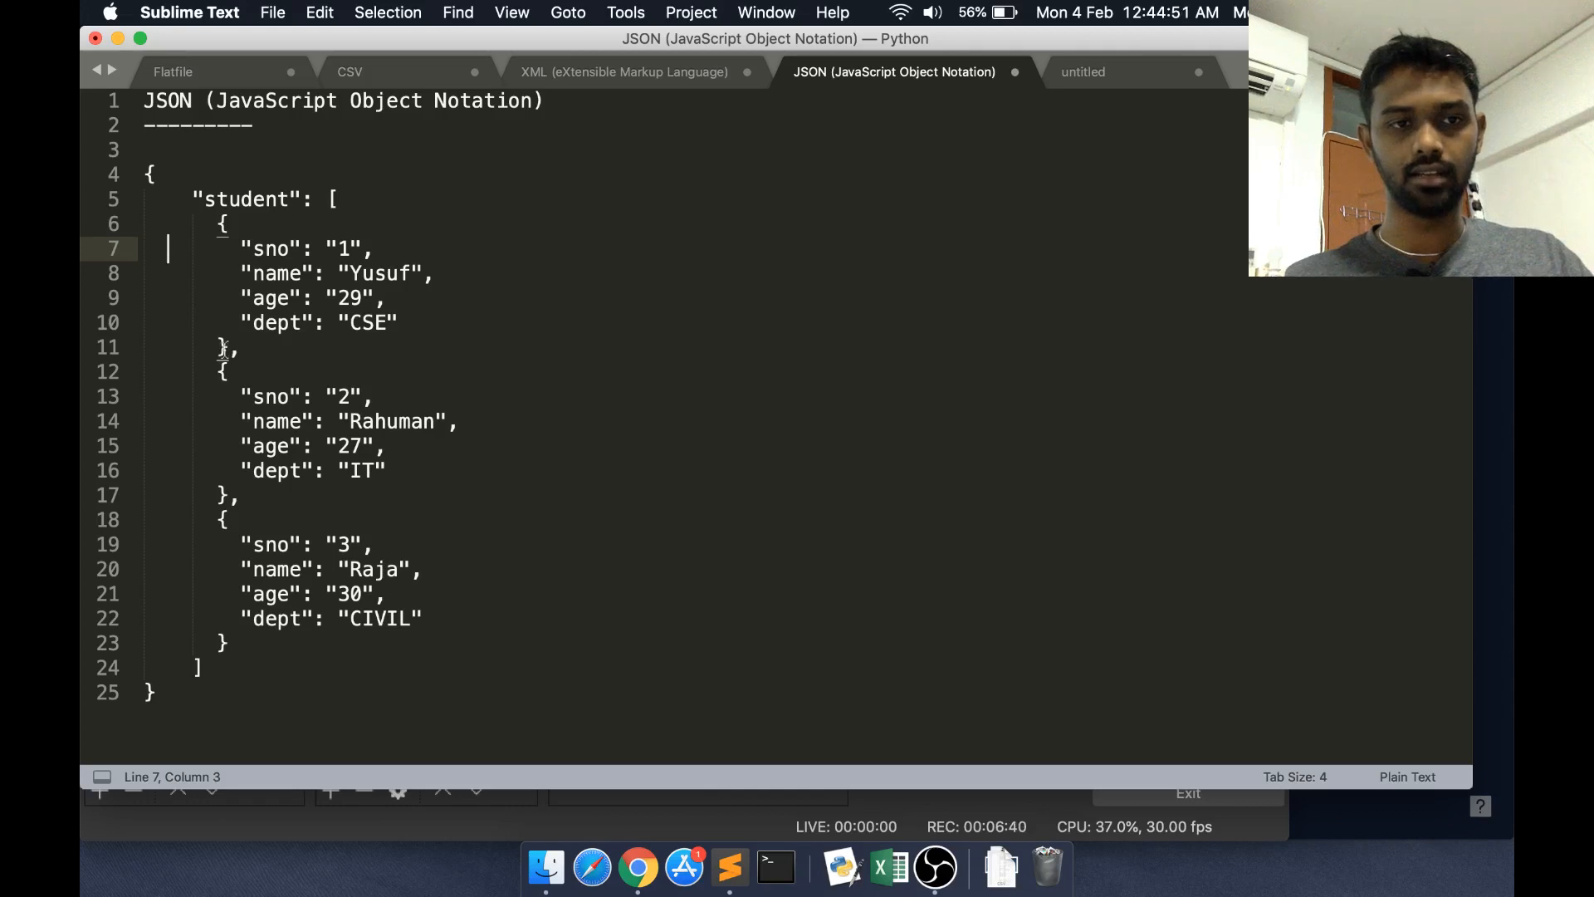
{"action": "left_click_drag", "start_coordinate": [168, 247], "coordinate": [219, 347]}
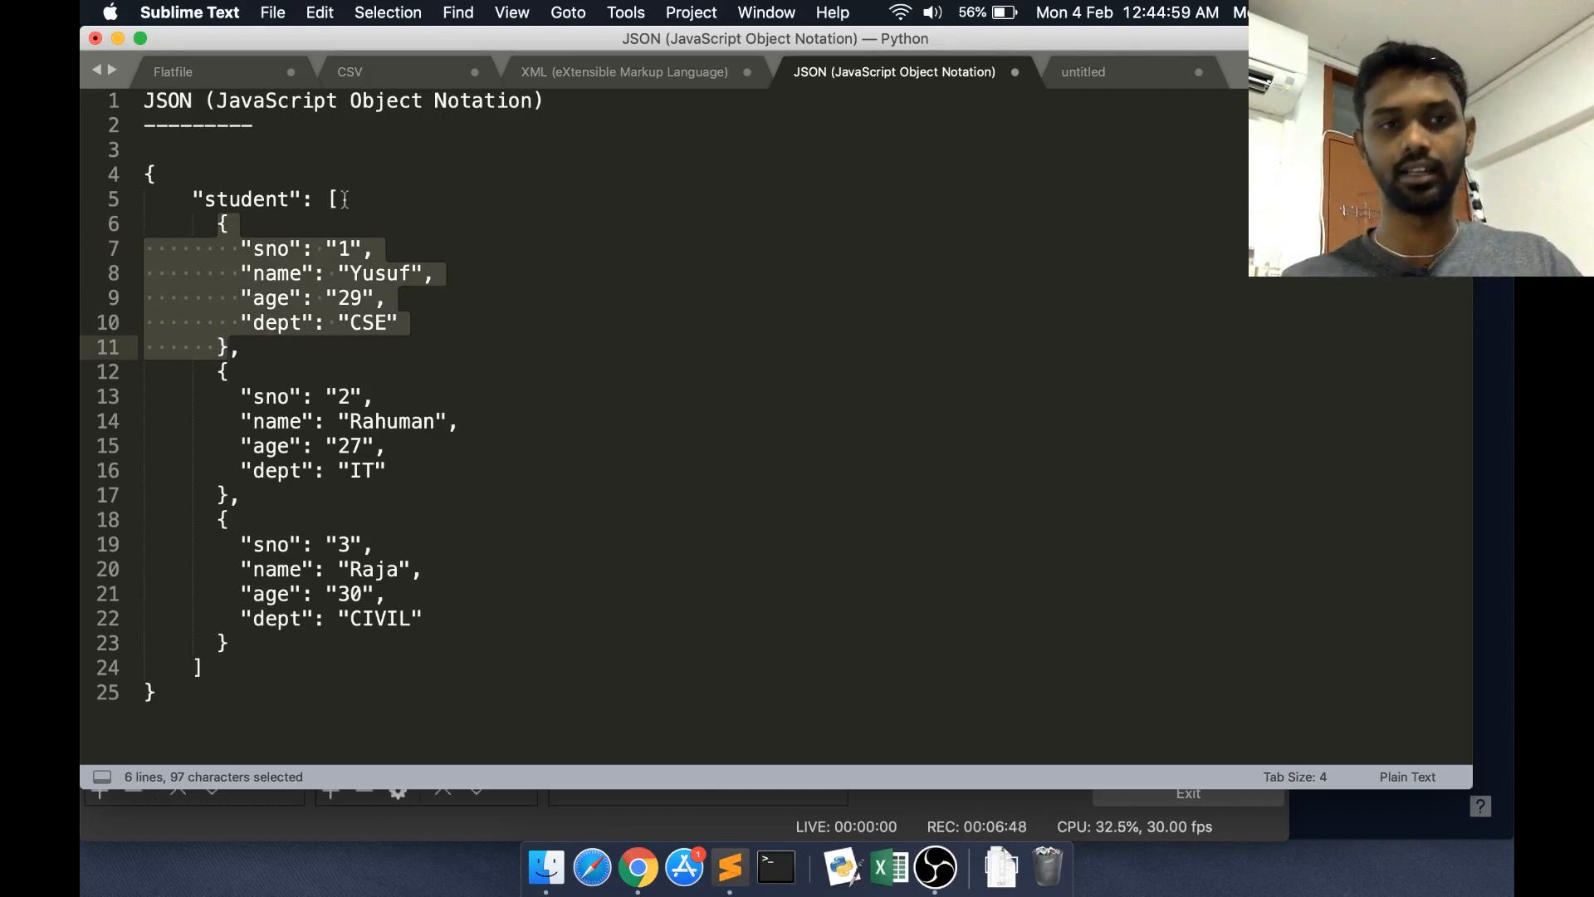
{"action": "left_click", "coordinate": [203, 668]}
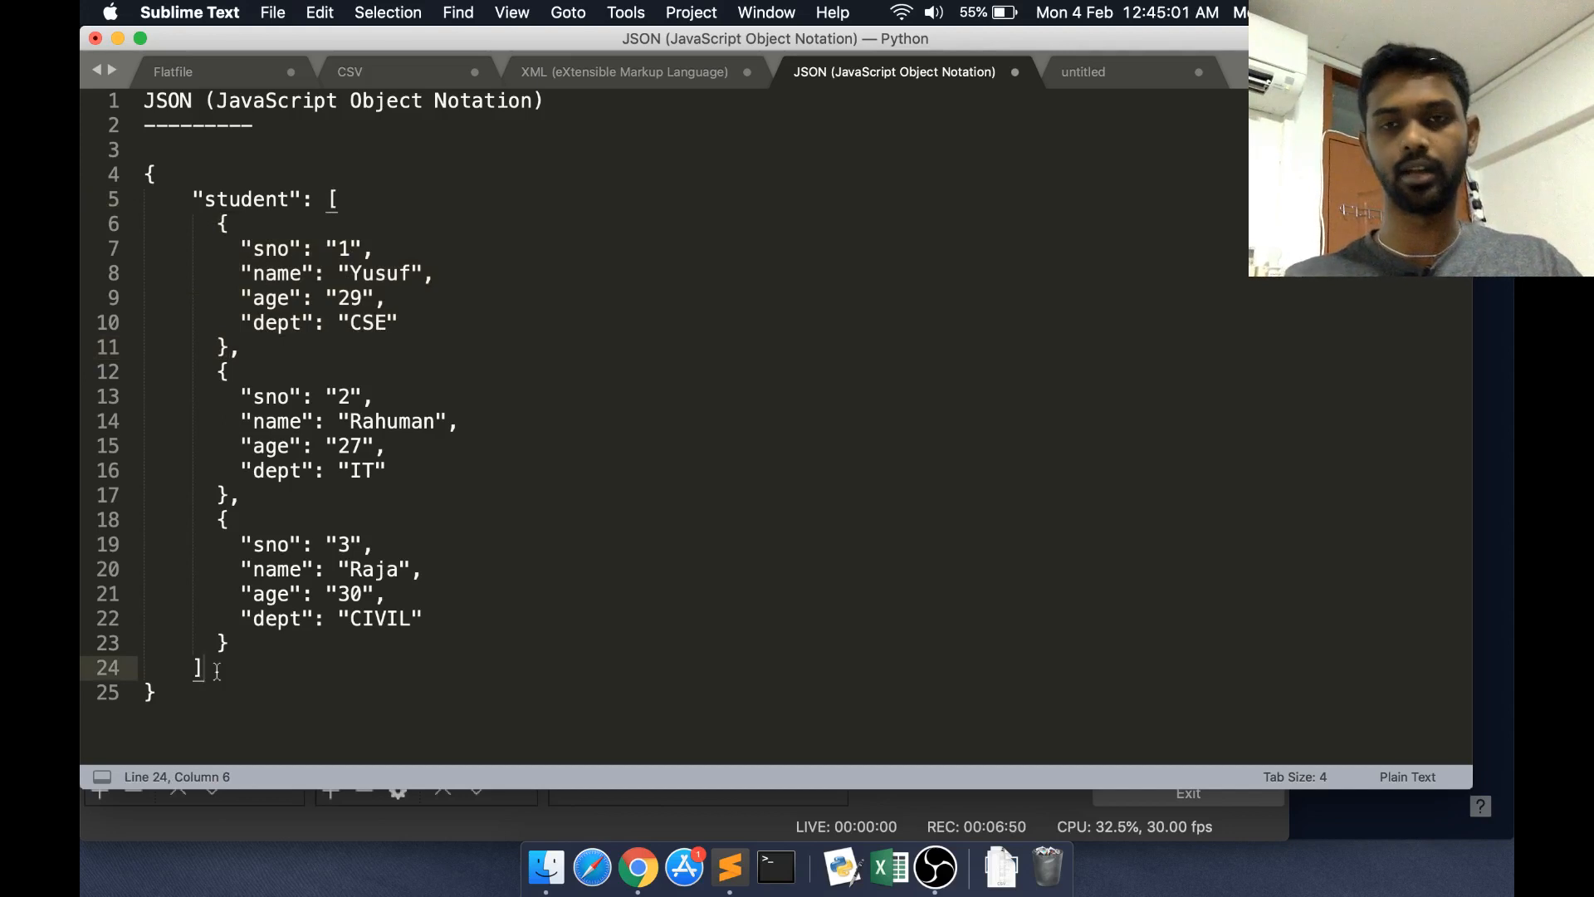
Back in the hand-typed object, add a "K5" entry holding an array of three empty objects
{"action": "left_click", "coordinate": [1083, 72]}
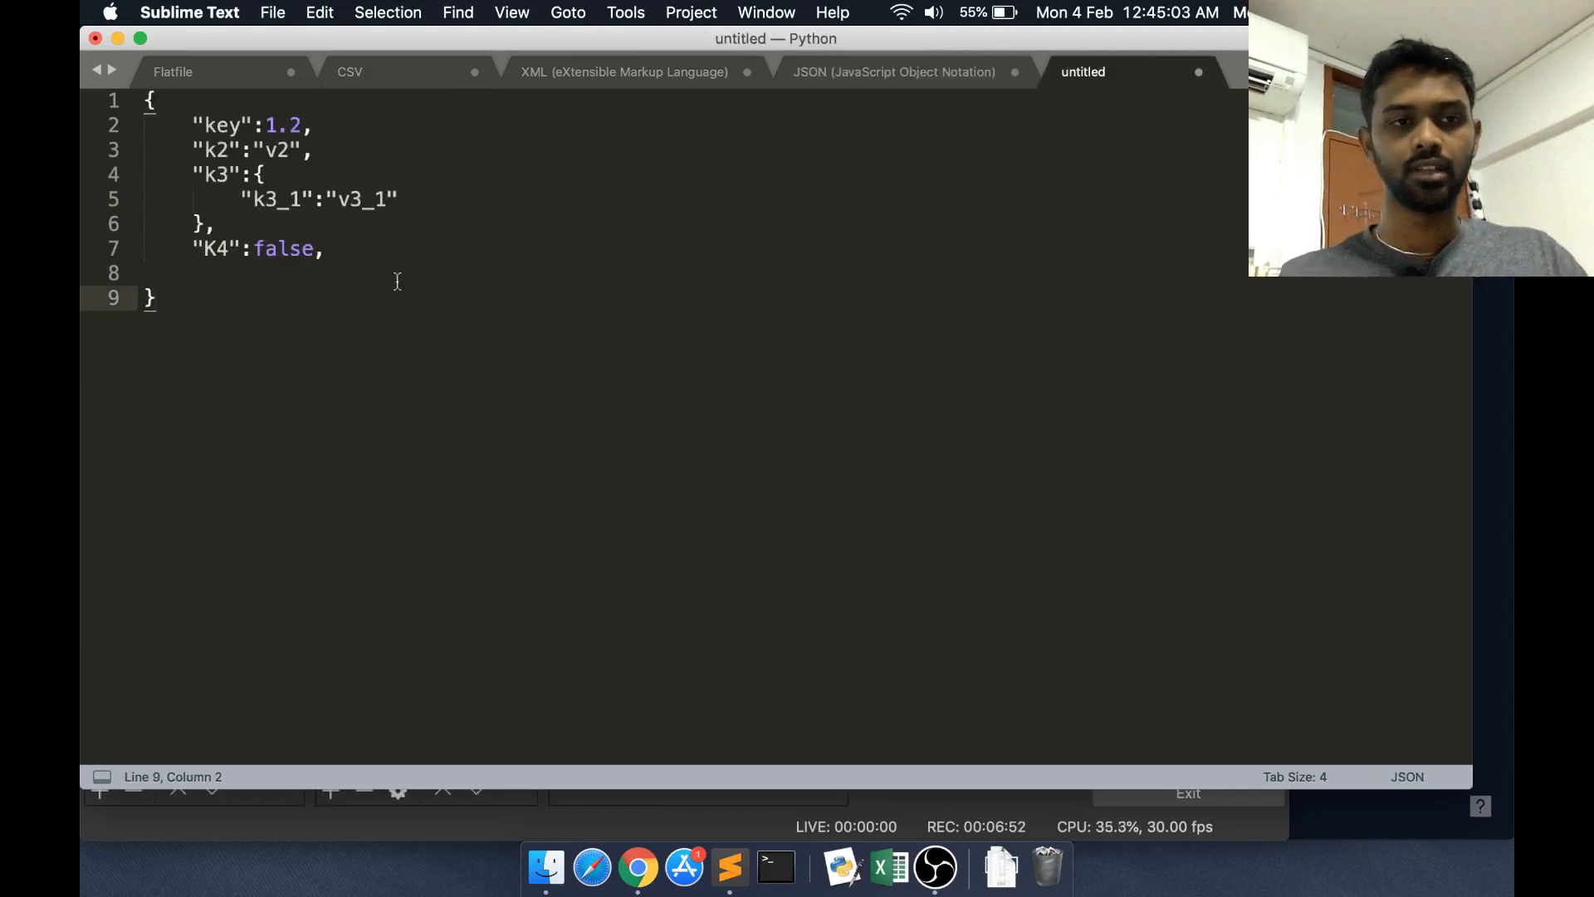
{"action": "type", "text": "\"K\""}
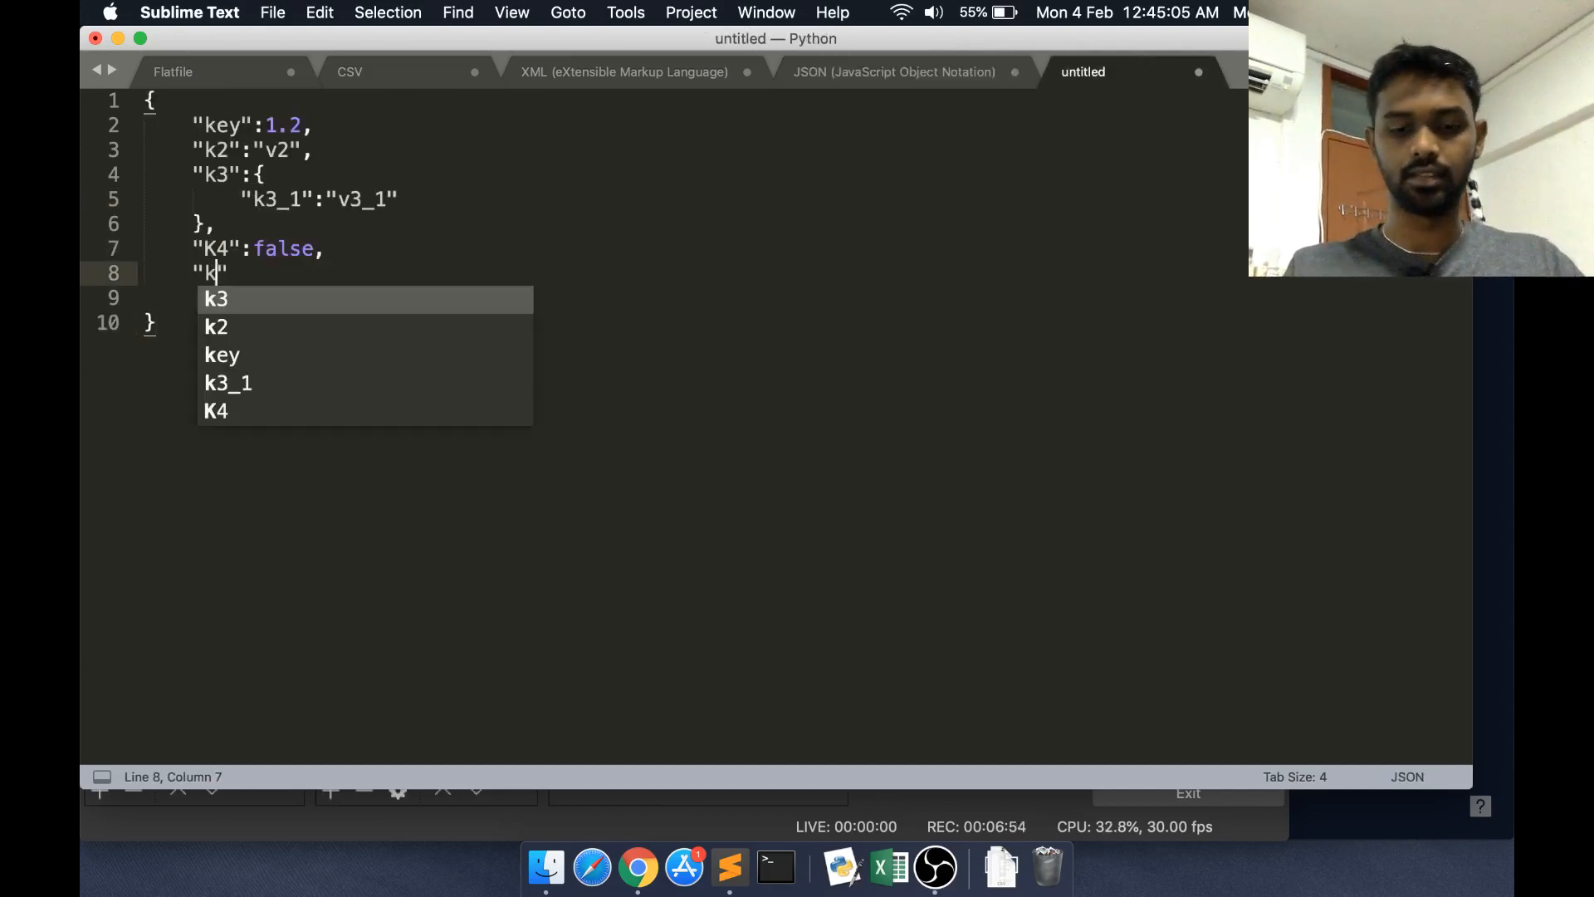
{"action": "type", "text": "5"}
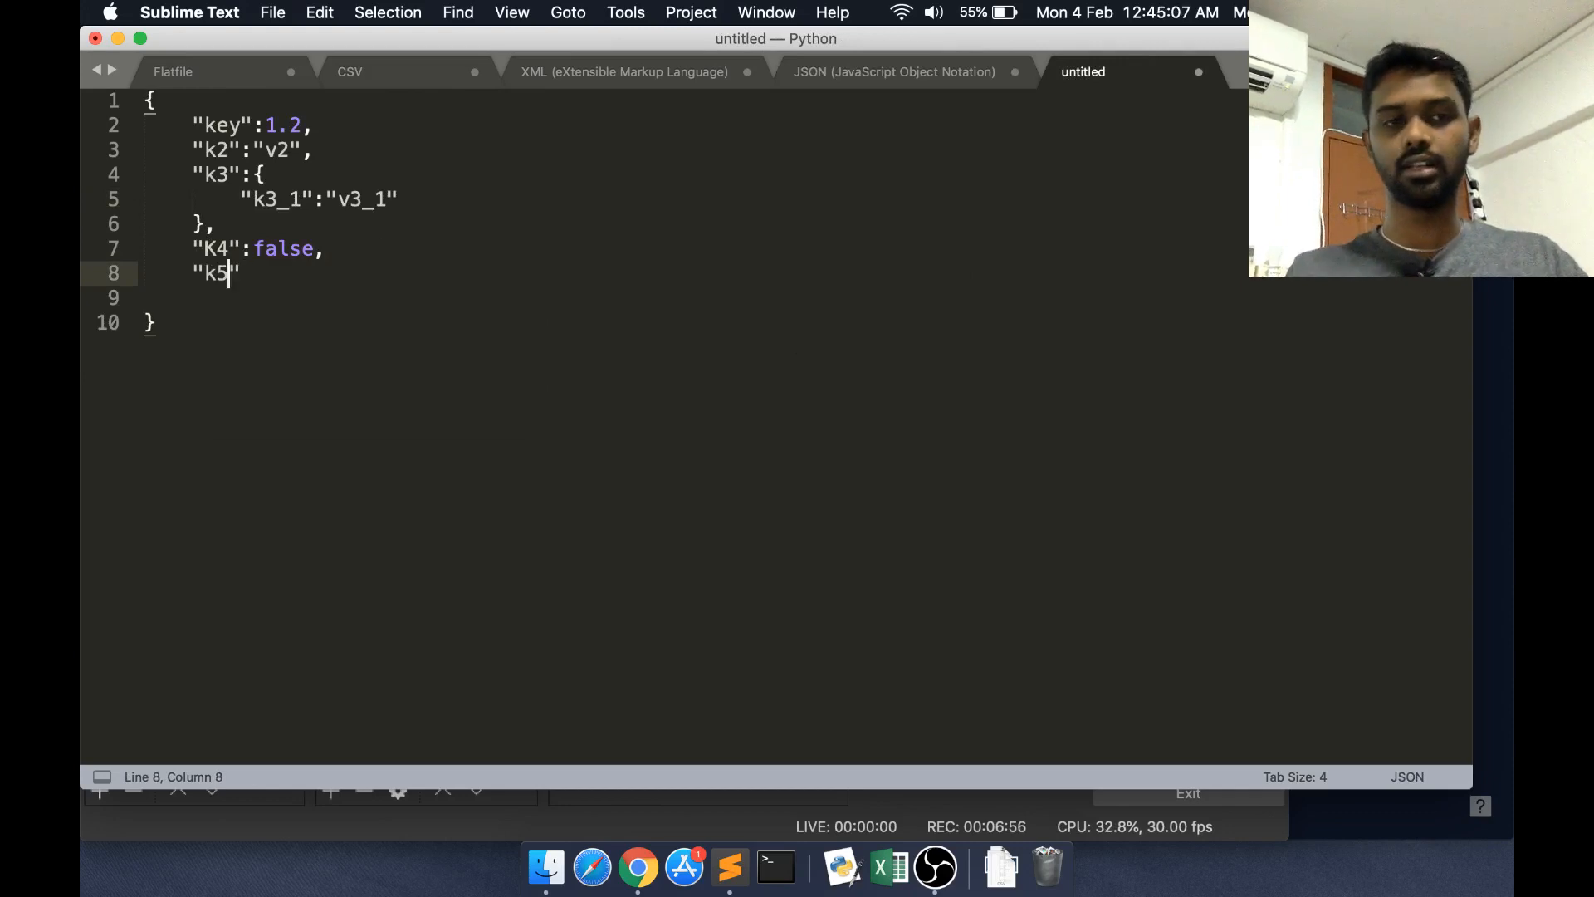
{"action": "type", "text": ":"}
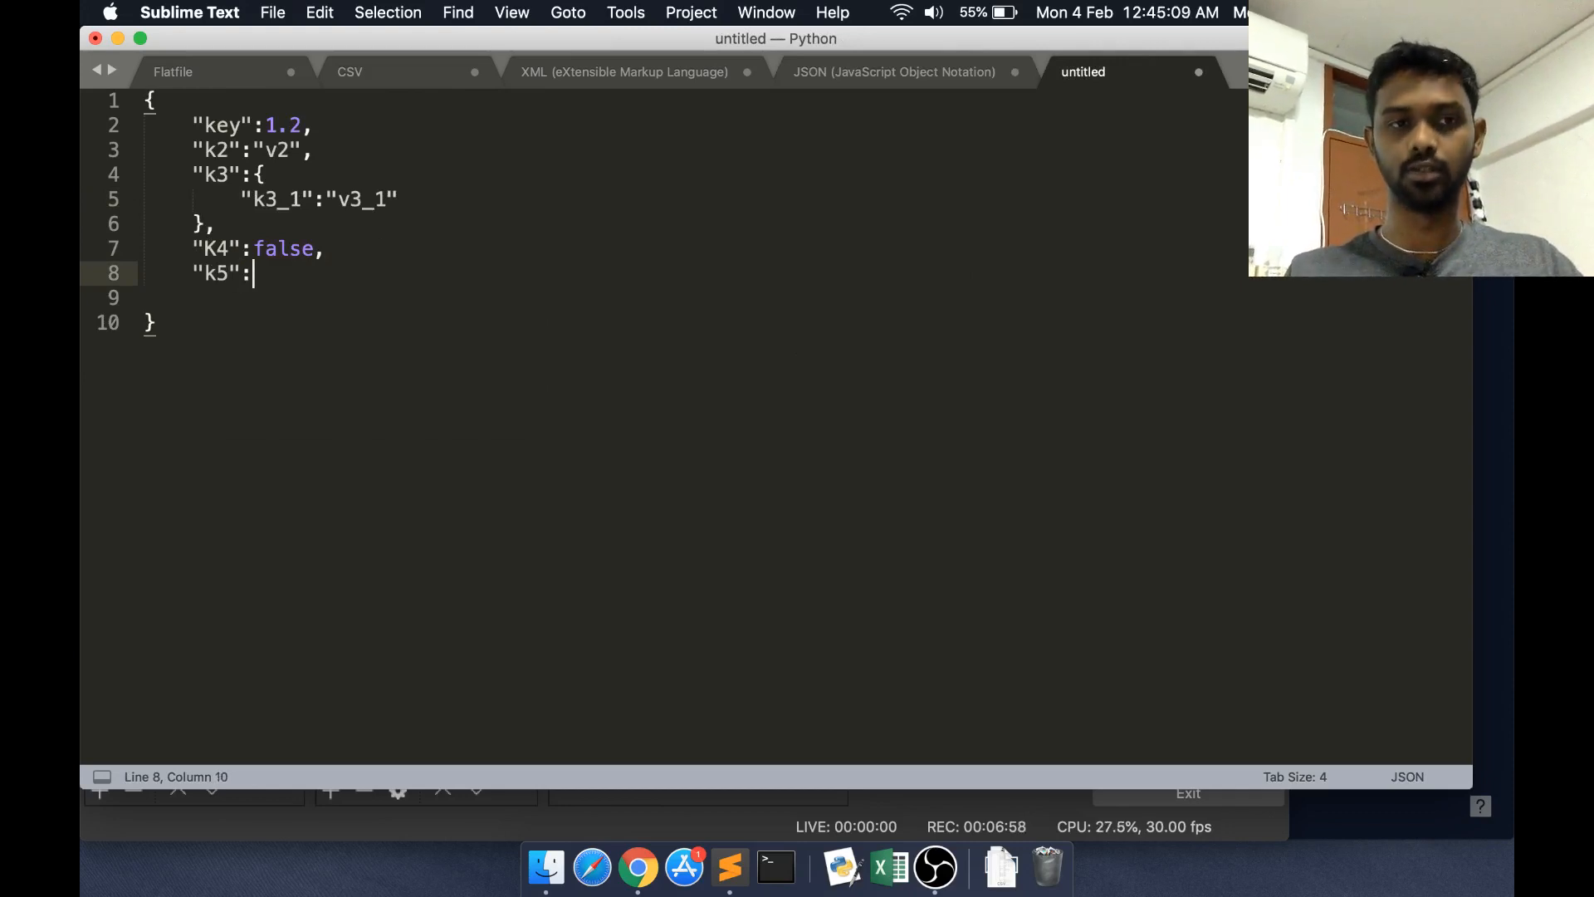
{"action": "type", "text": "[]"}
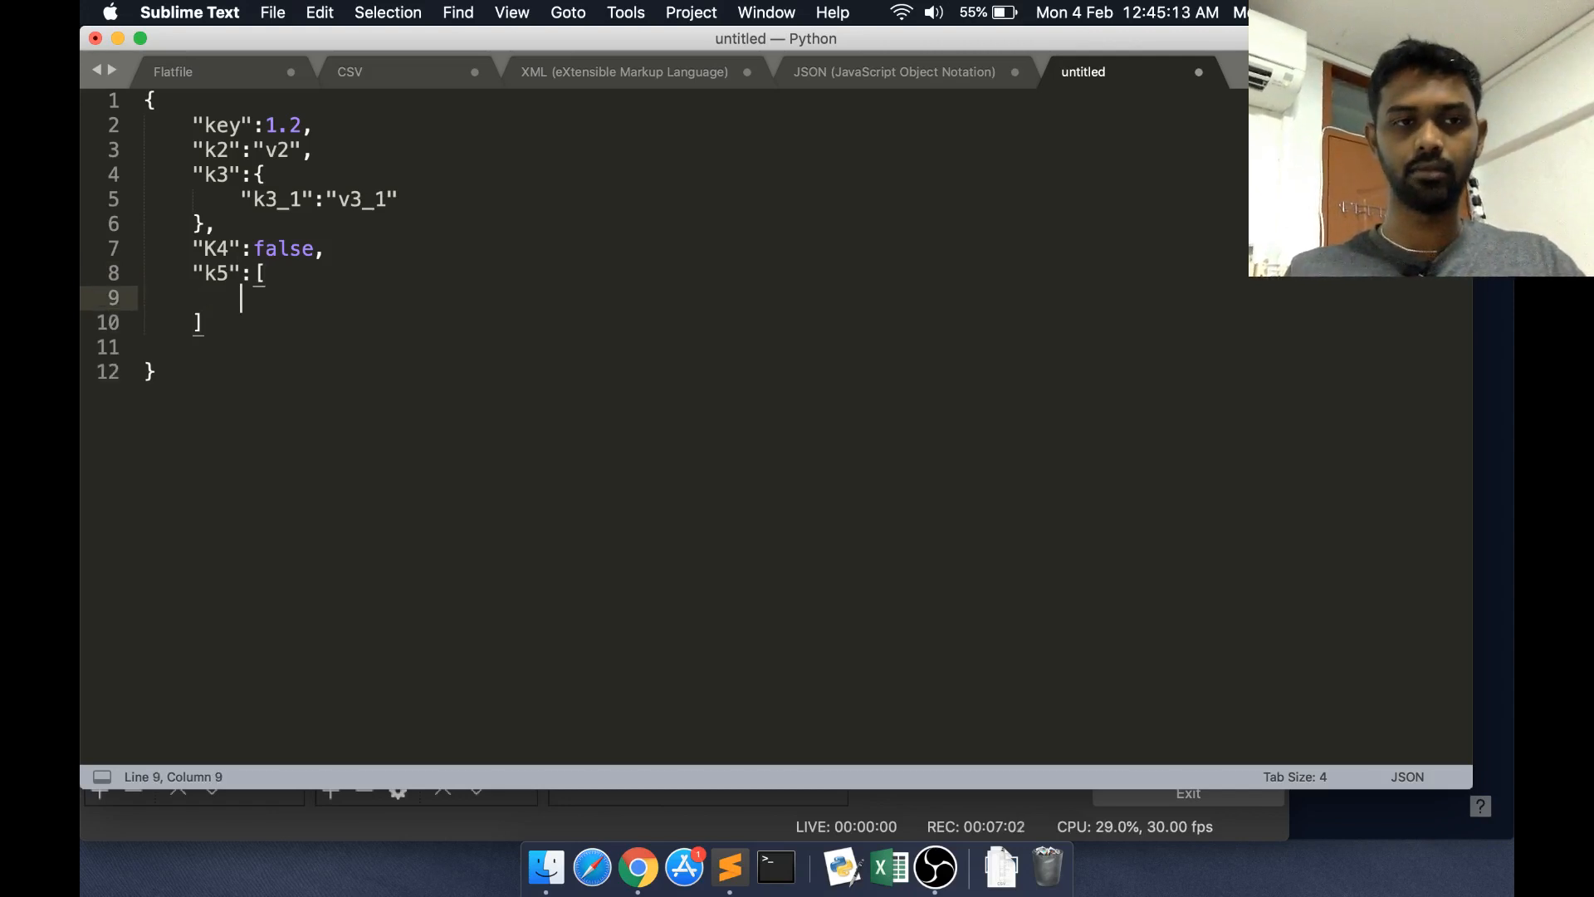
{"action": "type", "text": "{},"}
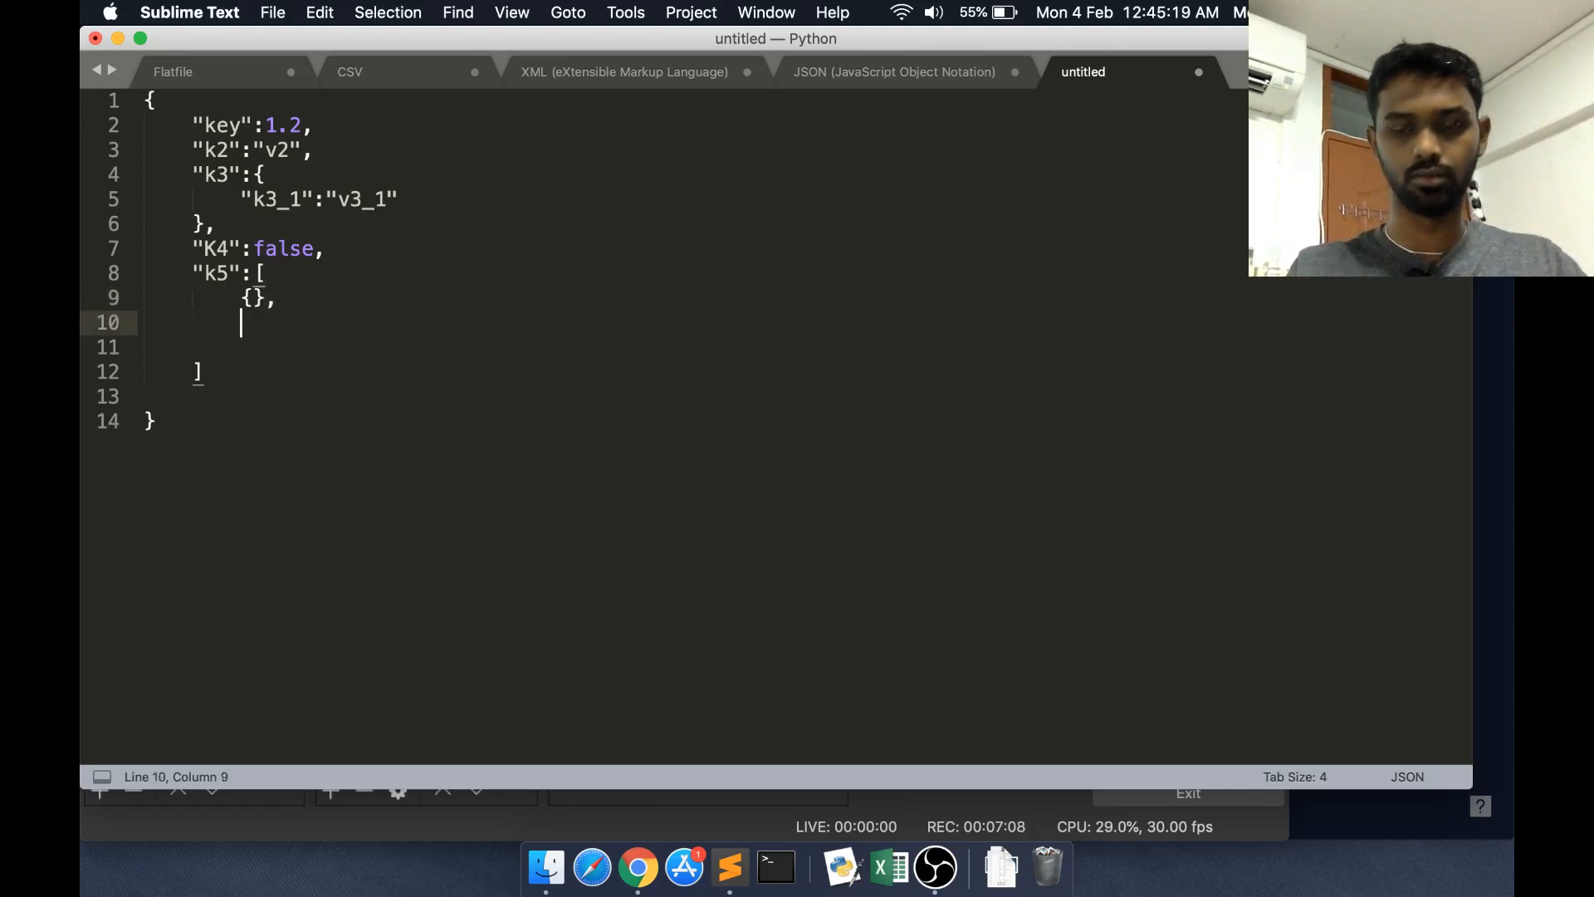
{"action": "type", "text": "{},"}
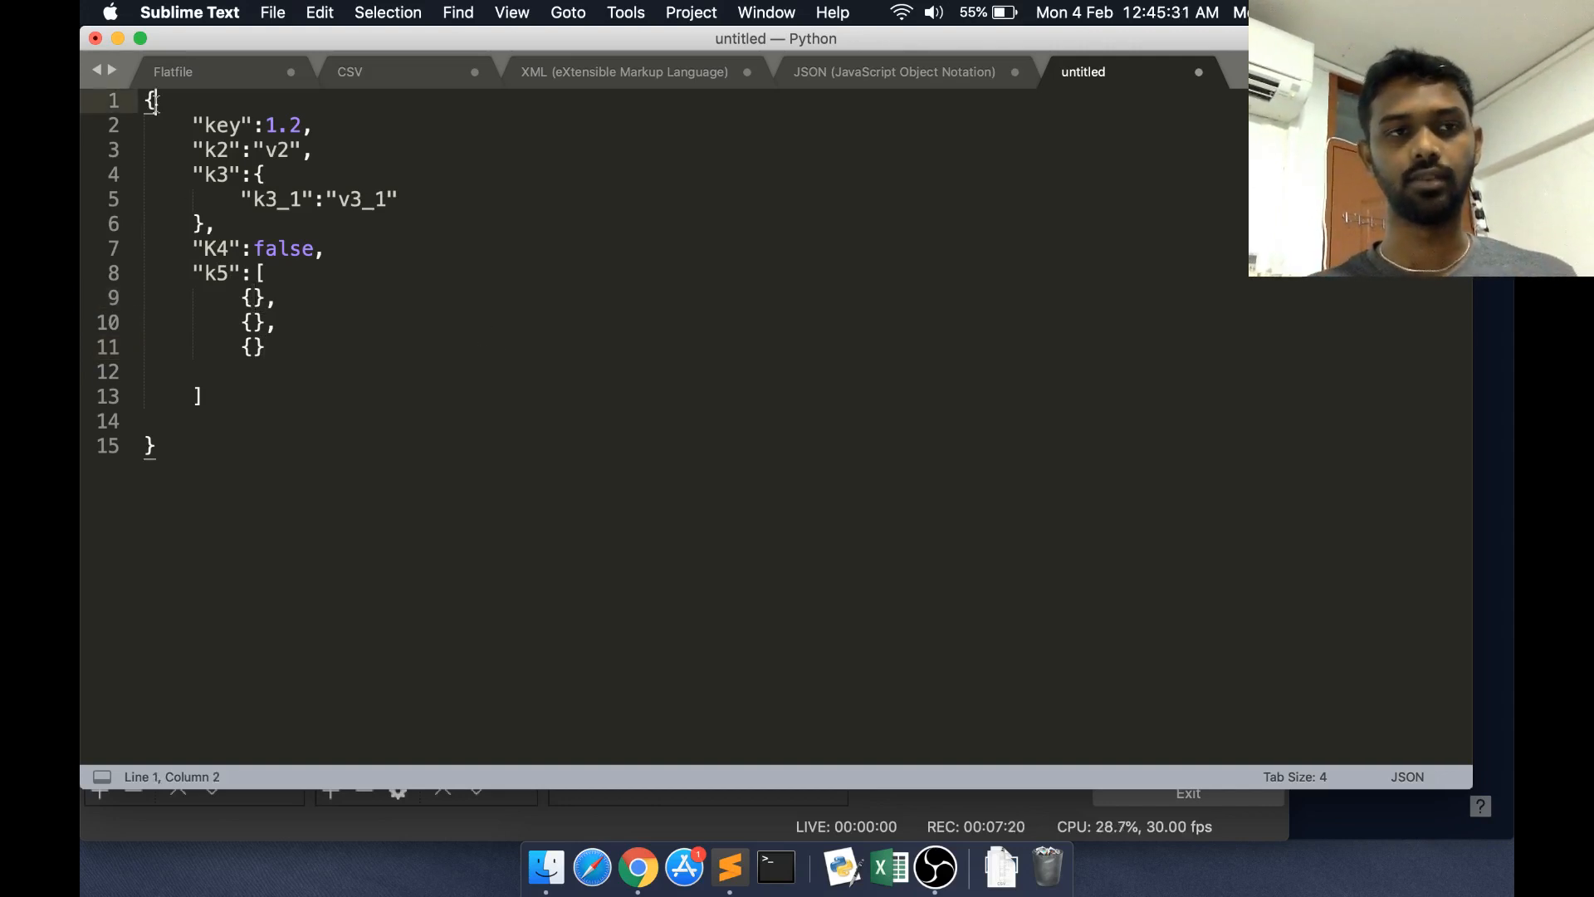
{"action": "left_click", "coordinate": [162, 445]}
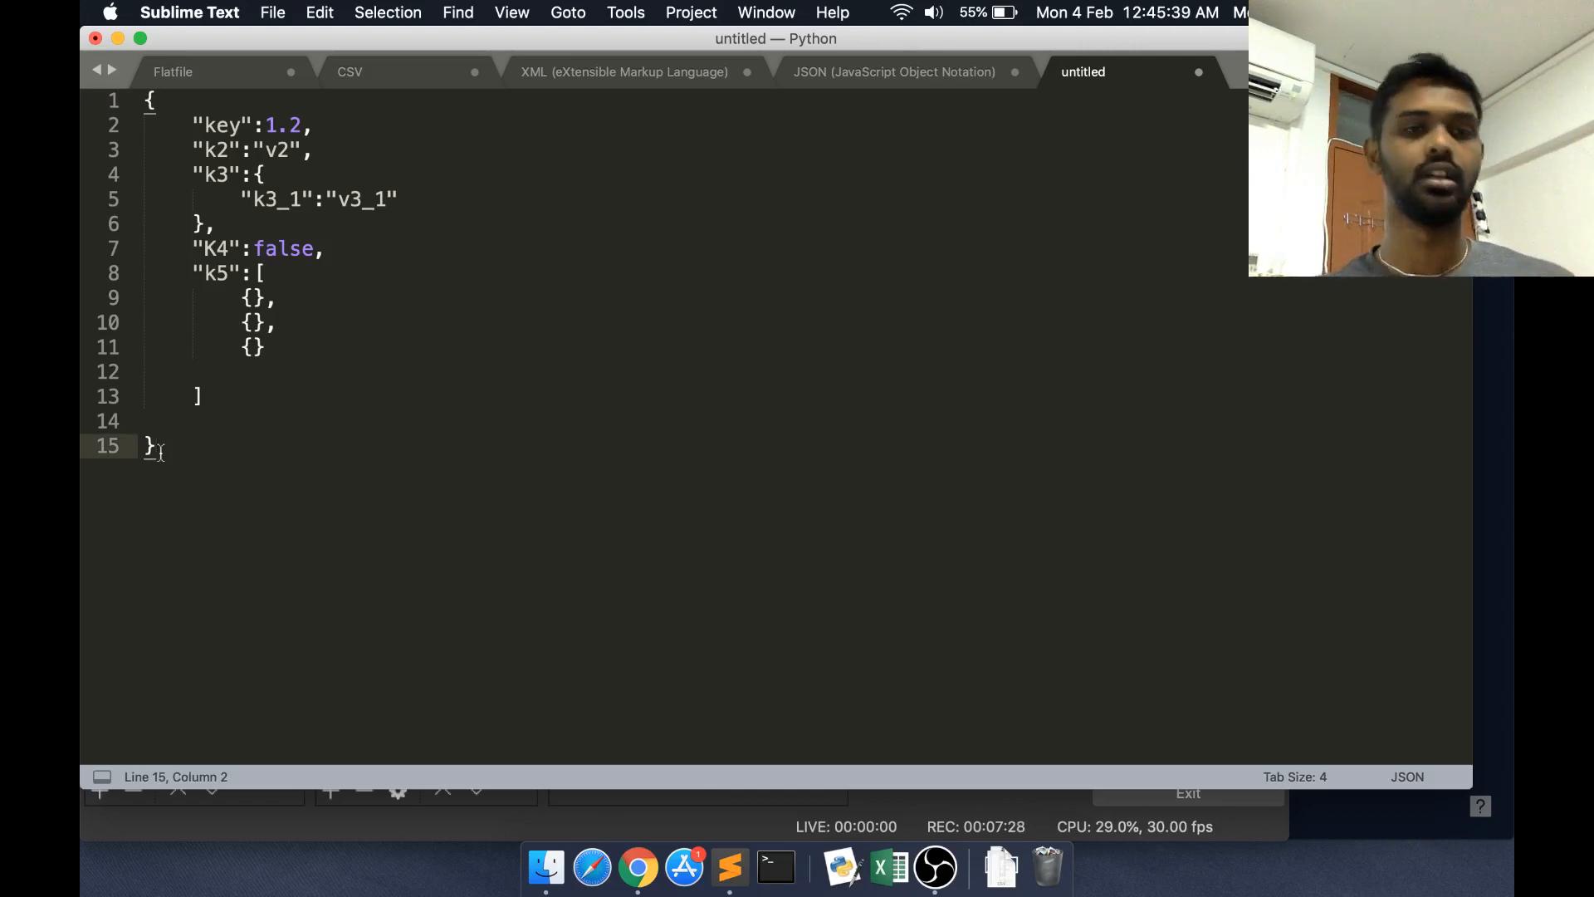
{"action": "mouse_move", "coordinate": [209, 284]}
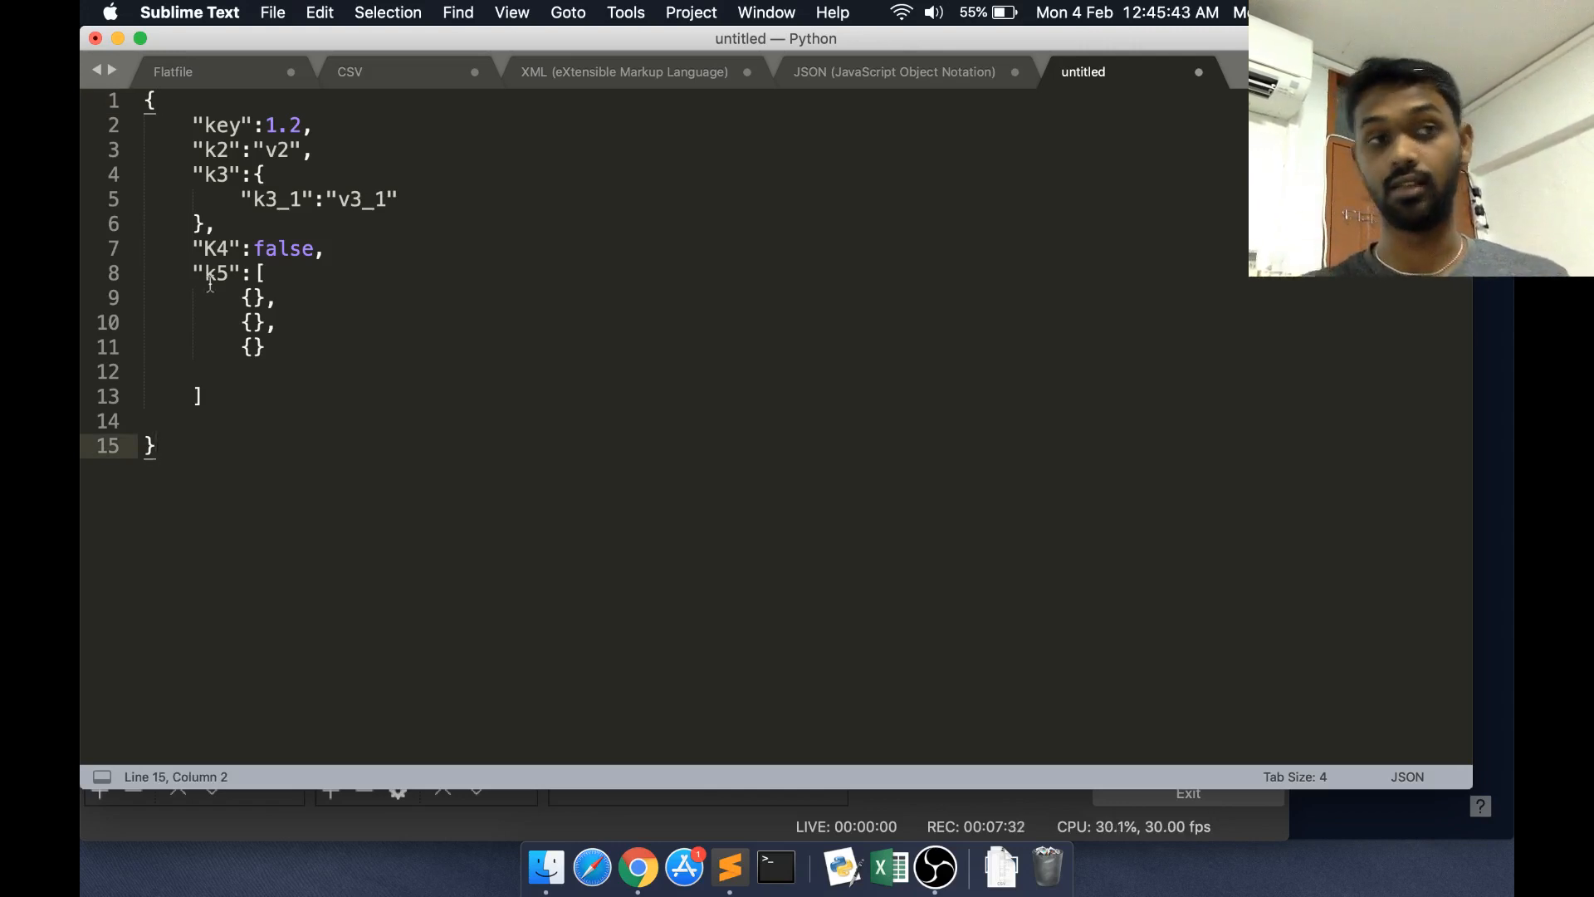
{"action": "left_click", "coordinate": [217, 124]}
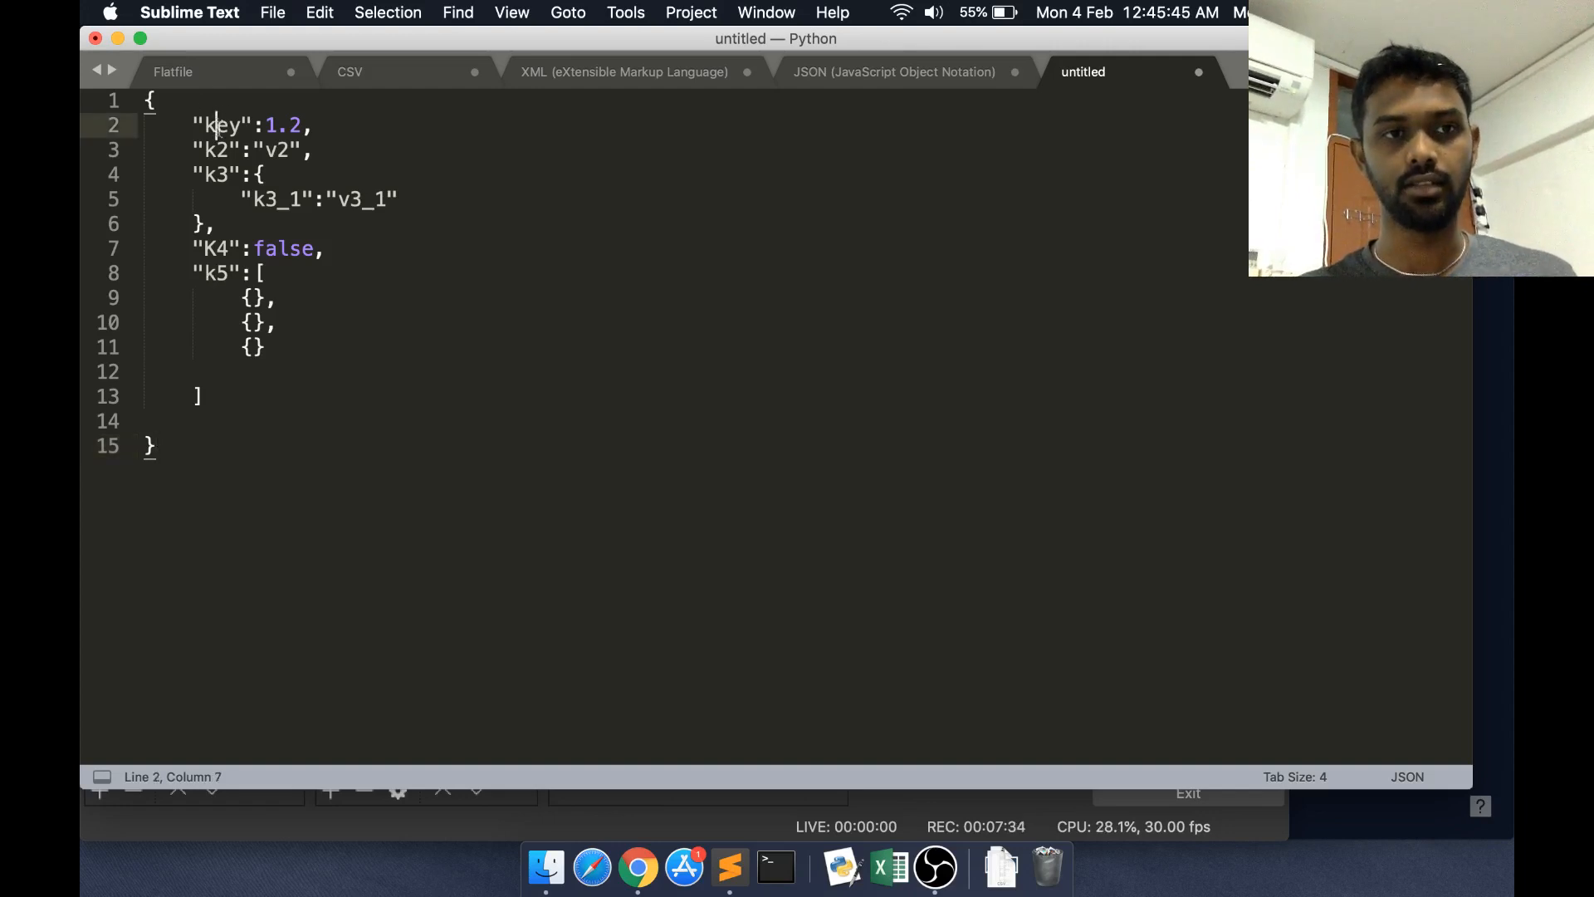